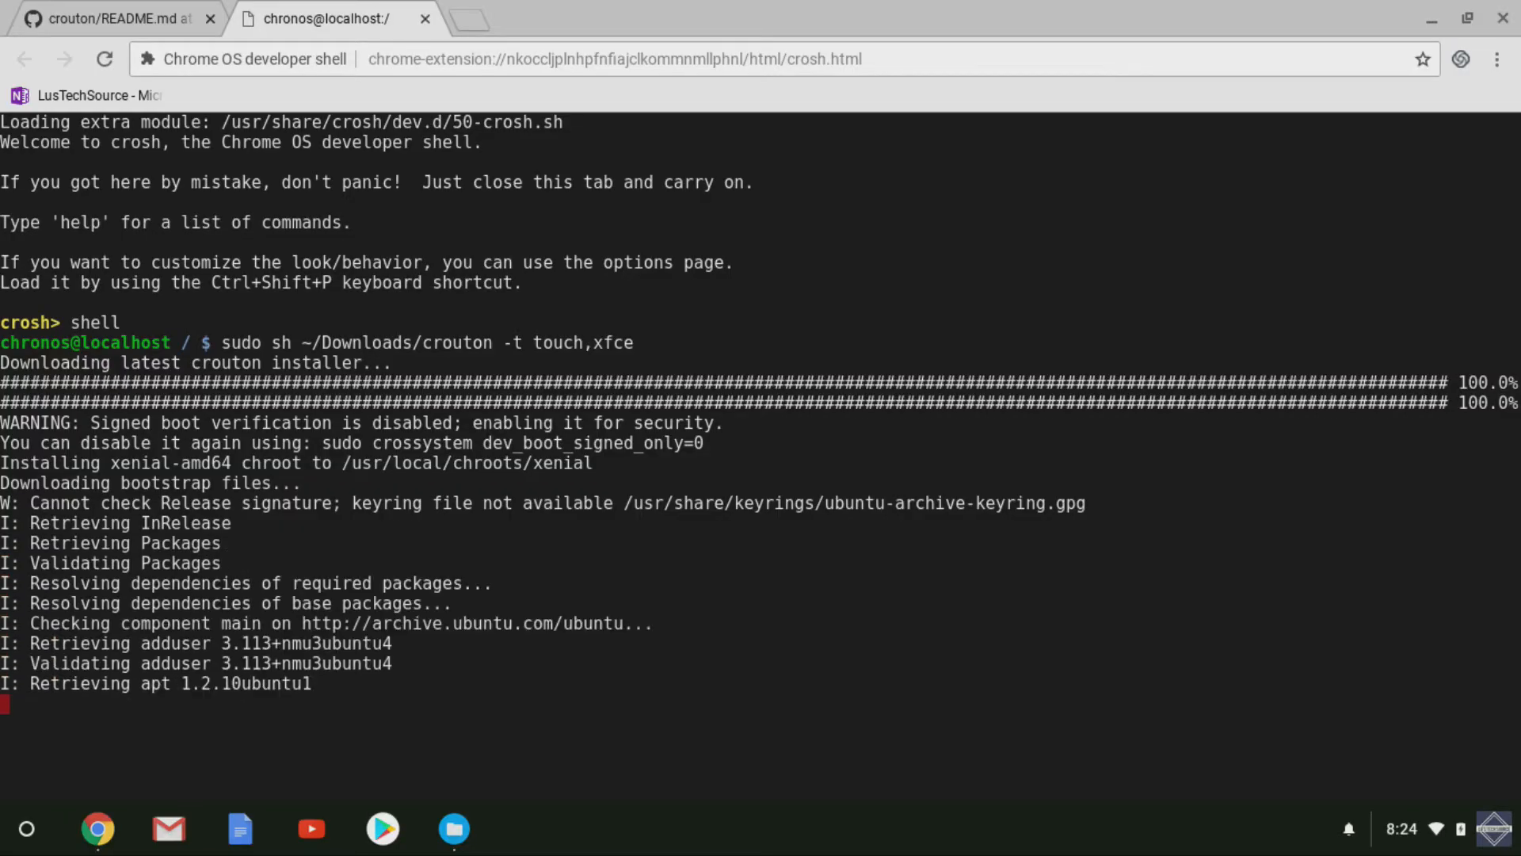
# Bring up the crouton project's GitHub README page in the browser
pyautogui.click(110, 18)
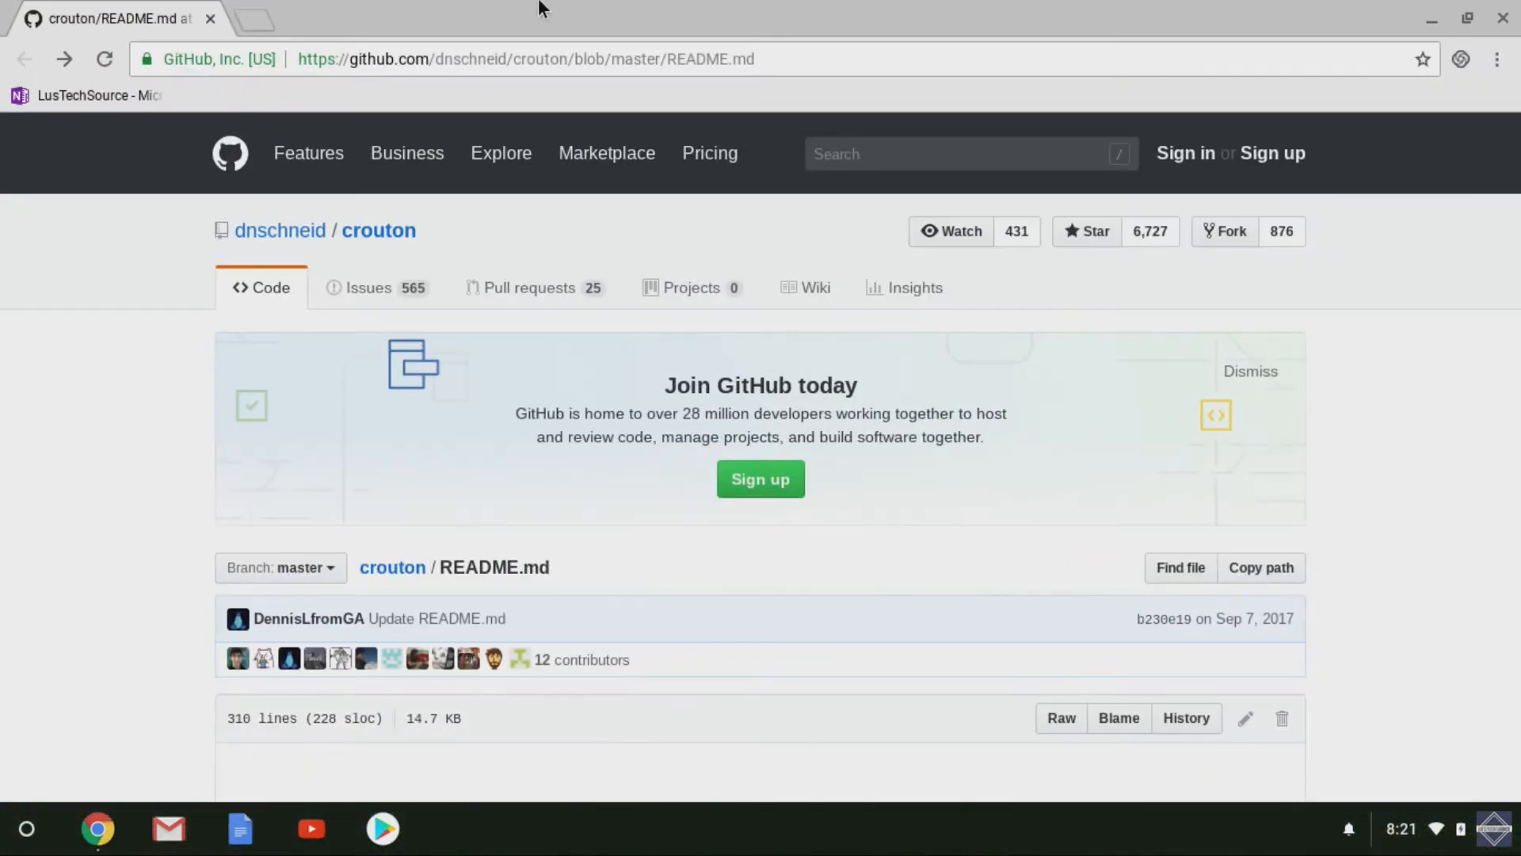
pyautogui.moveTo(728, 16)
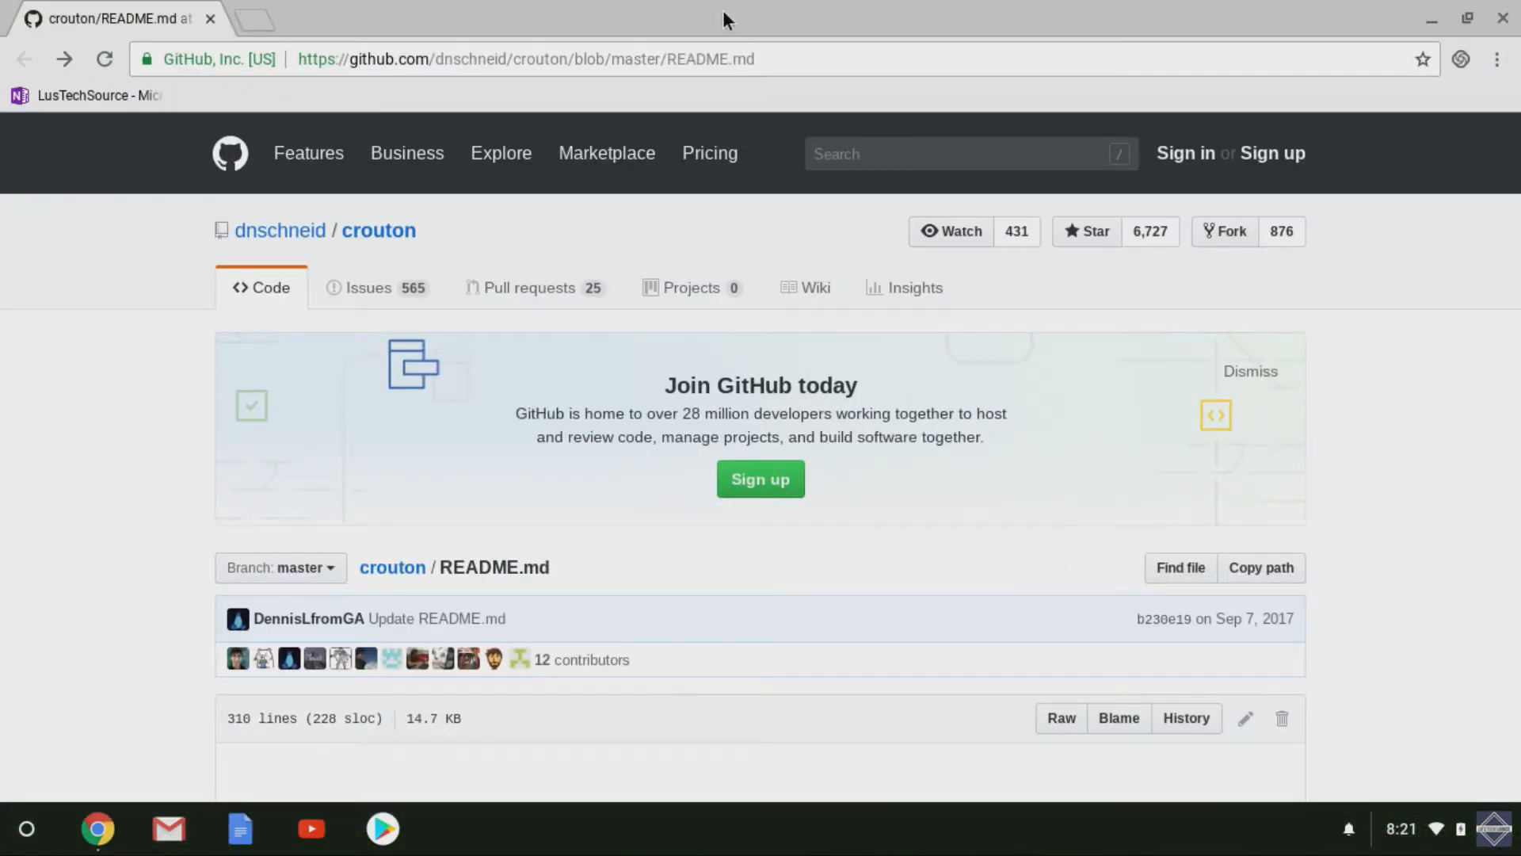
pyautogui.moveTo(158, 604)
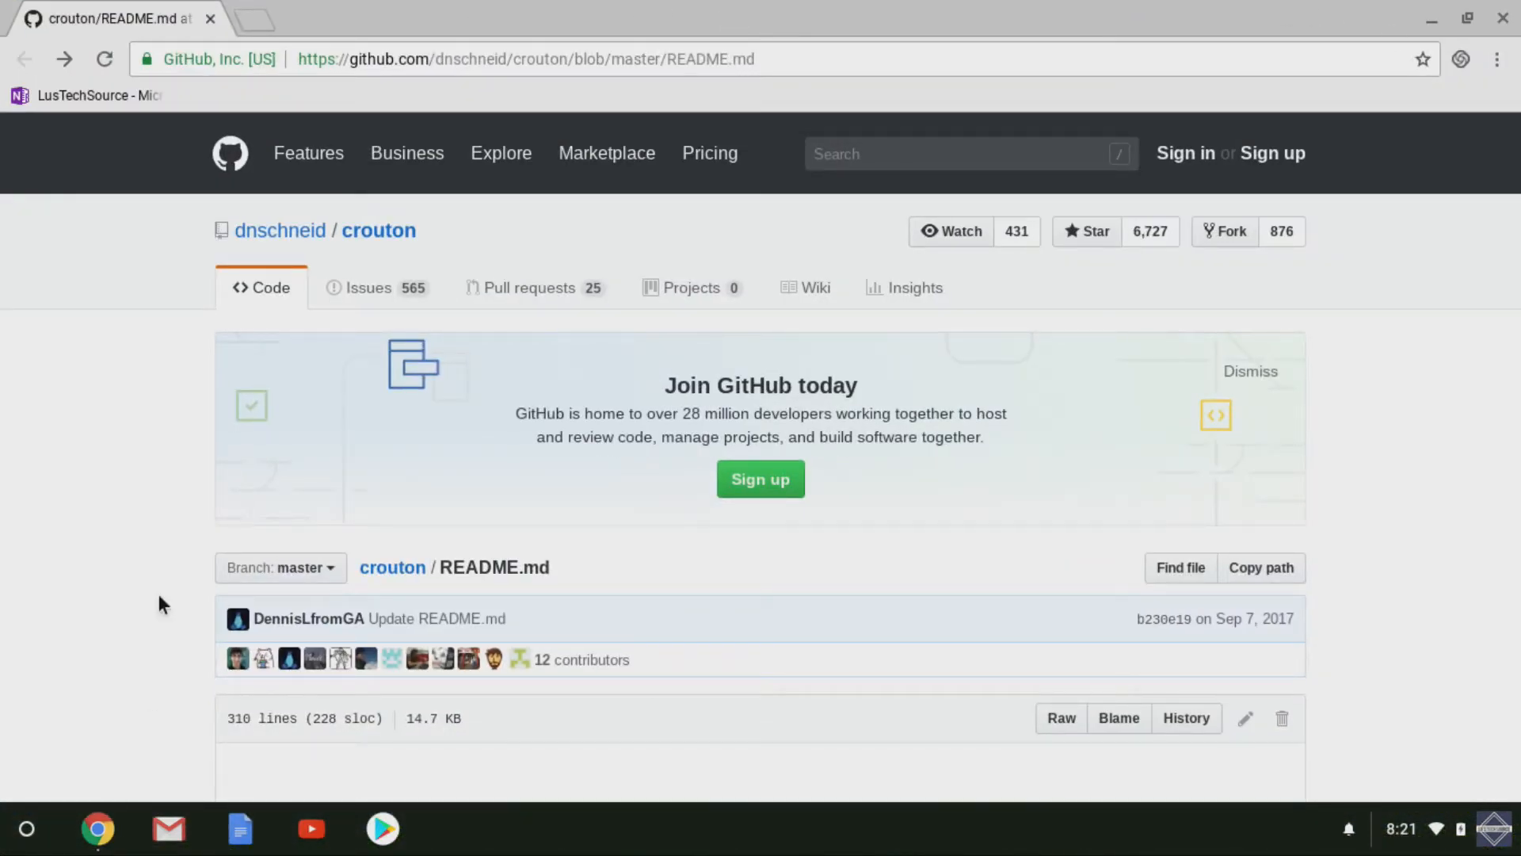
pyautogui.moveTo(139, 478)
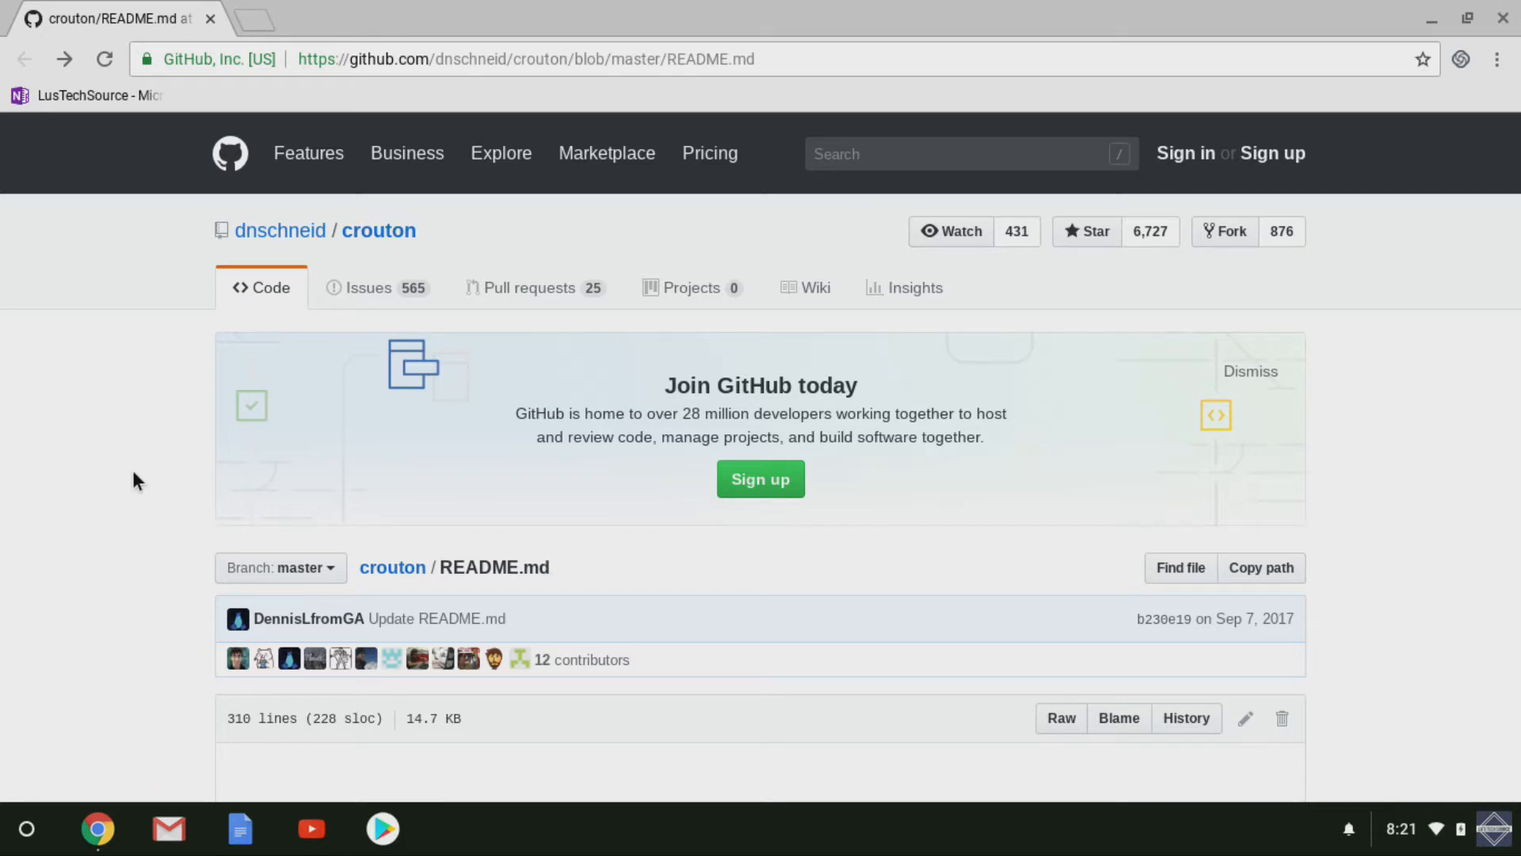
# Grab the crouton release from the README's Usage link and confirm it landed in Downloads
pyautogui.scroll(-3)
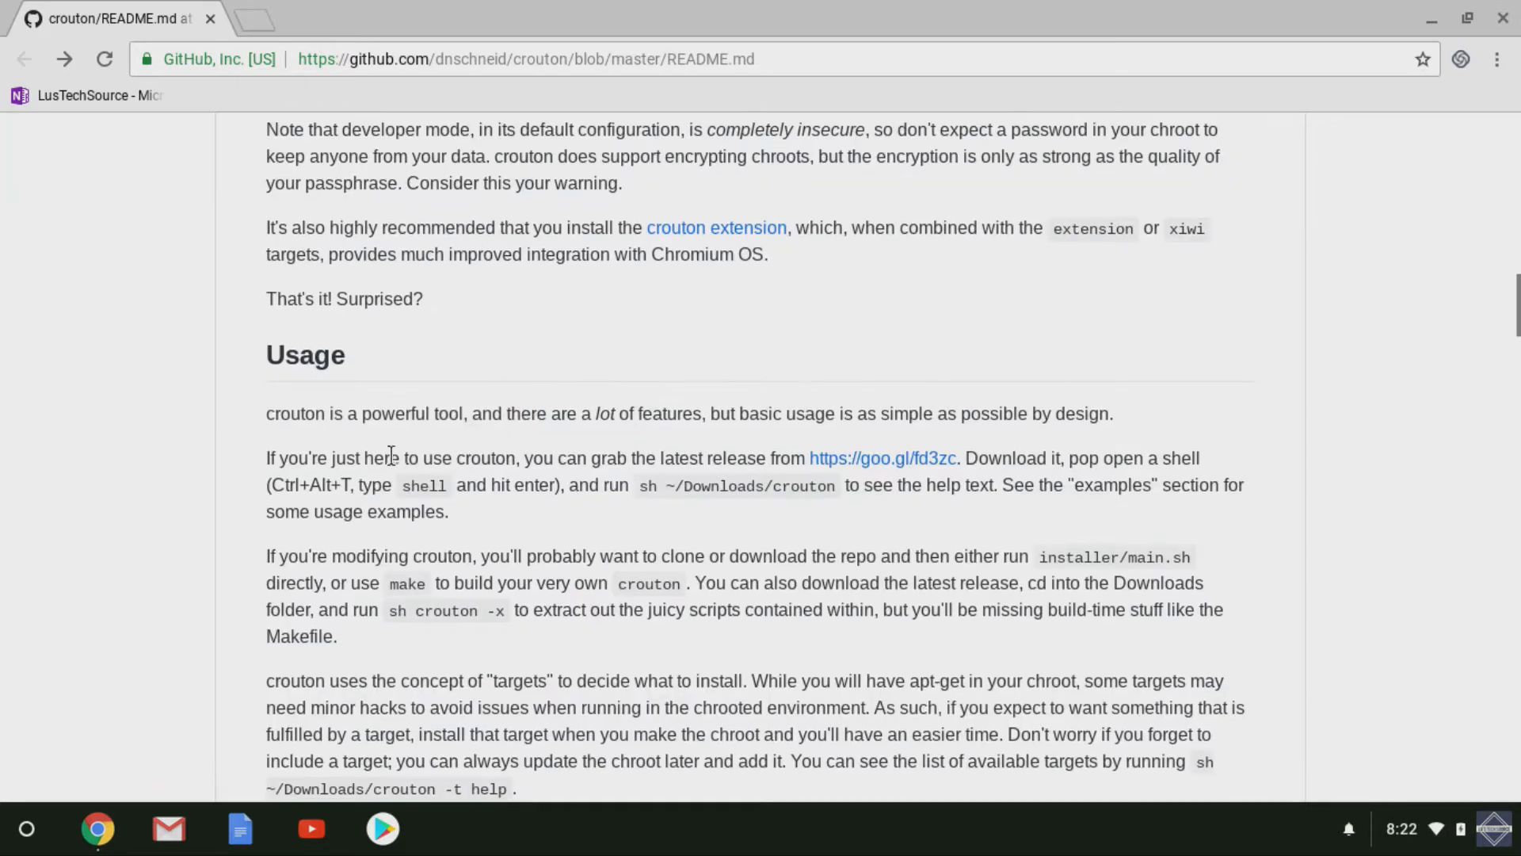
pyautogui.moveTo(843, 461)
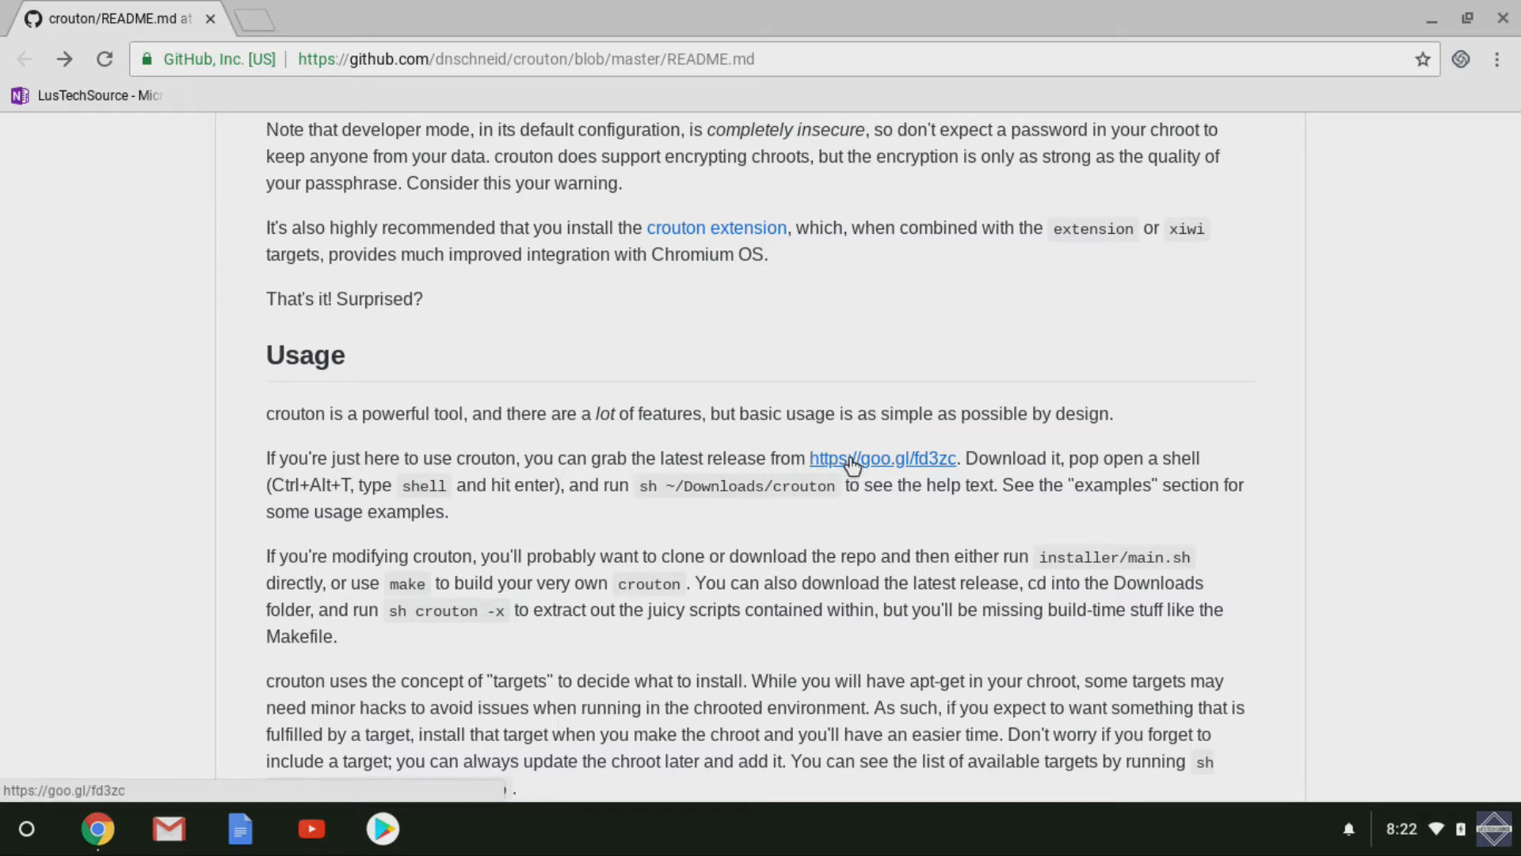
pyautogui.click(852, 459)
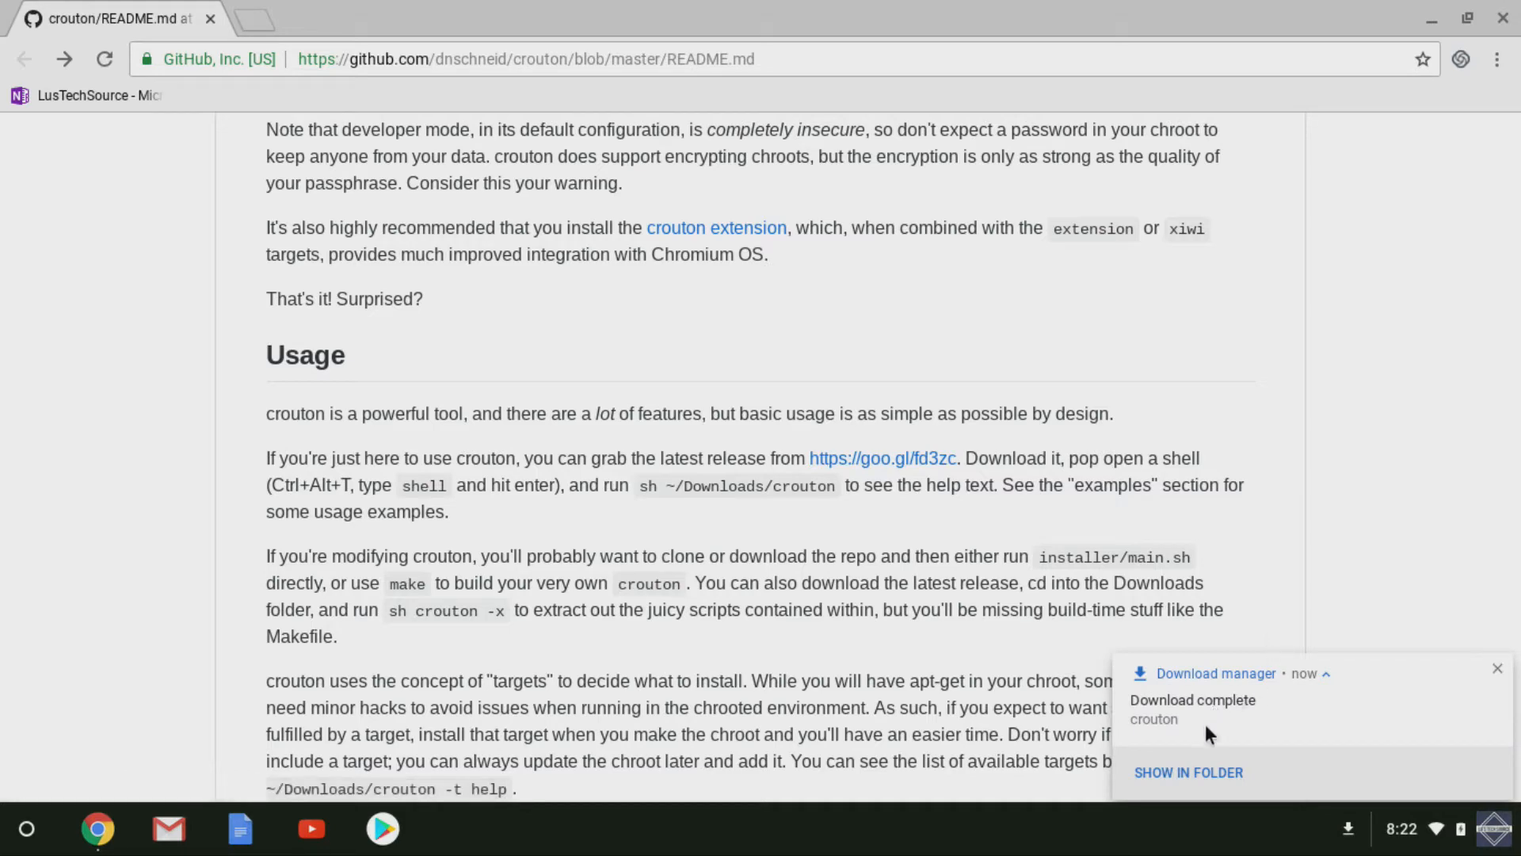
pyautogui.click(1187, 772)
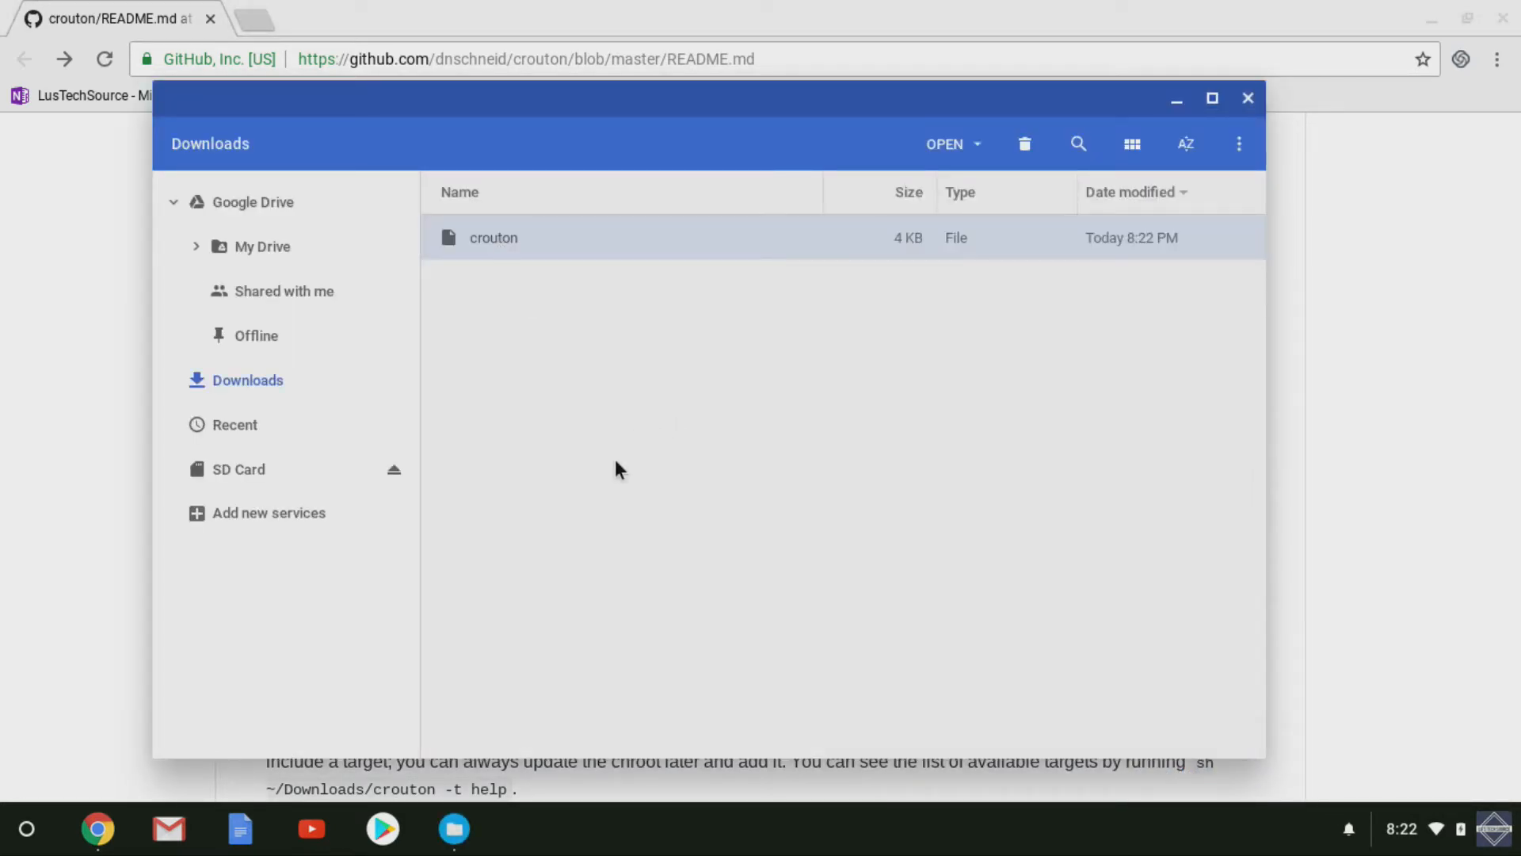
pyautogui.click(1248, 98)
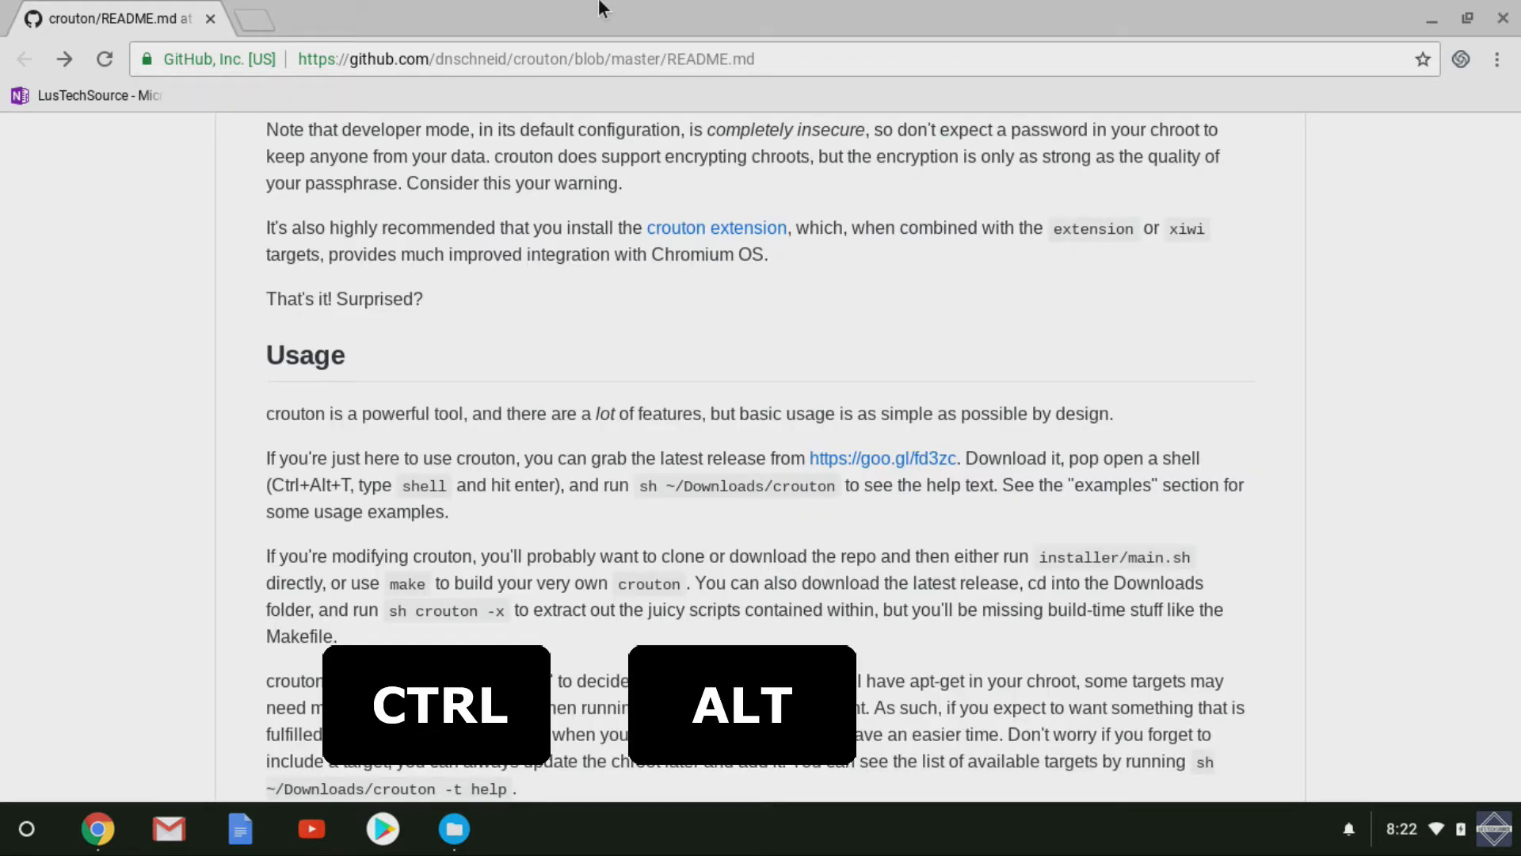
# Open crosh, enter shell, and run sudo sh ~/Downloads/crouton -t touch,xfce
pyautogui.press('Ctrl+Alt+T')
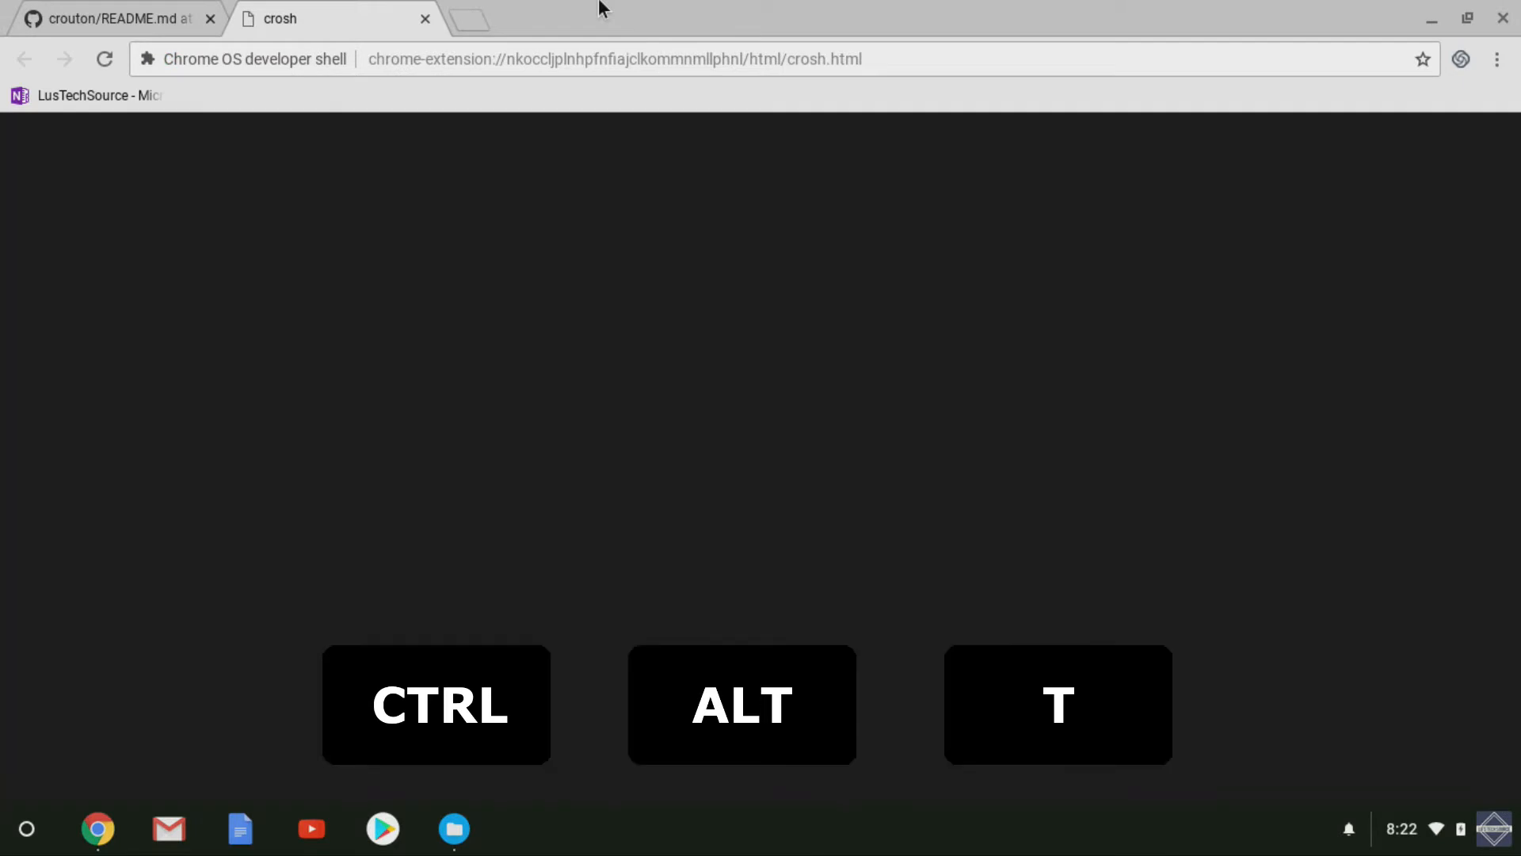
pyautogui.press('ctrl+alt+t')
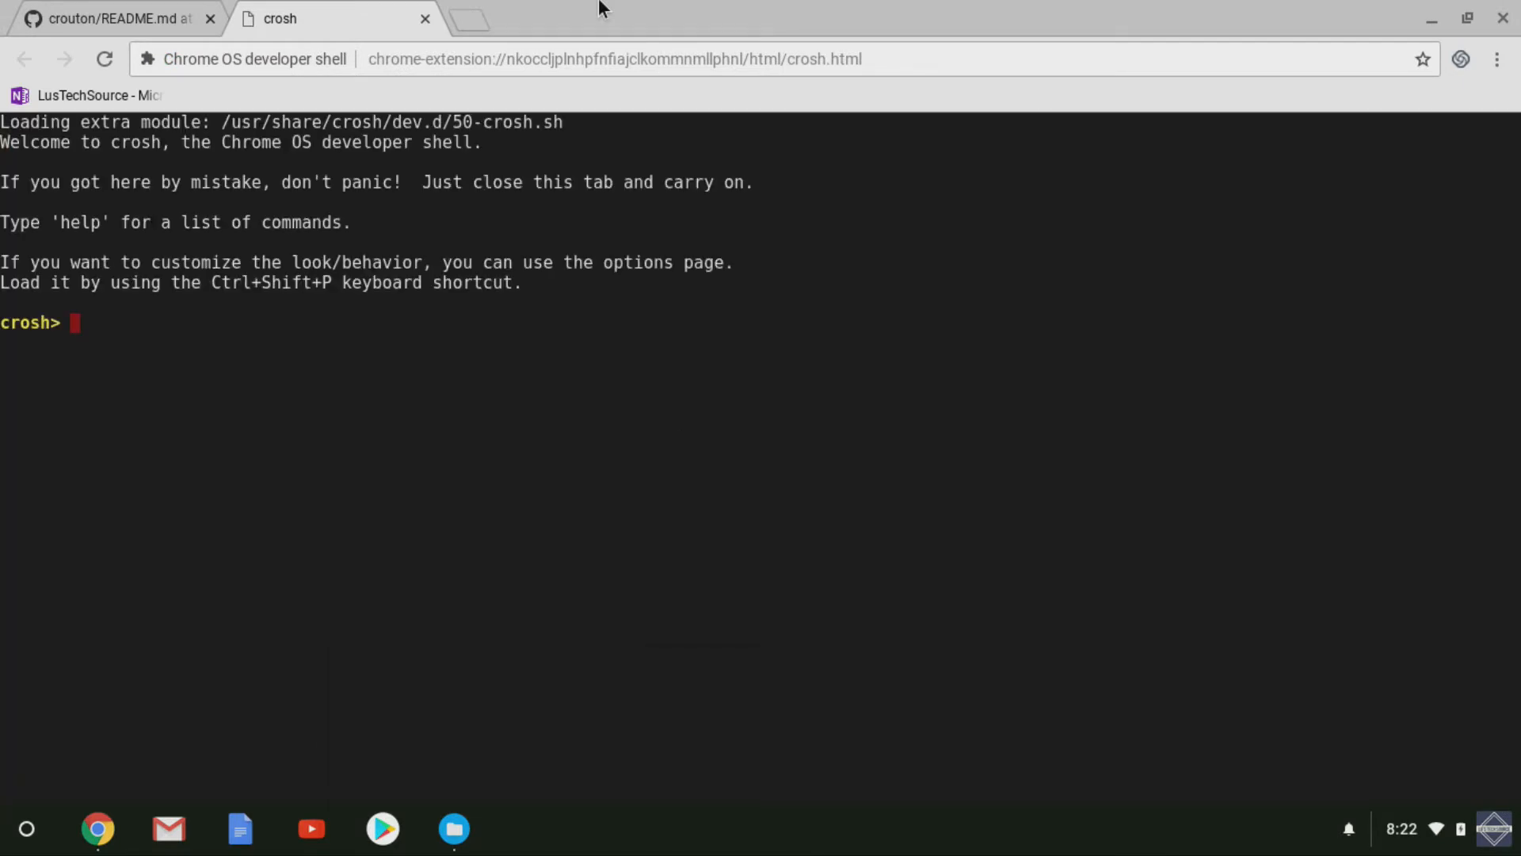
pyautogui.write('shell')
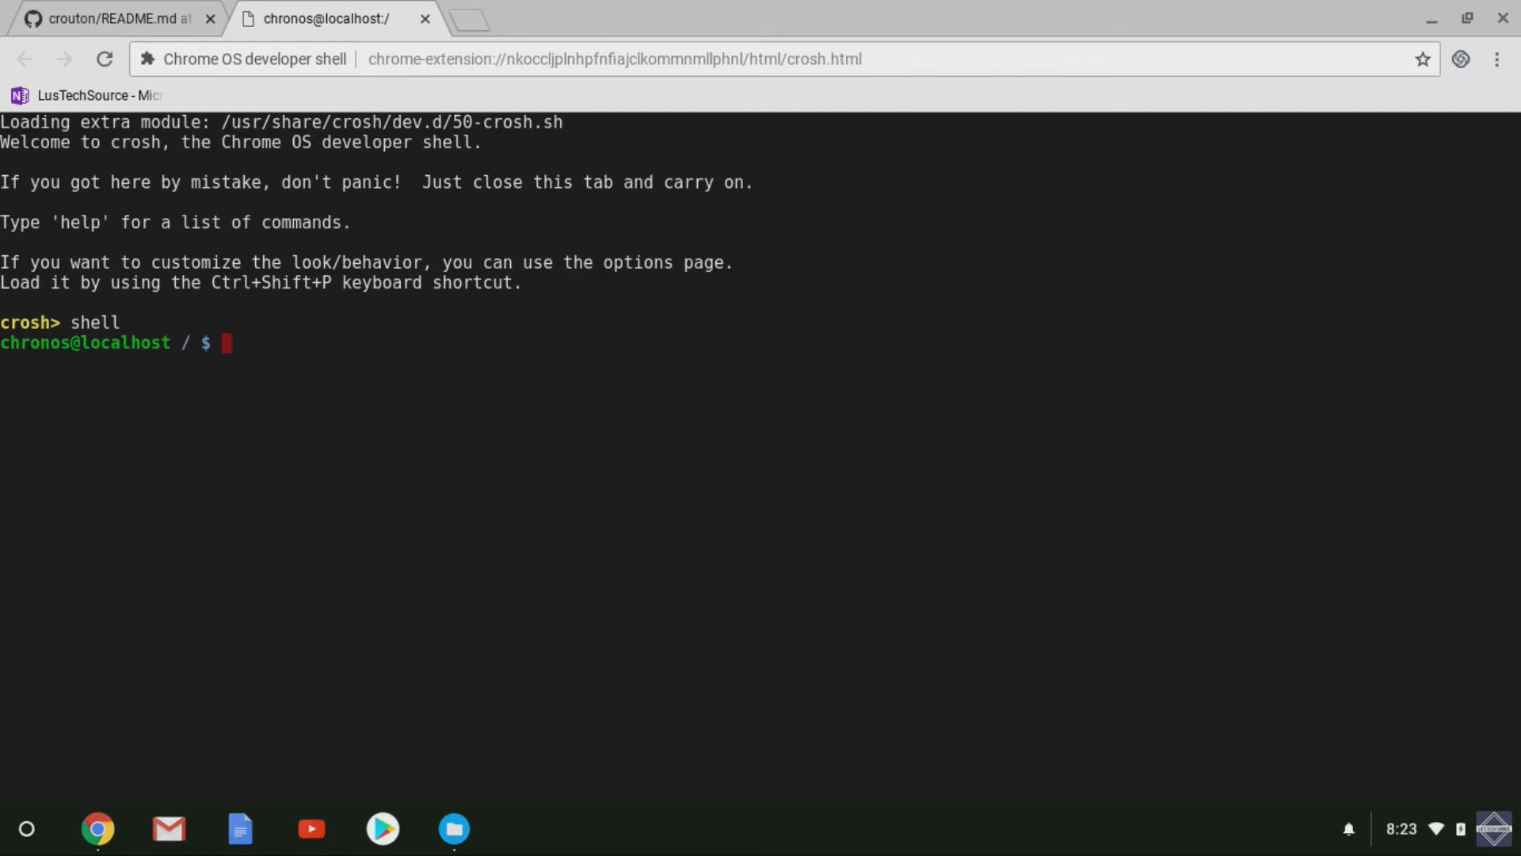
pyautogui.write('sudo s')
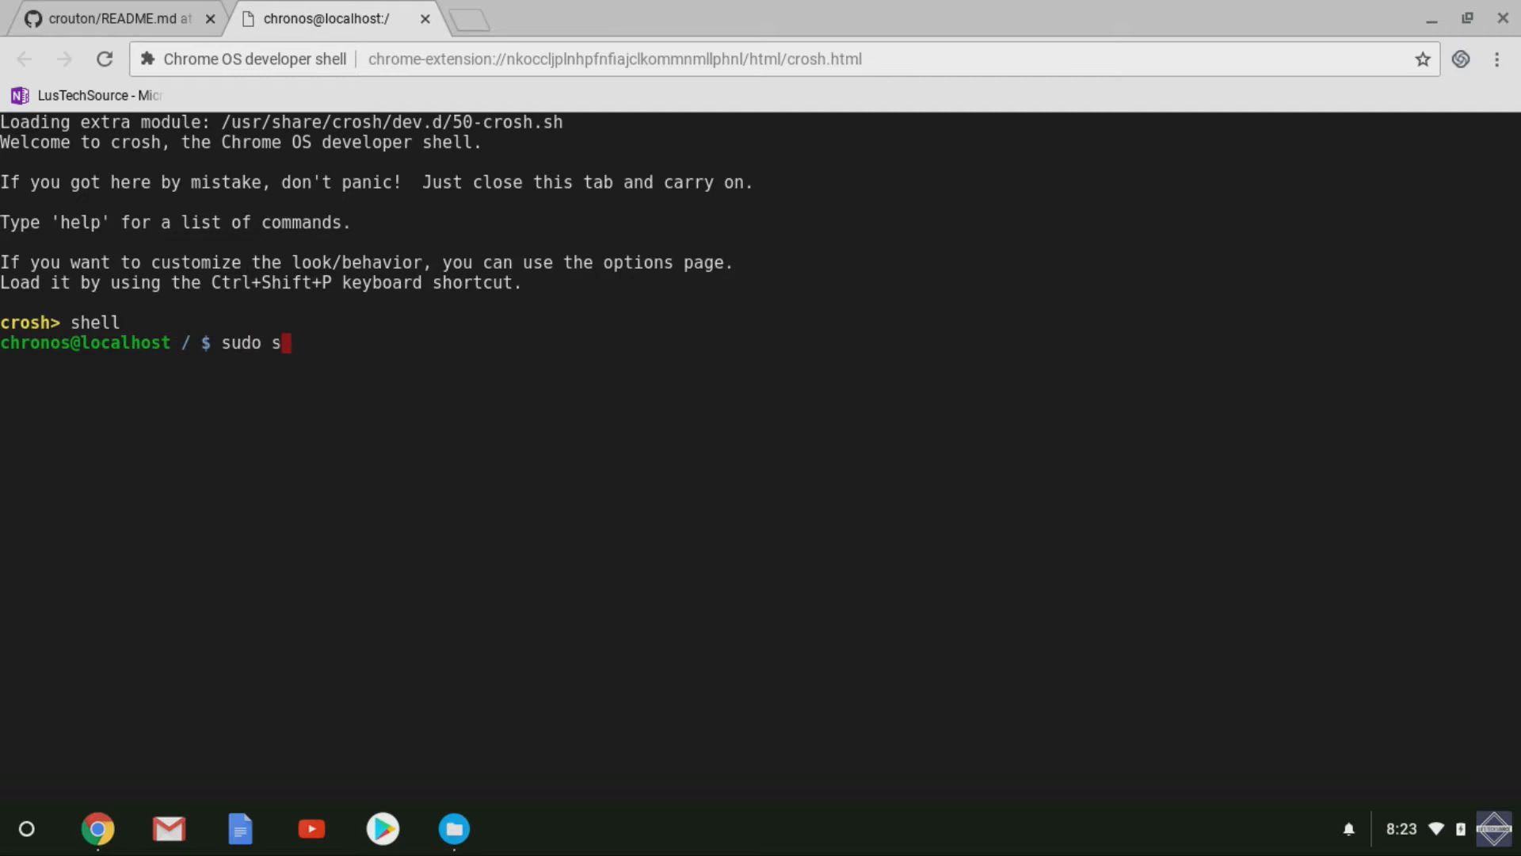
pyautogui.write('h ~/')
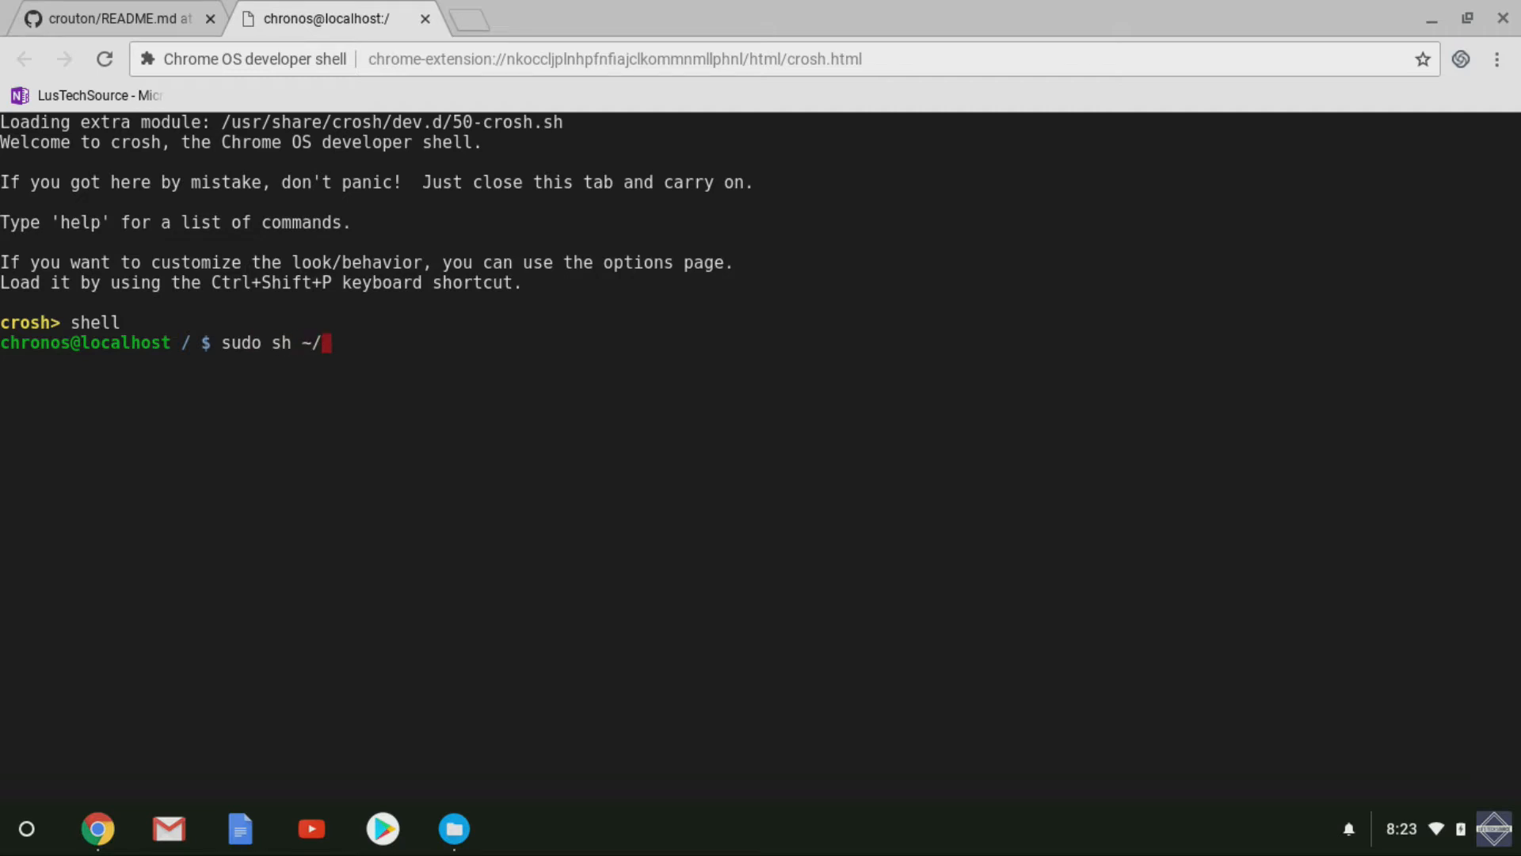
pyautogui.write('Downloads')
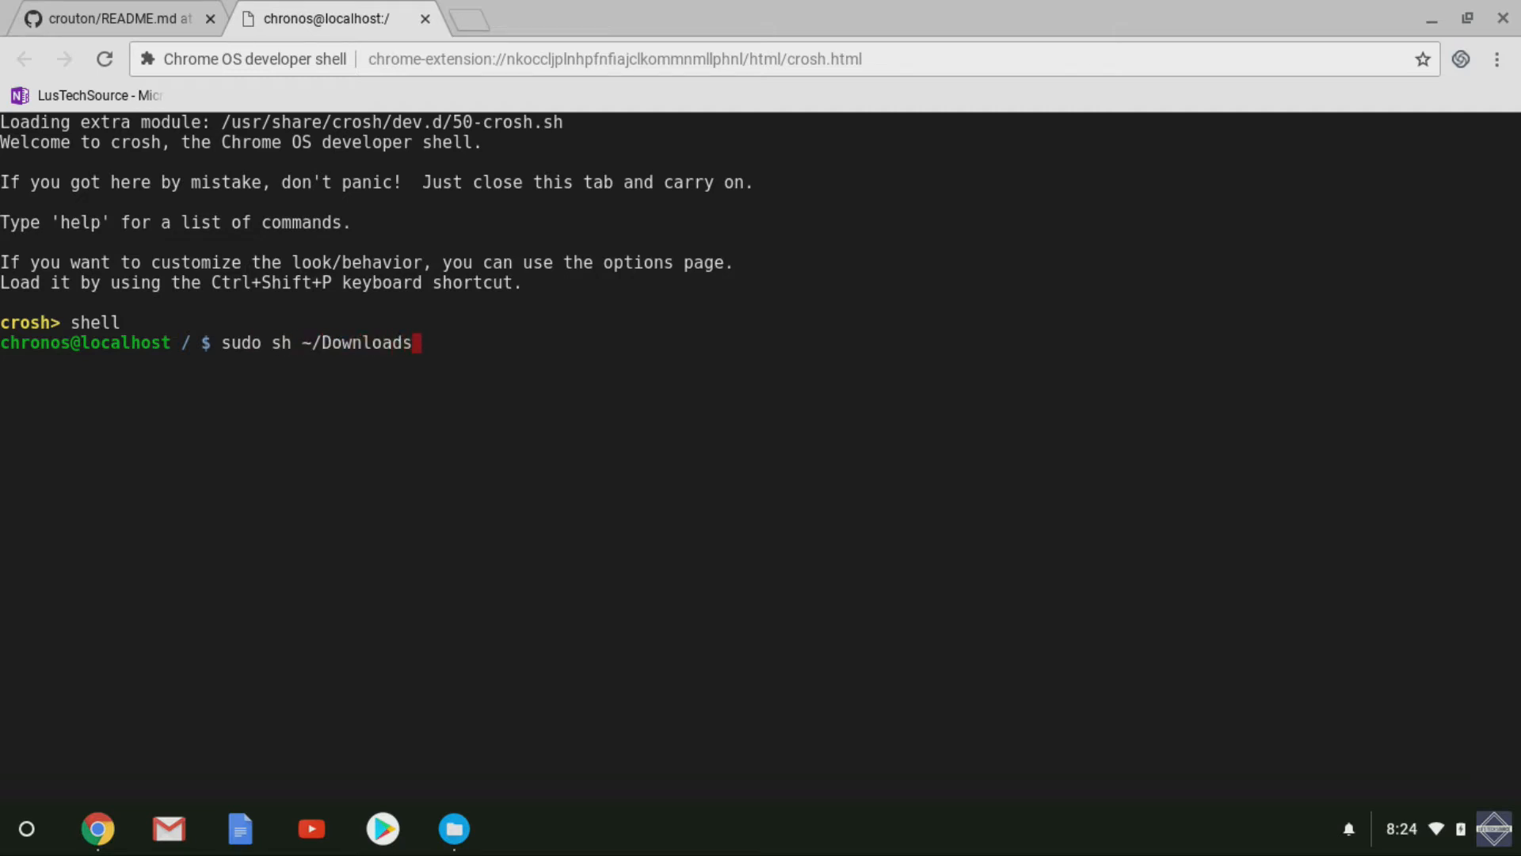
pyautogui.write('/crouton -t')
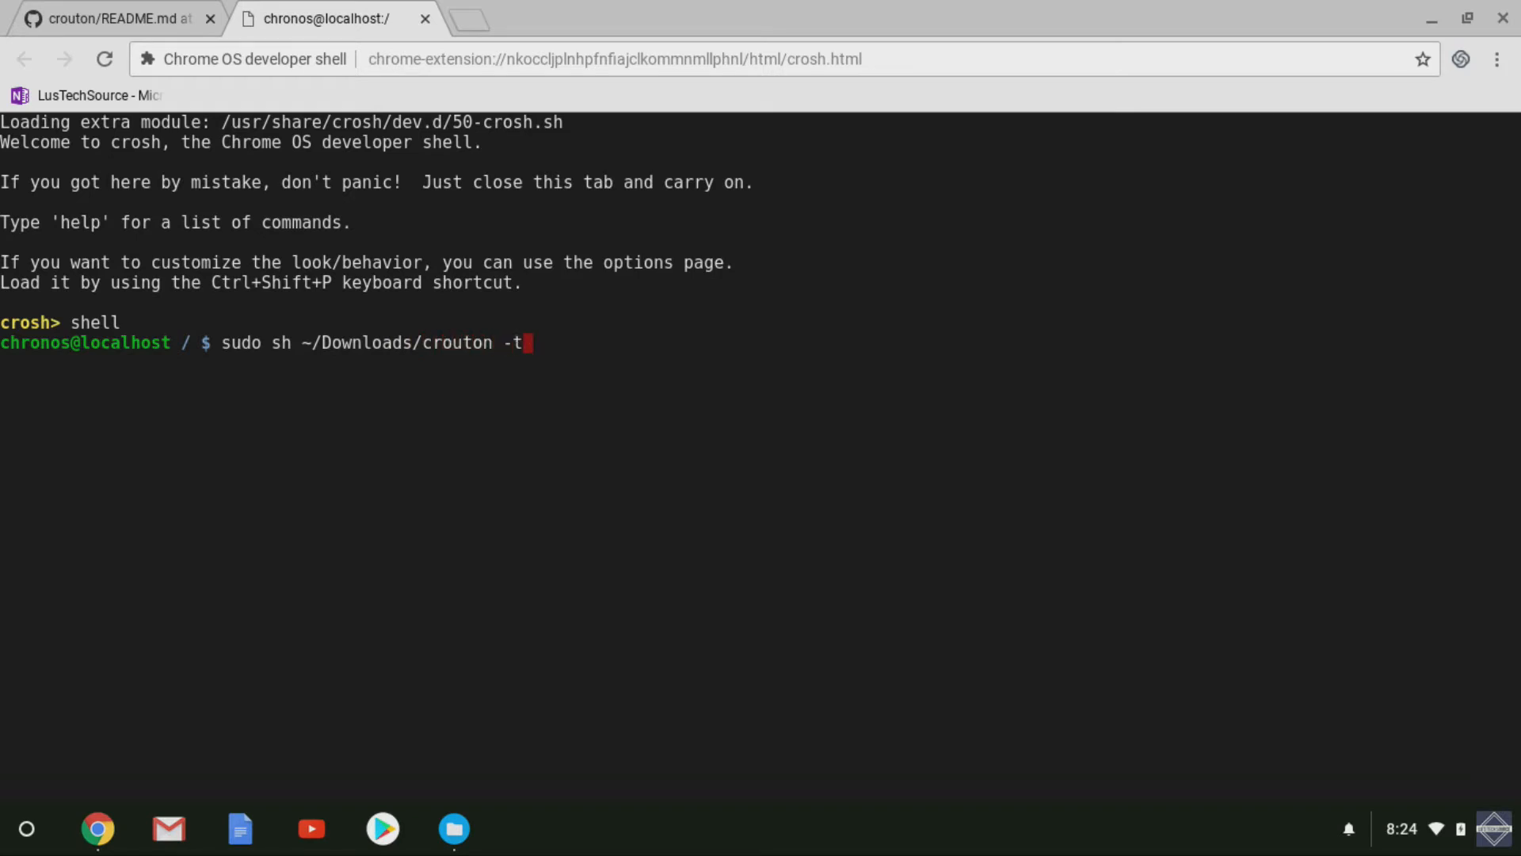
pyautogui.write('ouch')
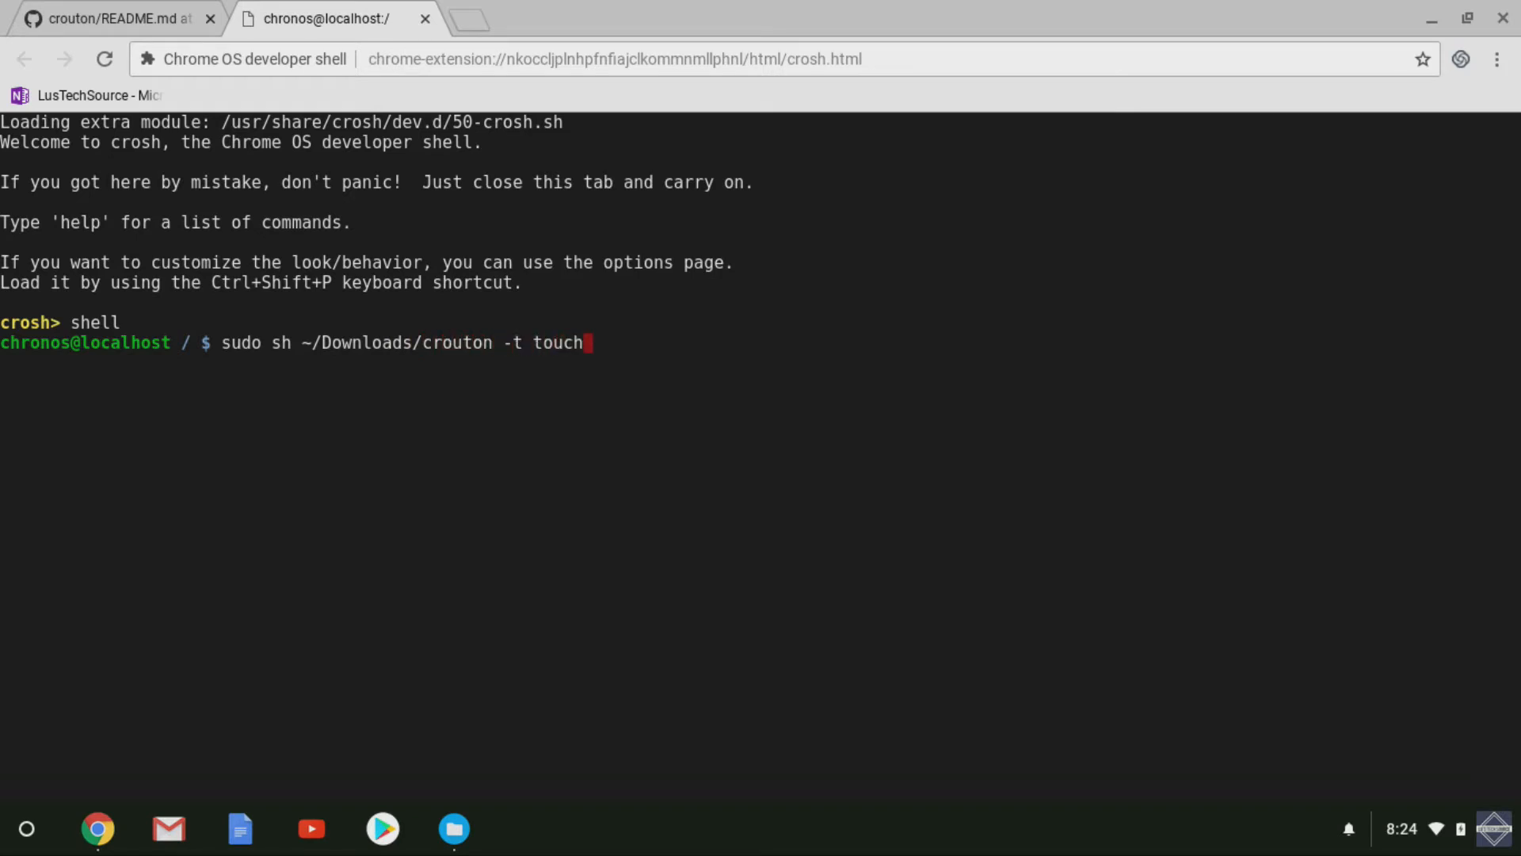
pyautogui.write(',kde')
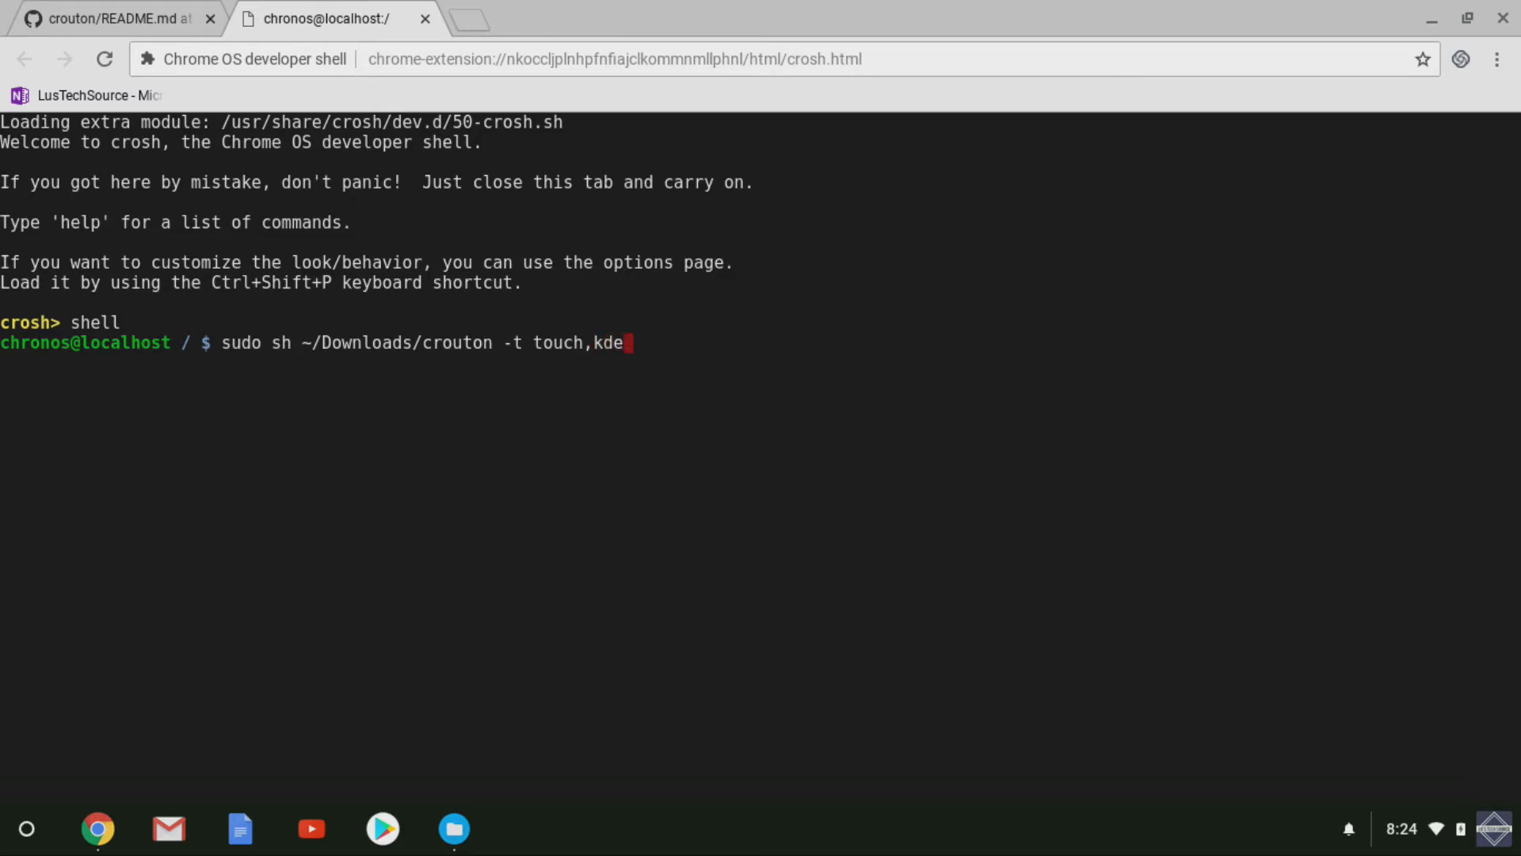
pyautogui.write('xf')
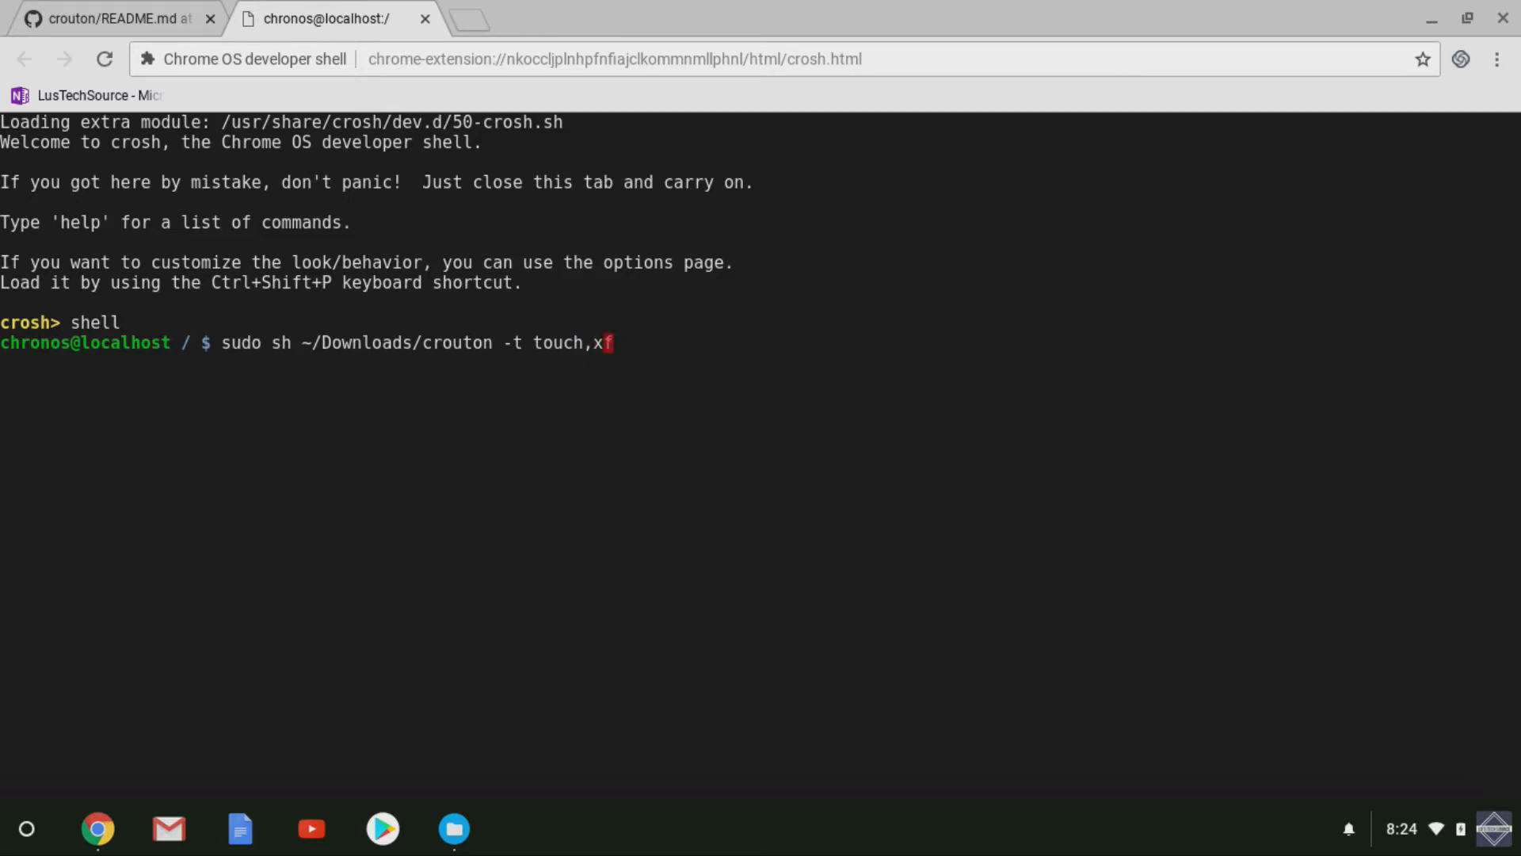
pyautogui.press('Enter')
pyautogui.write('lutech')
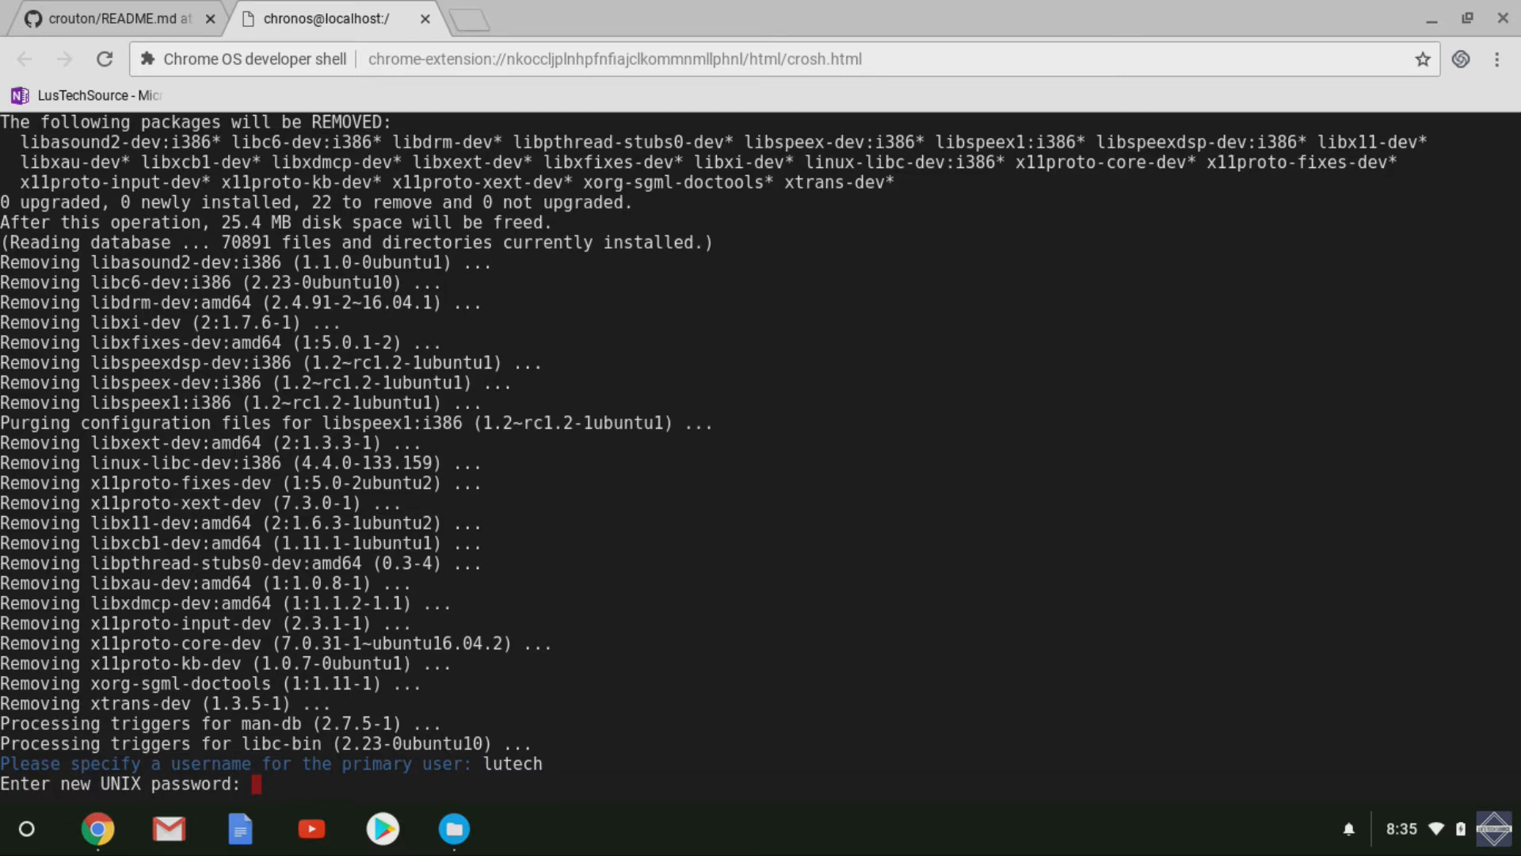
# Confirm the primary user's new UNIX password so the xenial install completes
pyautogui.press('Enter')
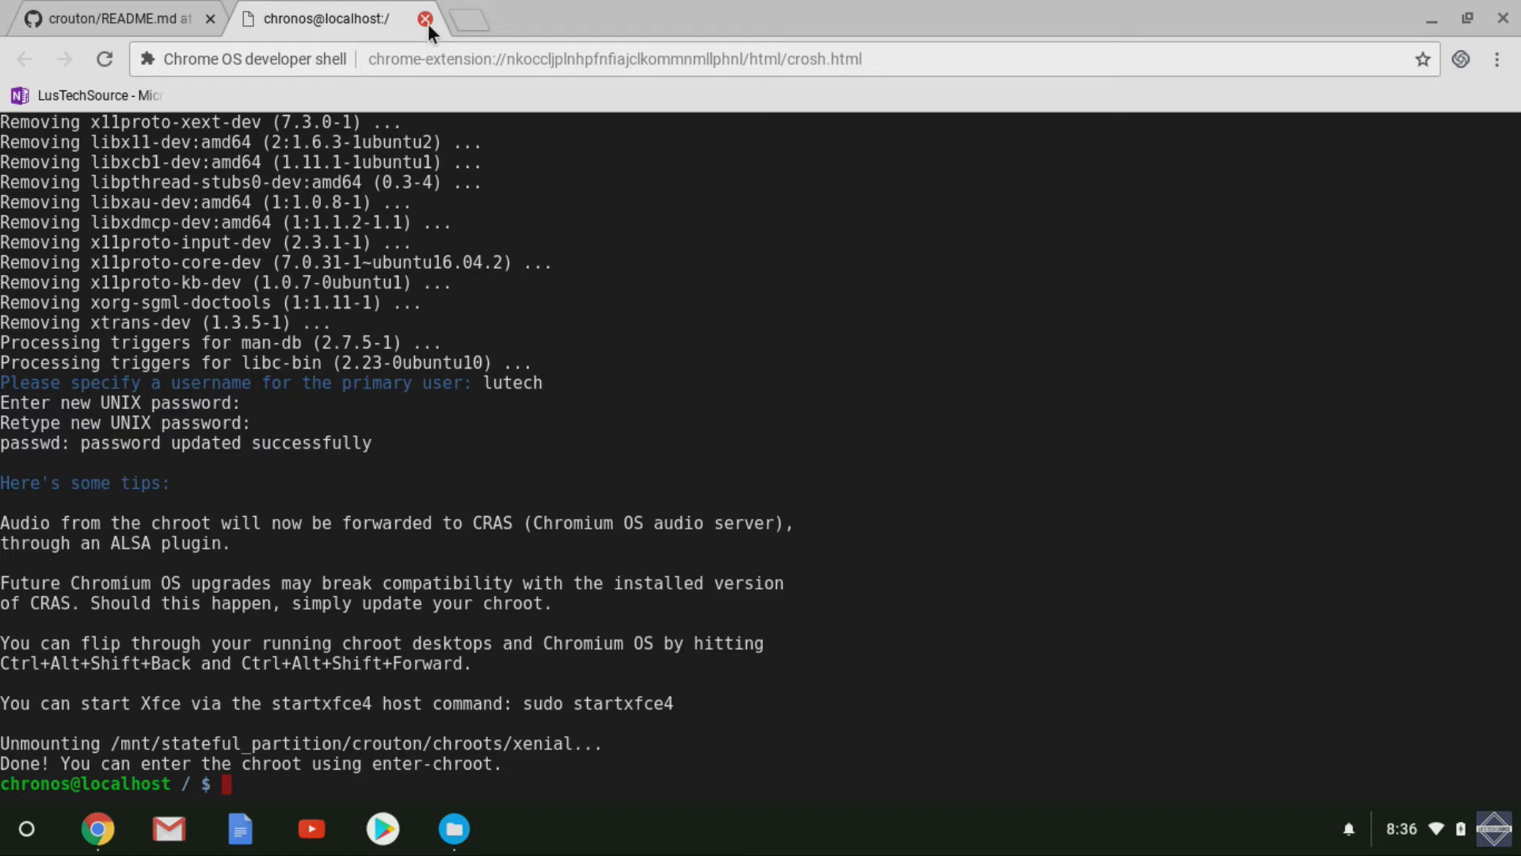
# Close the old developer shell page and browser window, then reopen Chrome
pyautogui.click(422, 22)
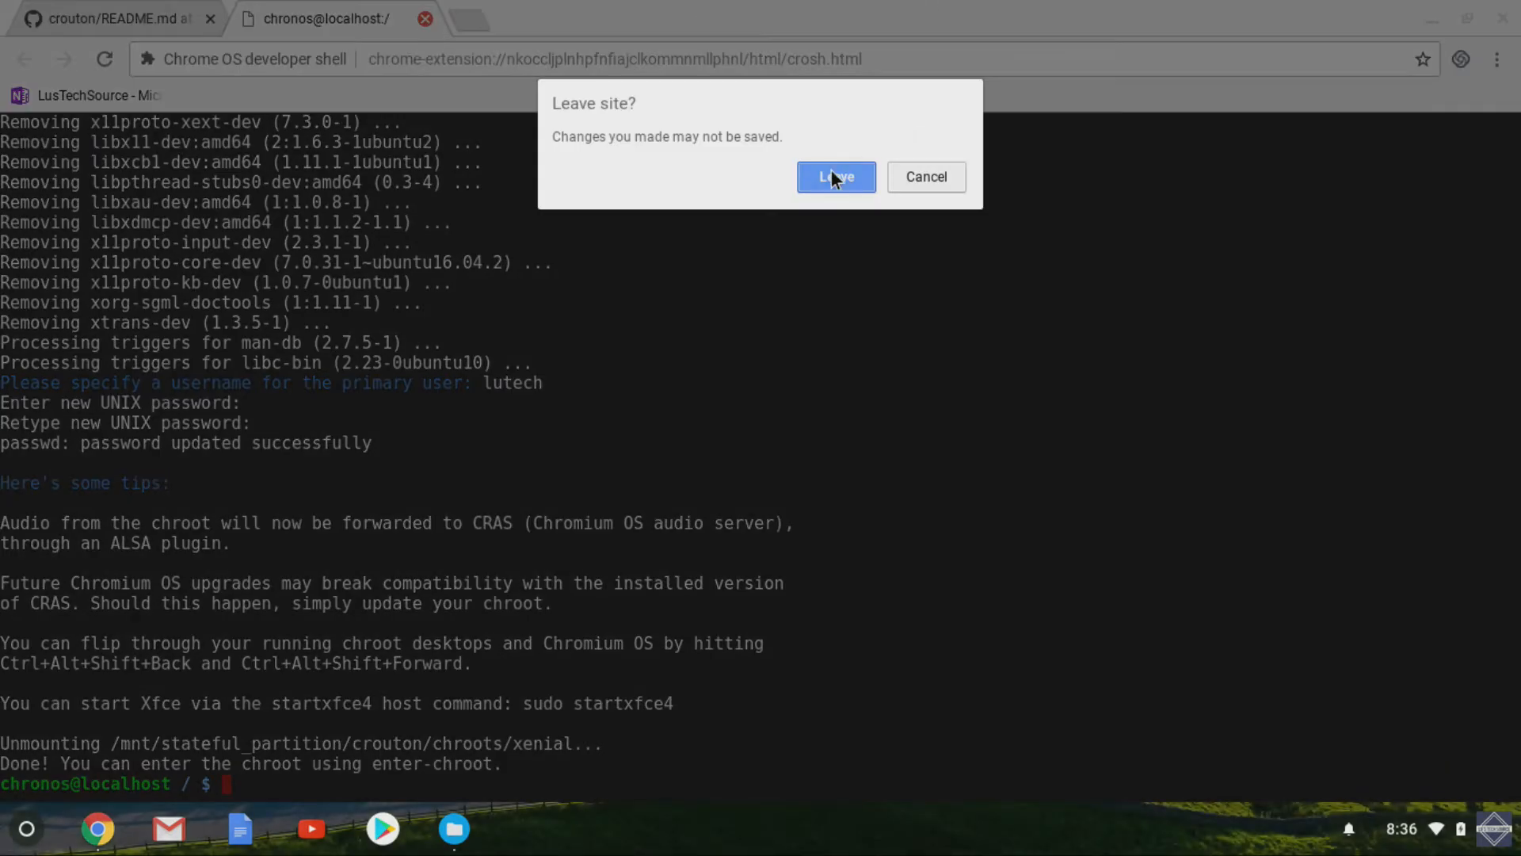
pyautogui.click(836, 177)
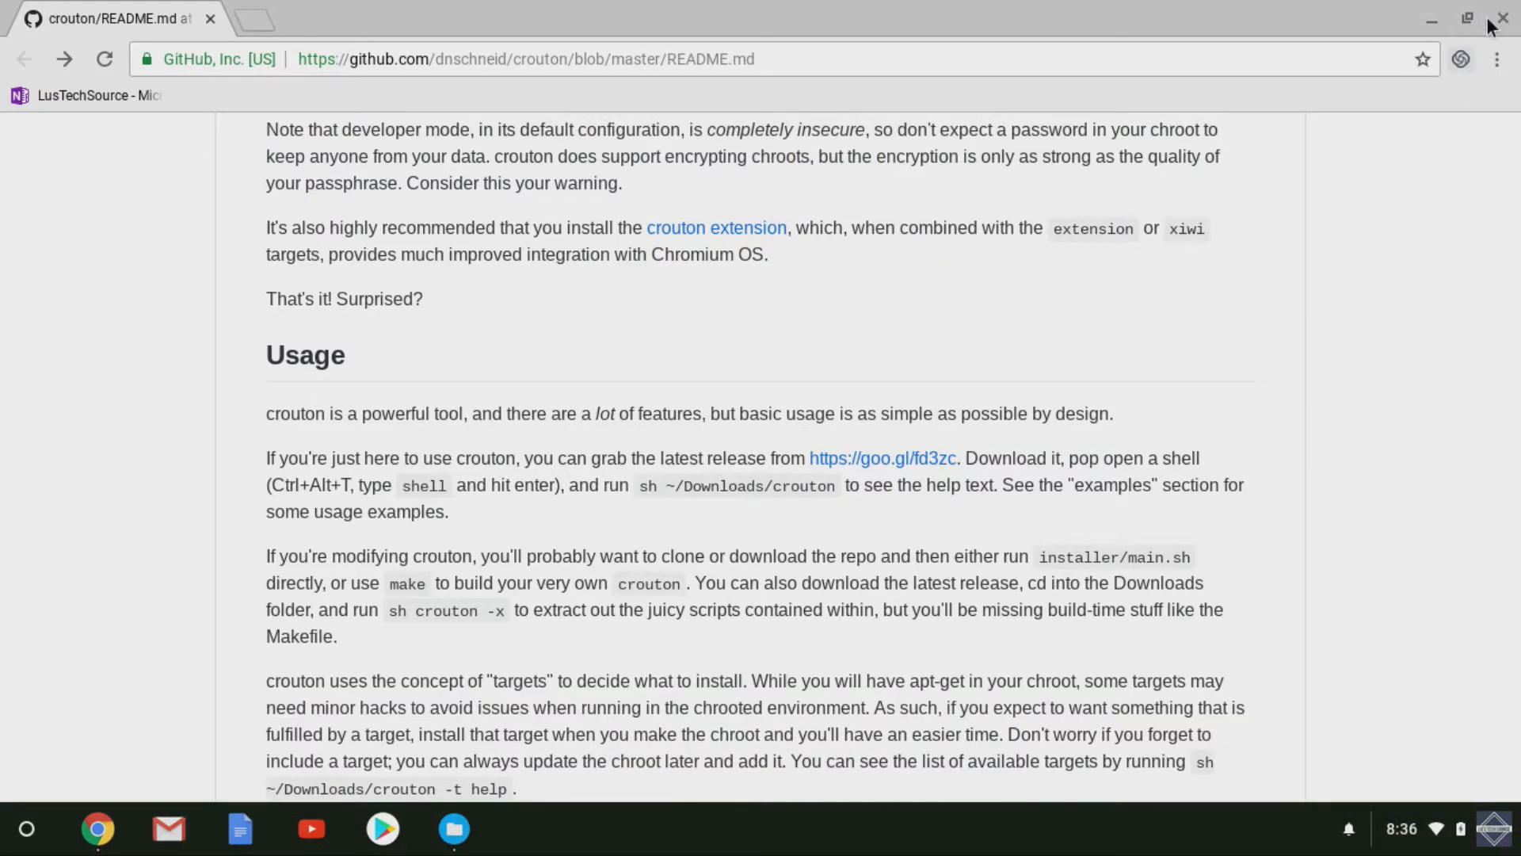
pyautogui.click(454, 828)
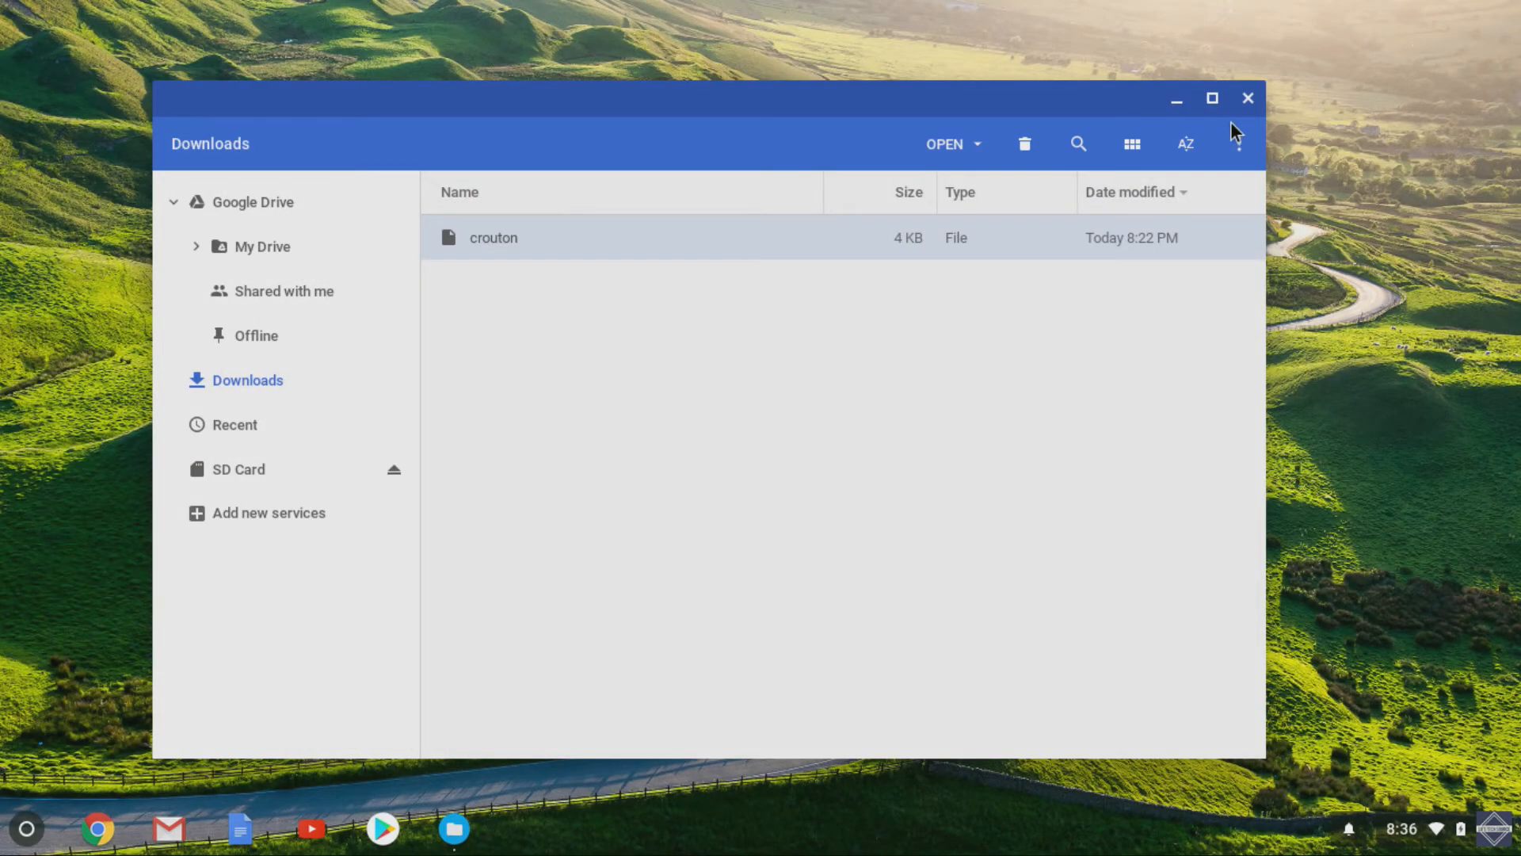
pyautogui.click(1247, 99)
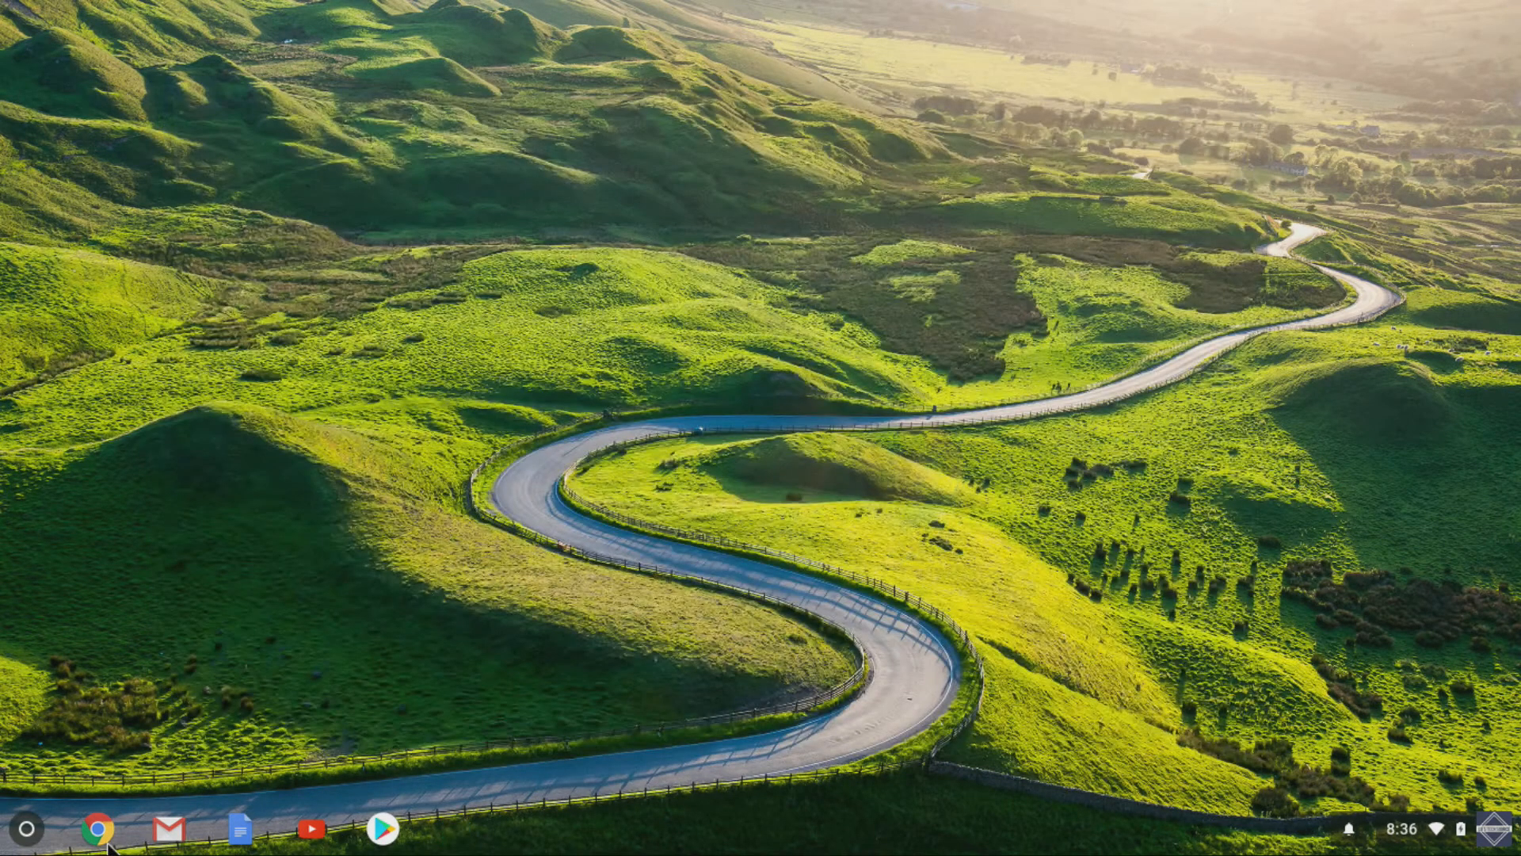
pyautogui.click(97, 829)
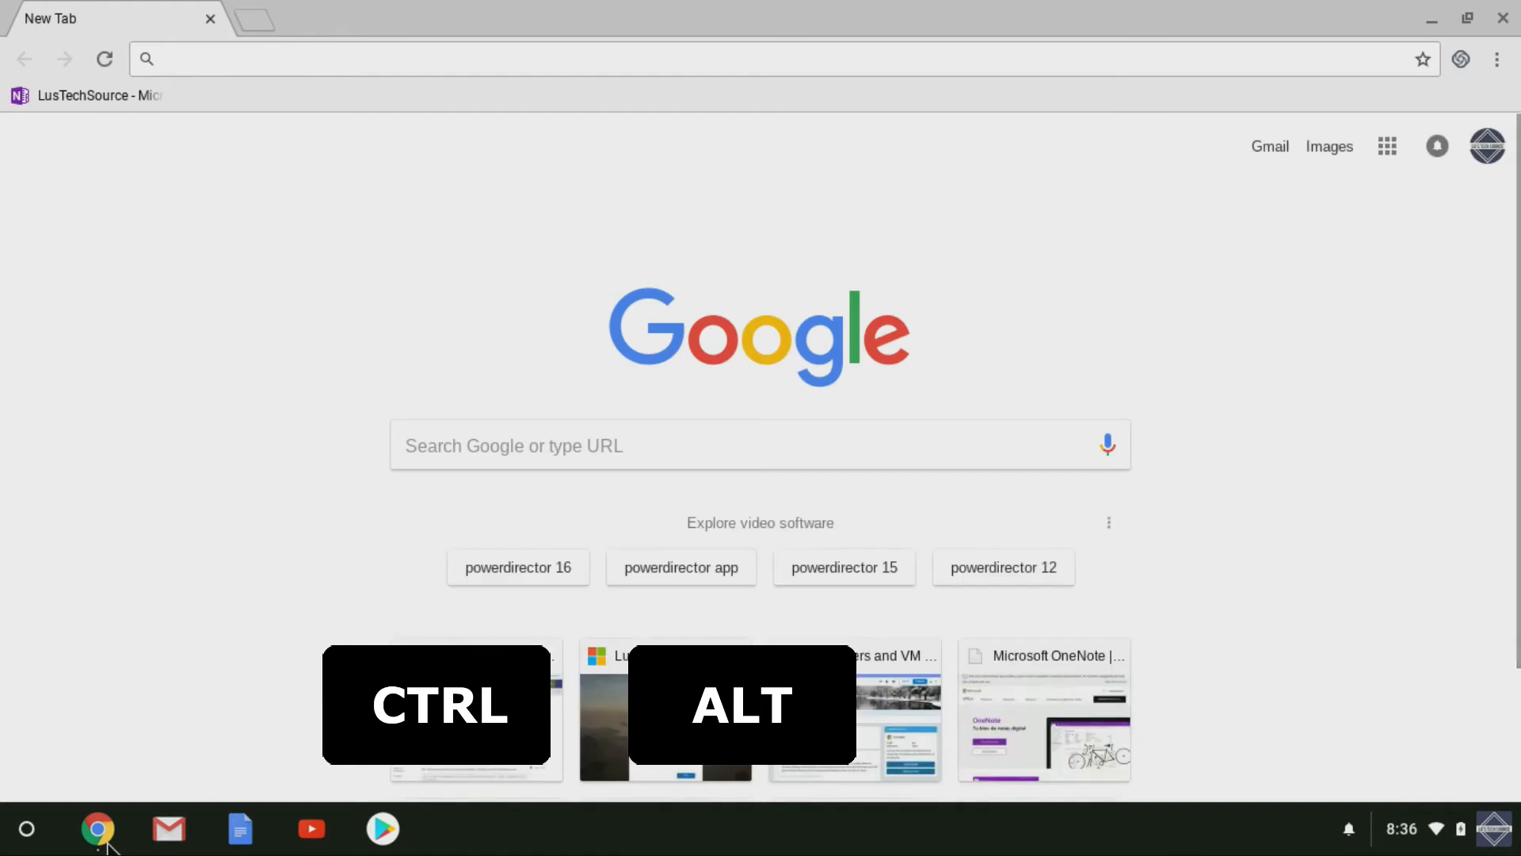
# In a fresh crosh shell, run sudo startxfce4 to launch Xfce
pyautogui.press('ctrl+alt+t')
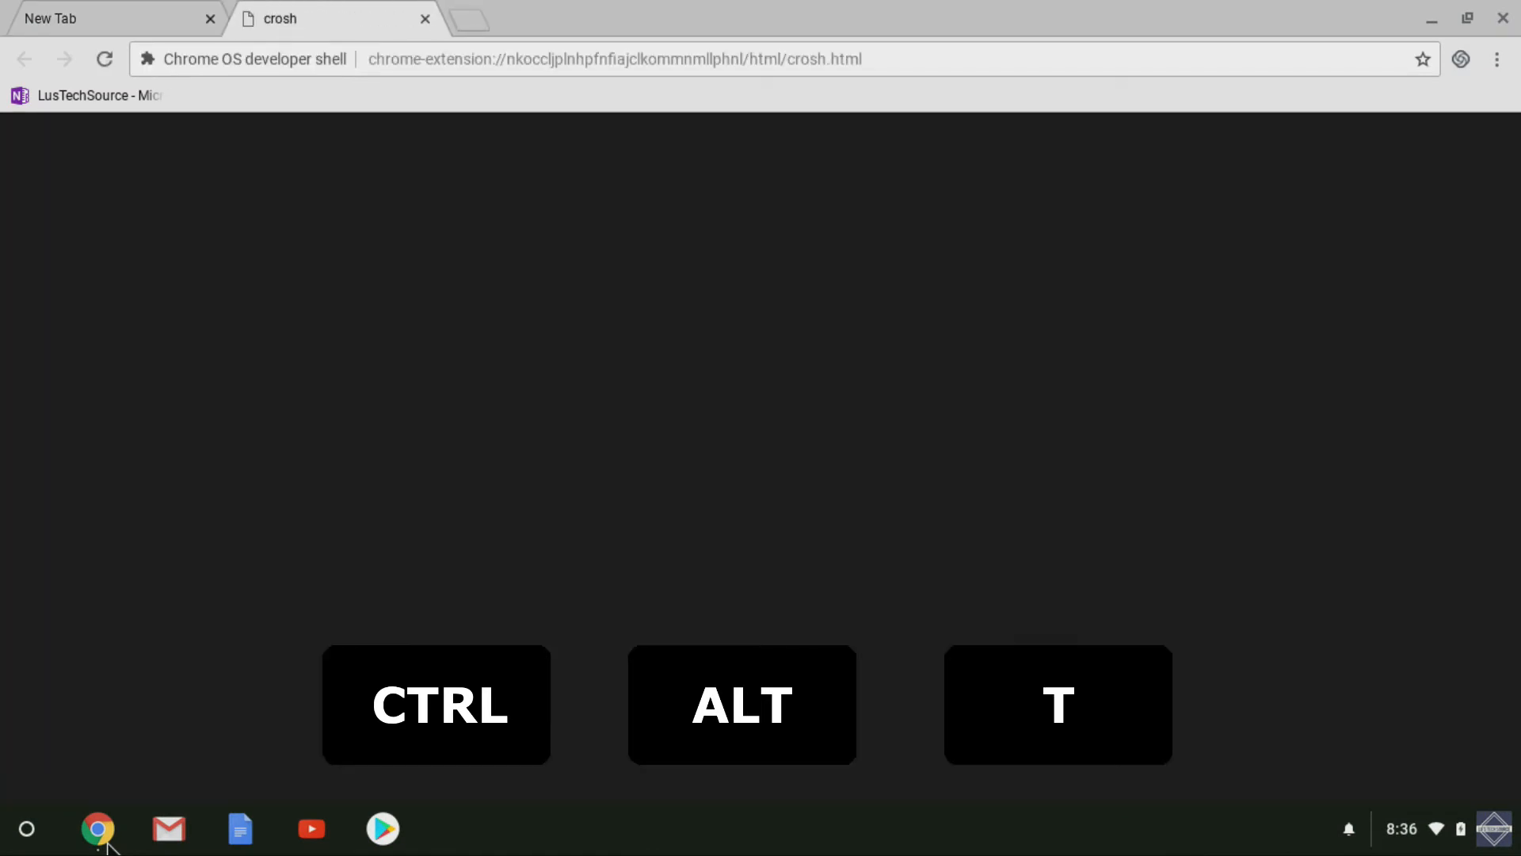
pyautogui.write('sh> shell')
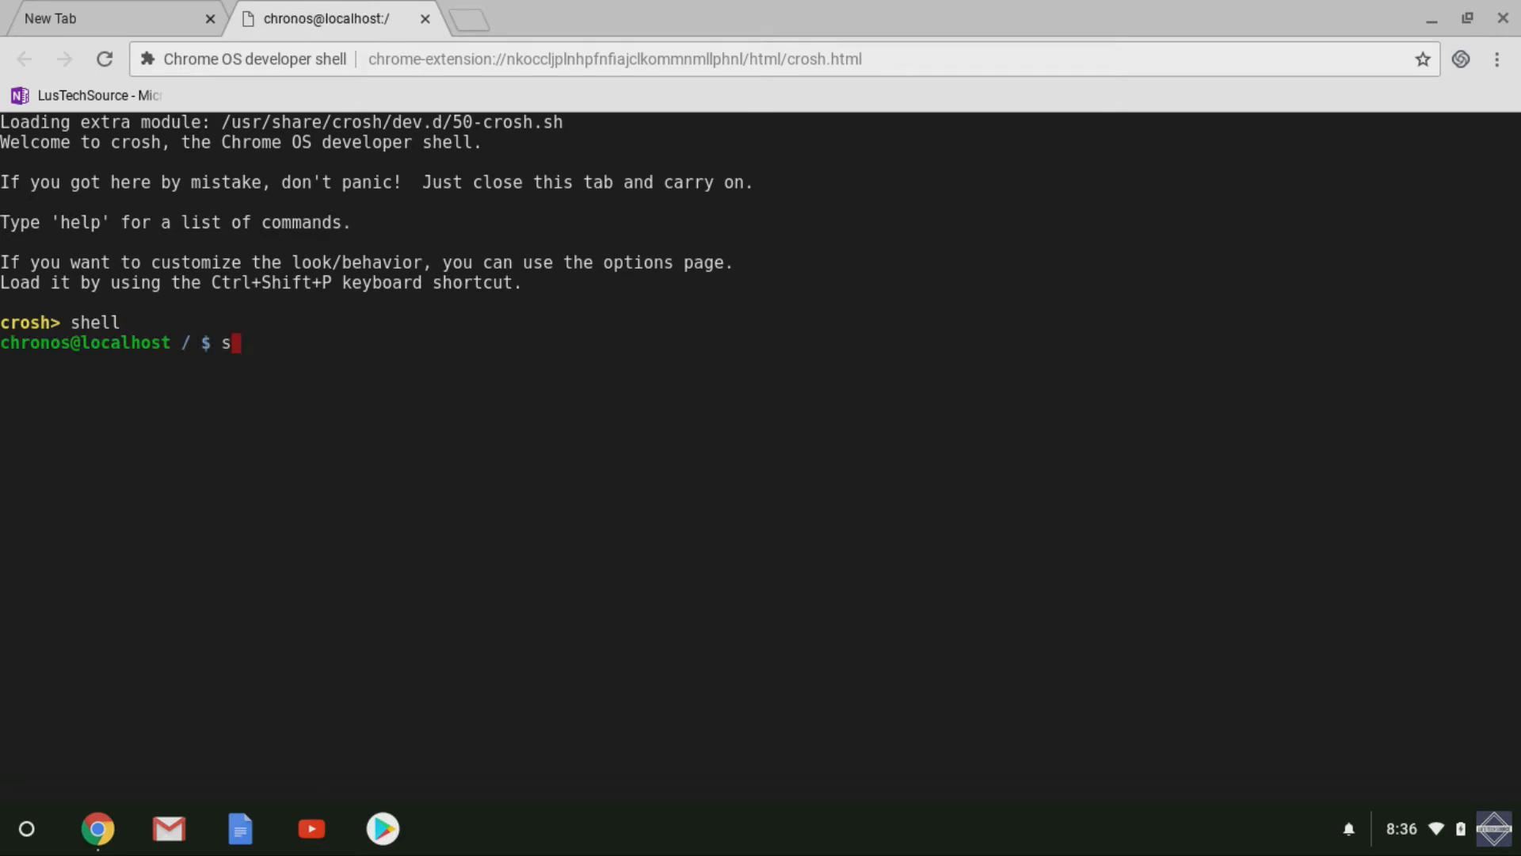
pyautogui.write('udo sta')
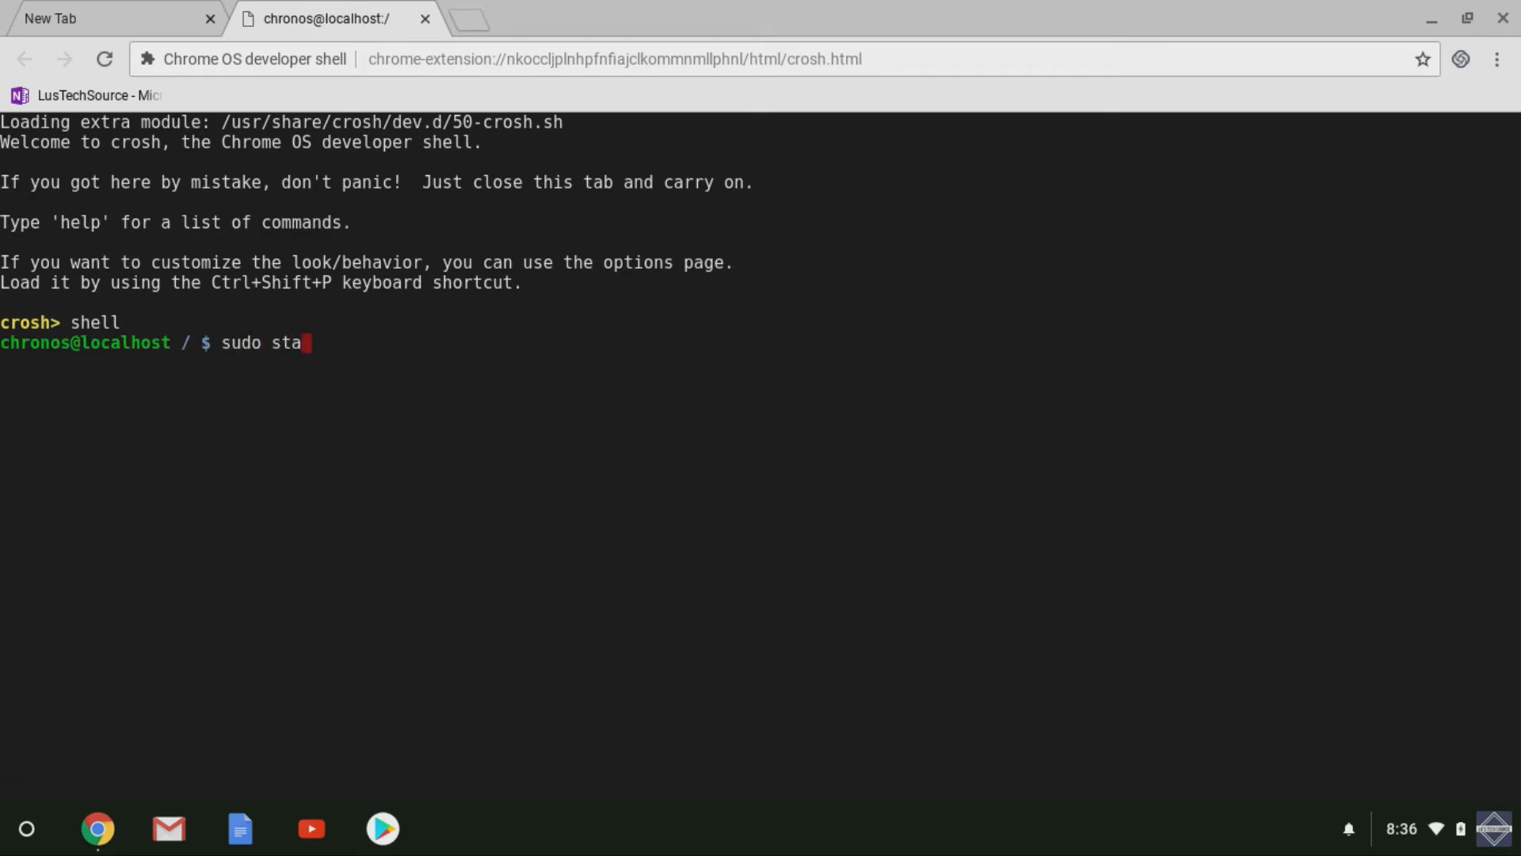
pyautogui.write('rt')
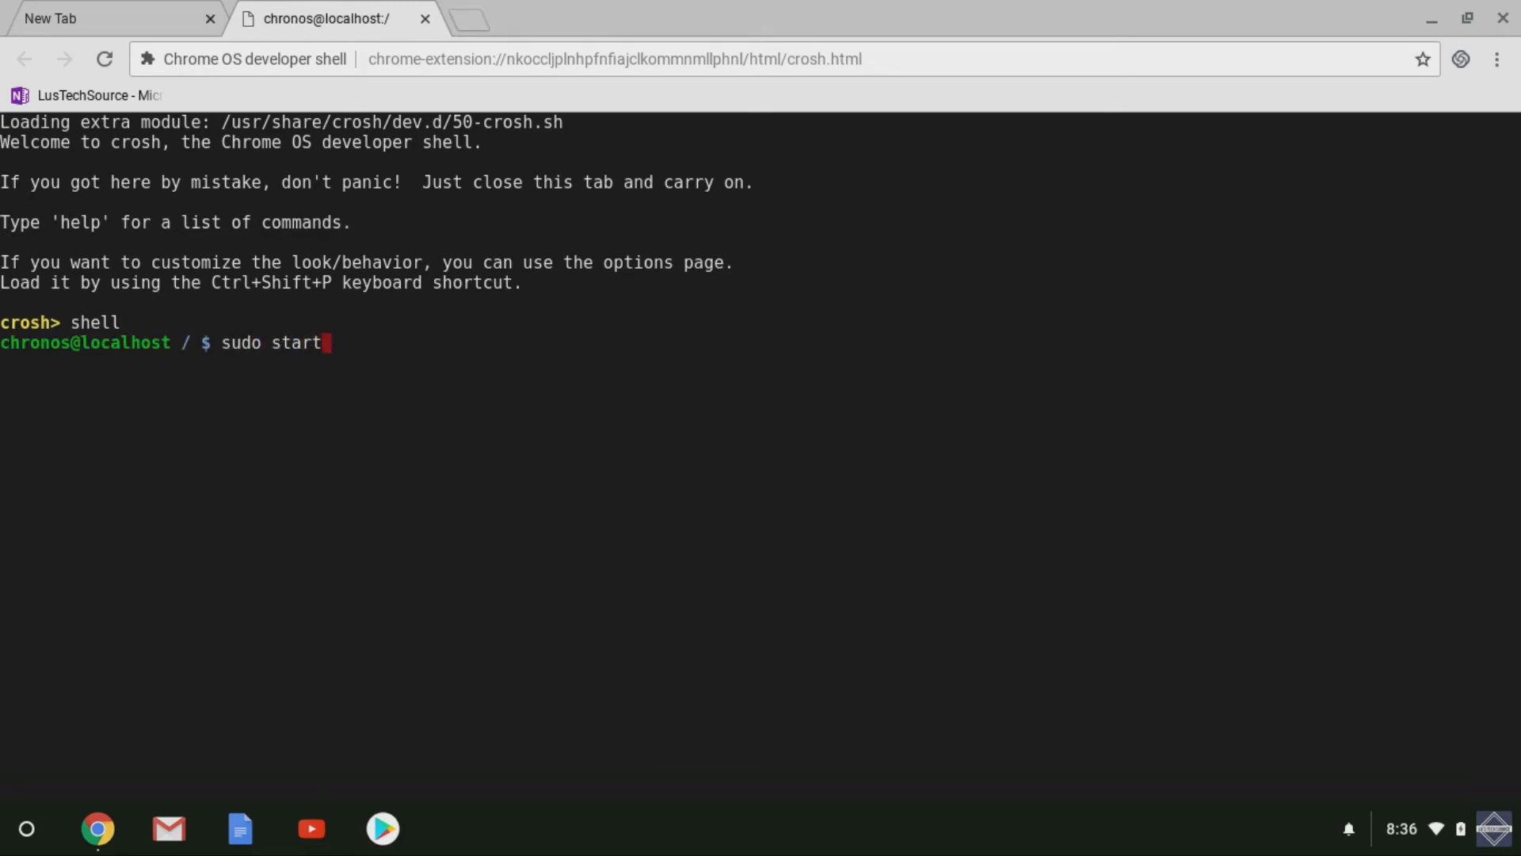
pyautogui.write('xfce4')
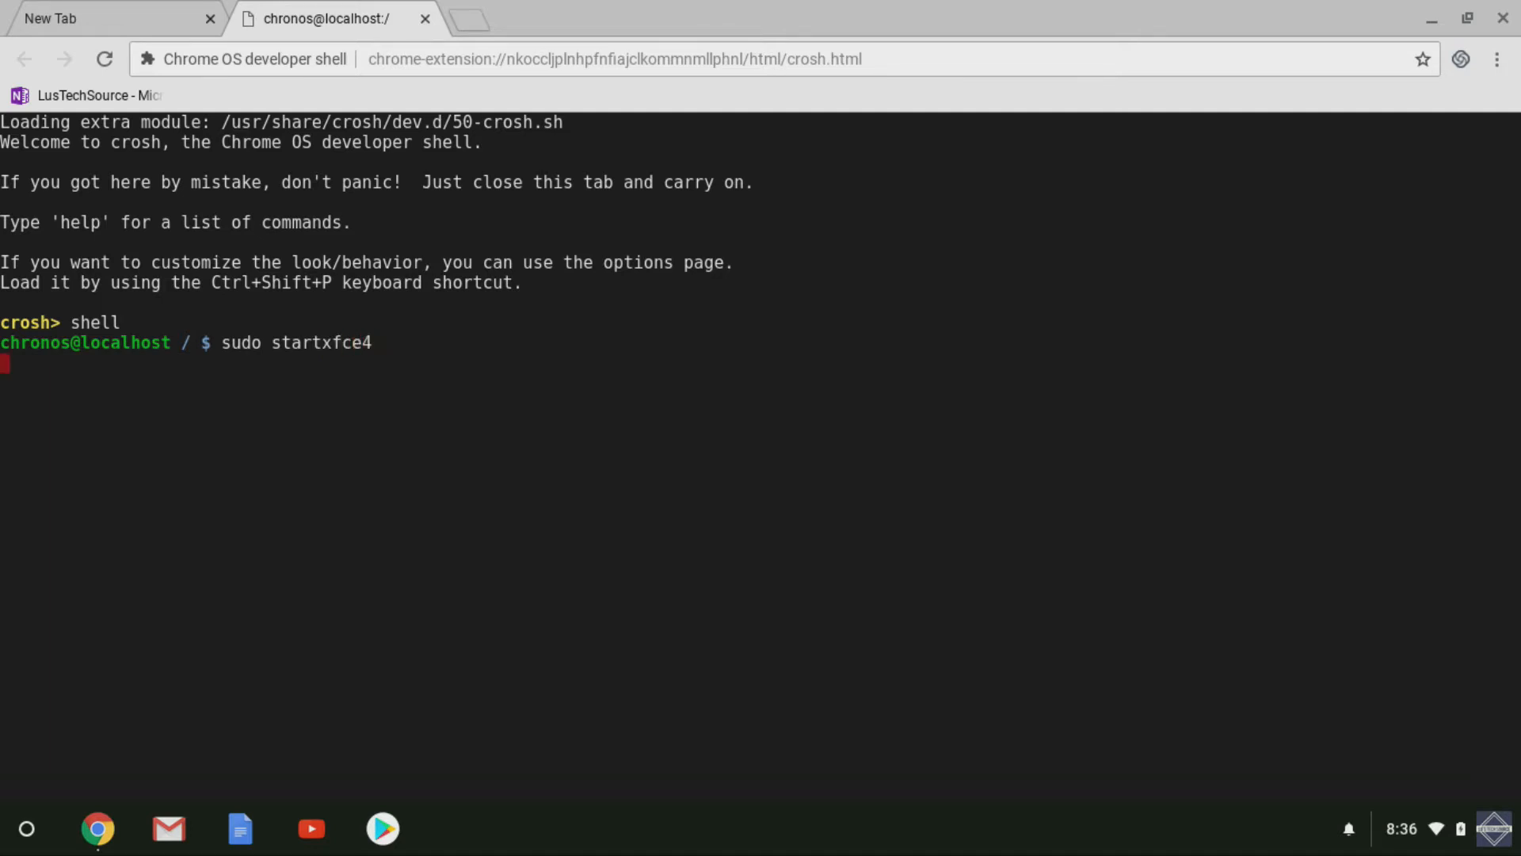
pyautogui.press('Return')
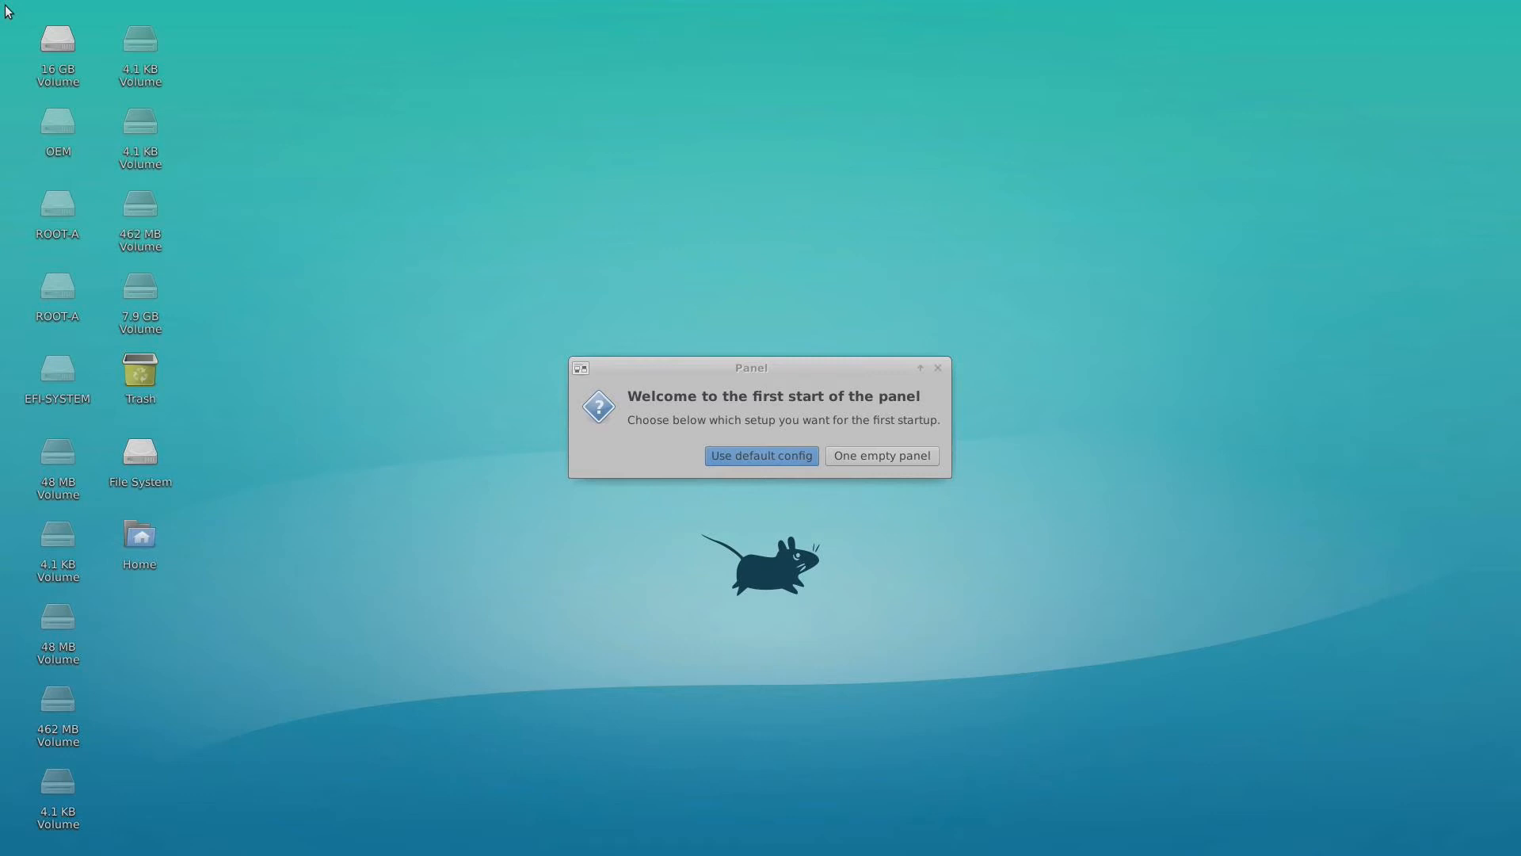
# Choose 'Use default config' in the panel's first-start welcome dialog
pyautogui.click(762, 455)
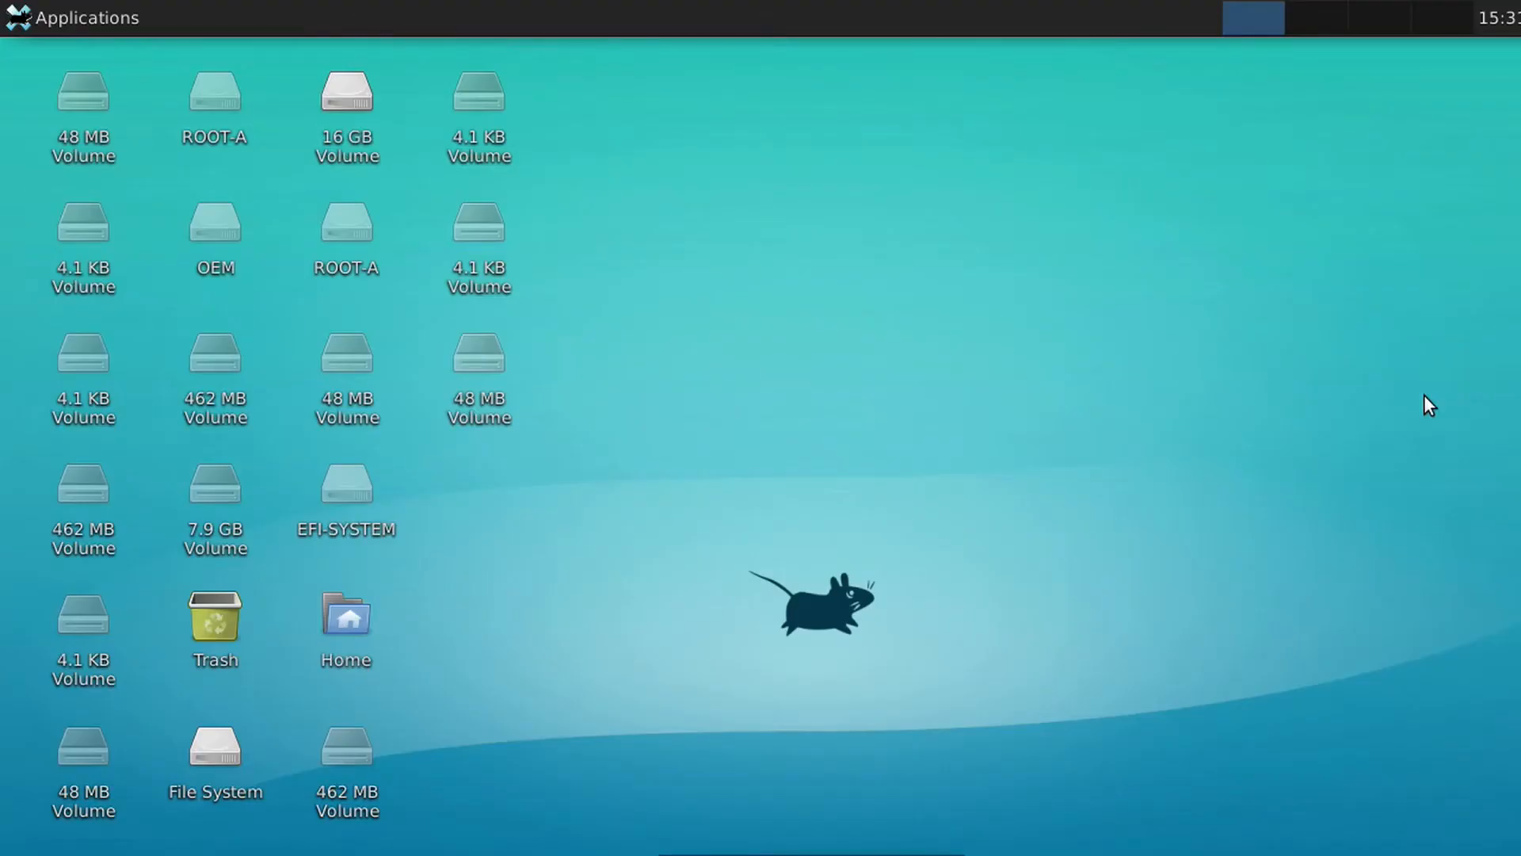
pyautogui.moveTo(1076, 263)
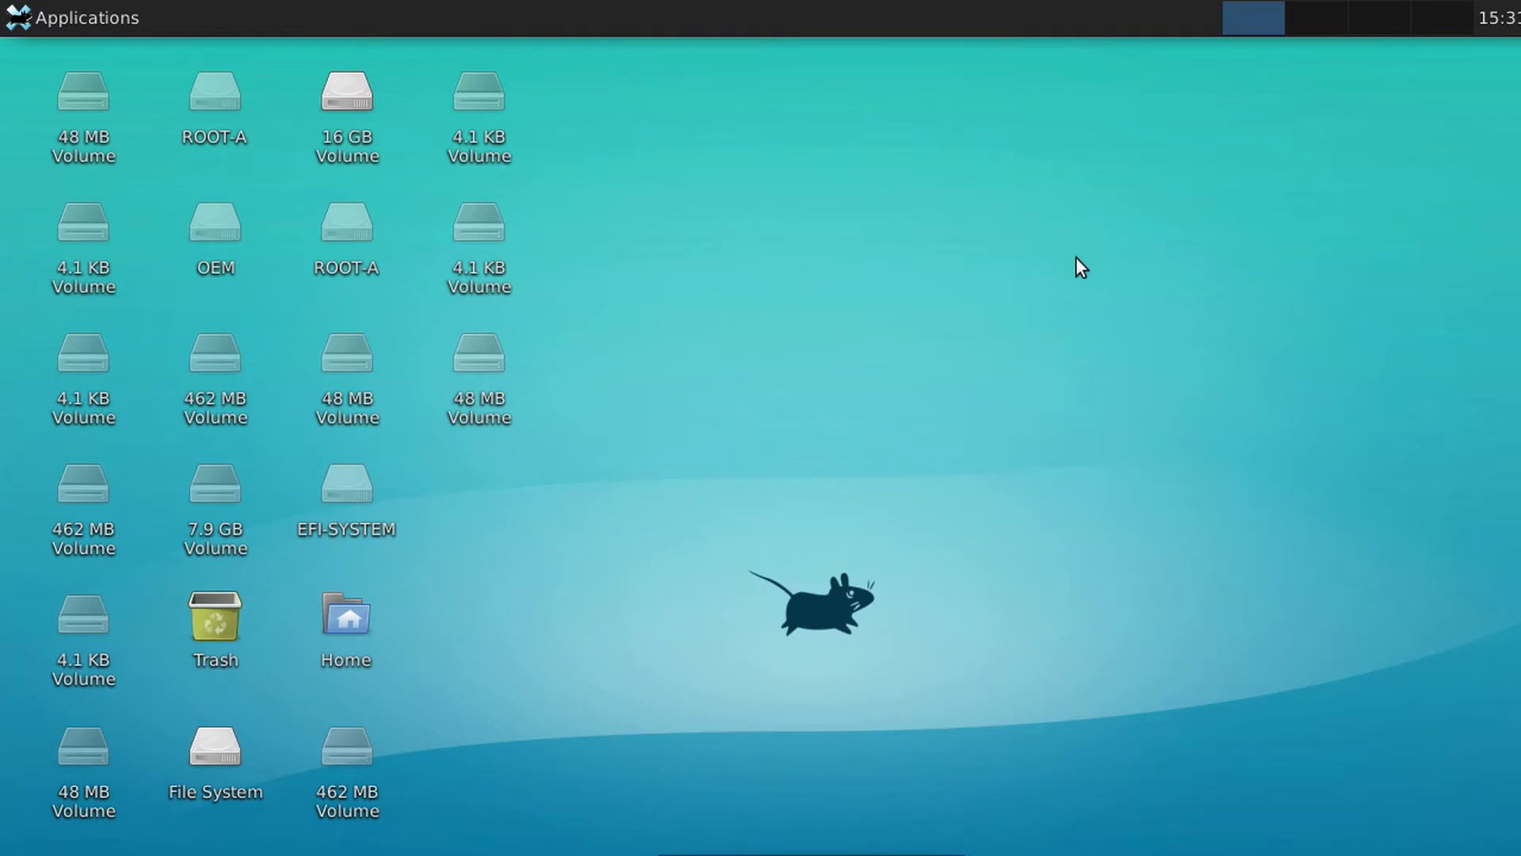
pyautogui.moveTo(631, 263)
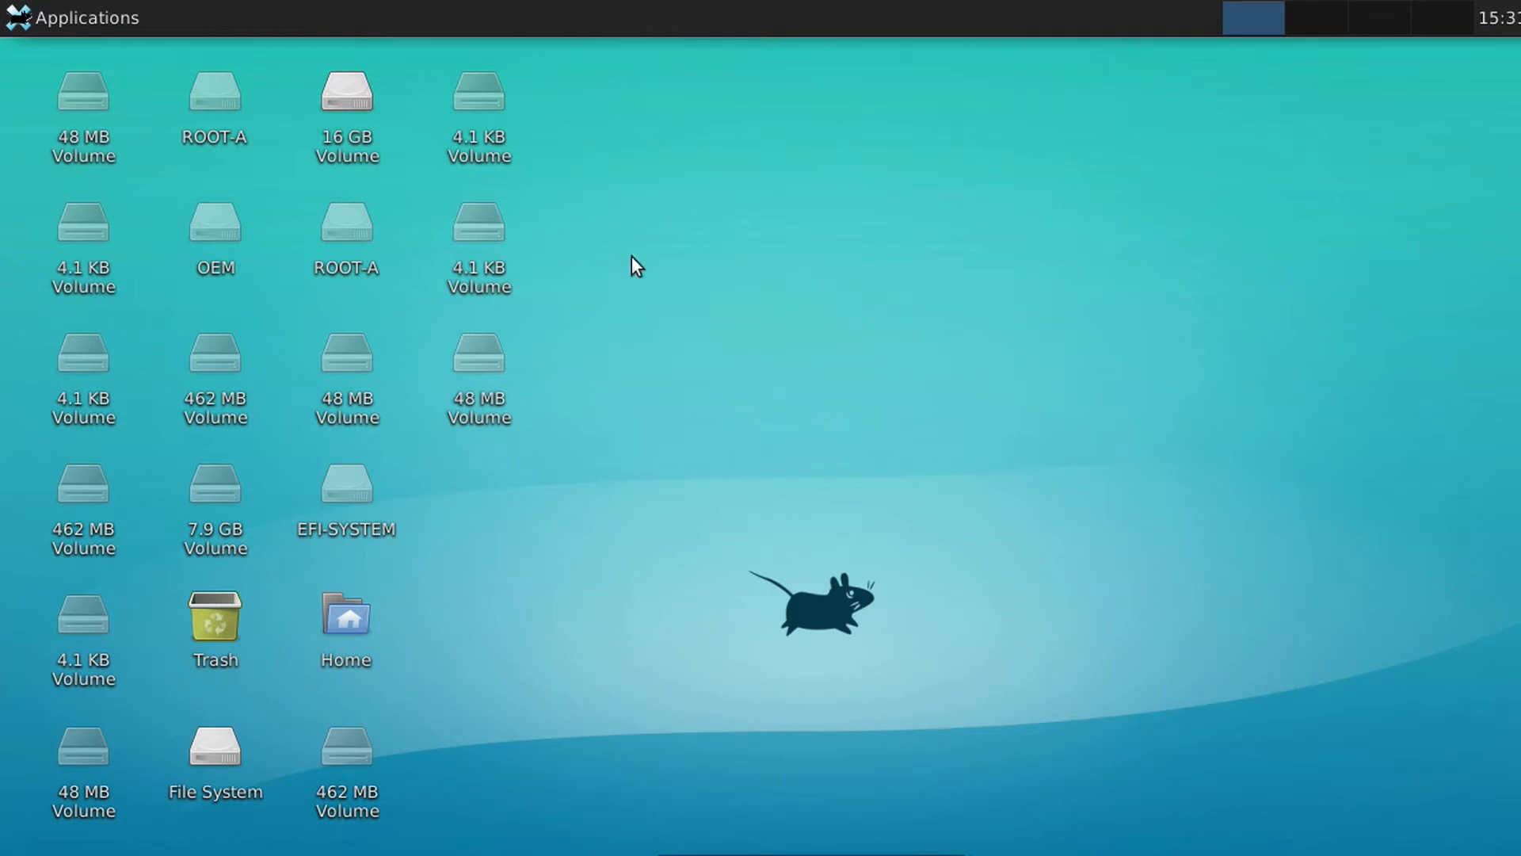
# Launch GIMP Image Editor from Applications > Graphics, then return to Chrome OS
pyautogui.click(71, 16)
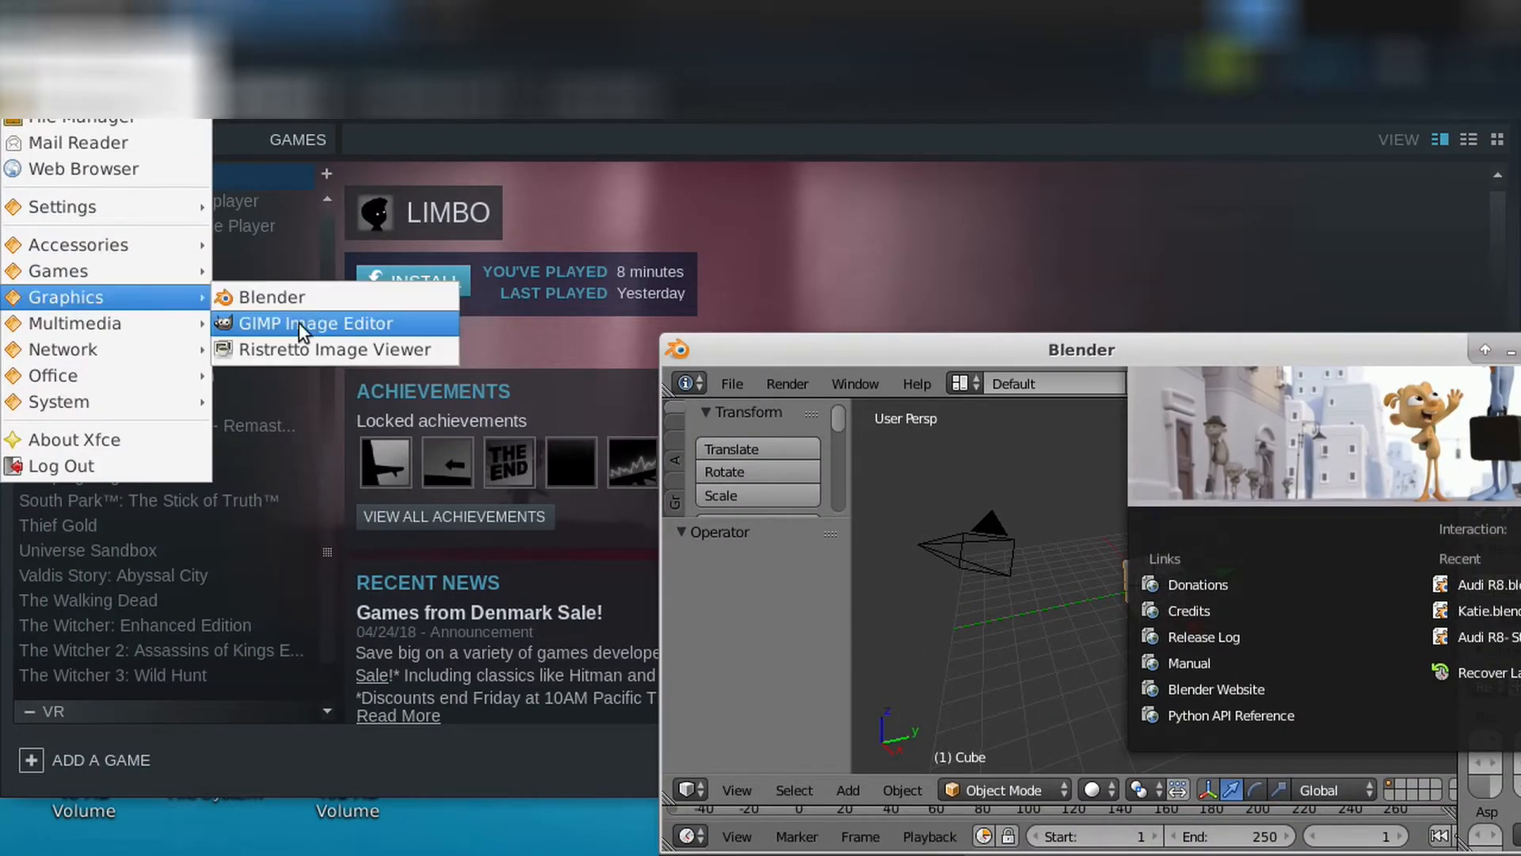
pyautogui.click(316, 323)
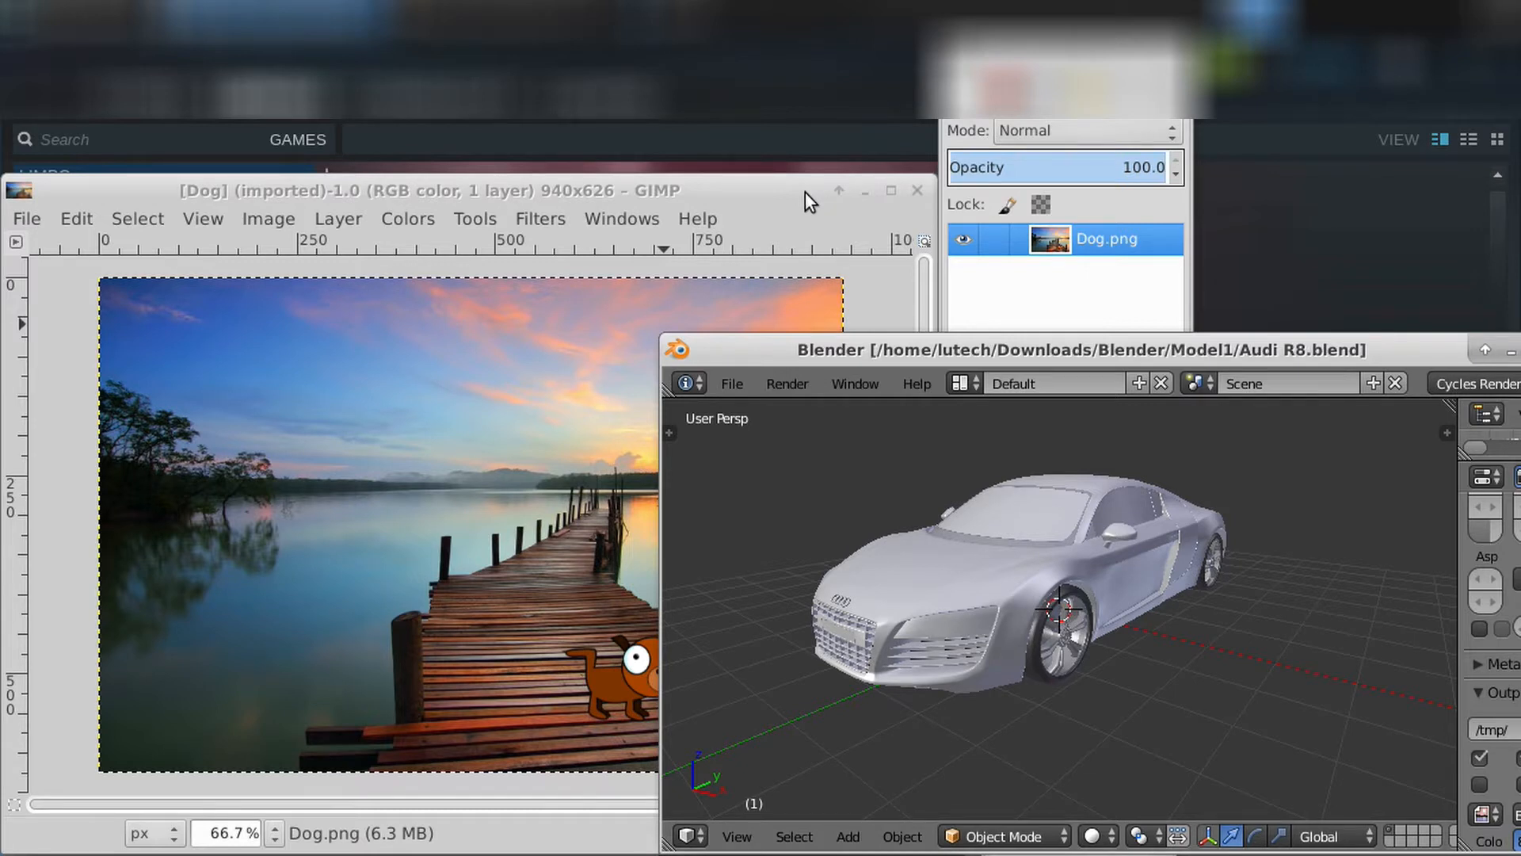
pyautogui.press('ctrl+alt')
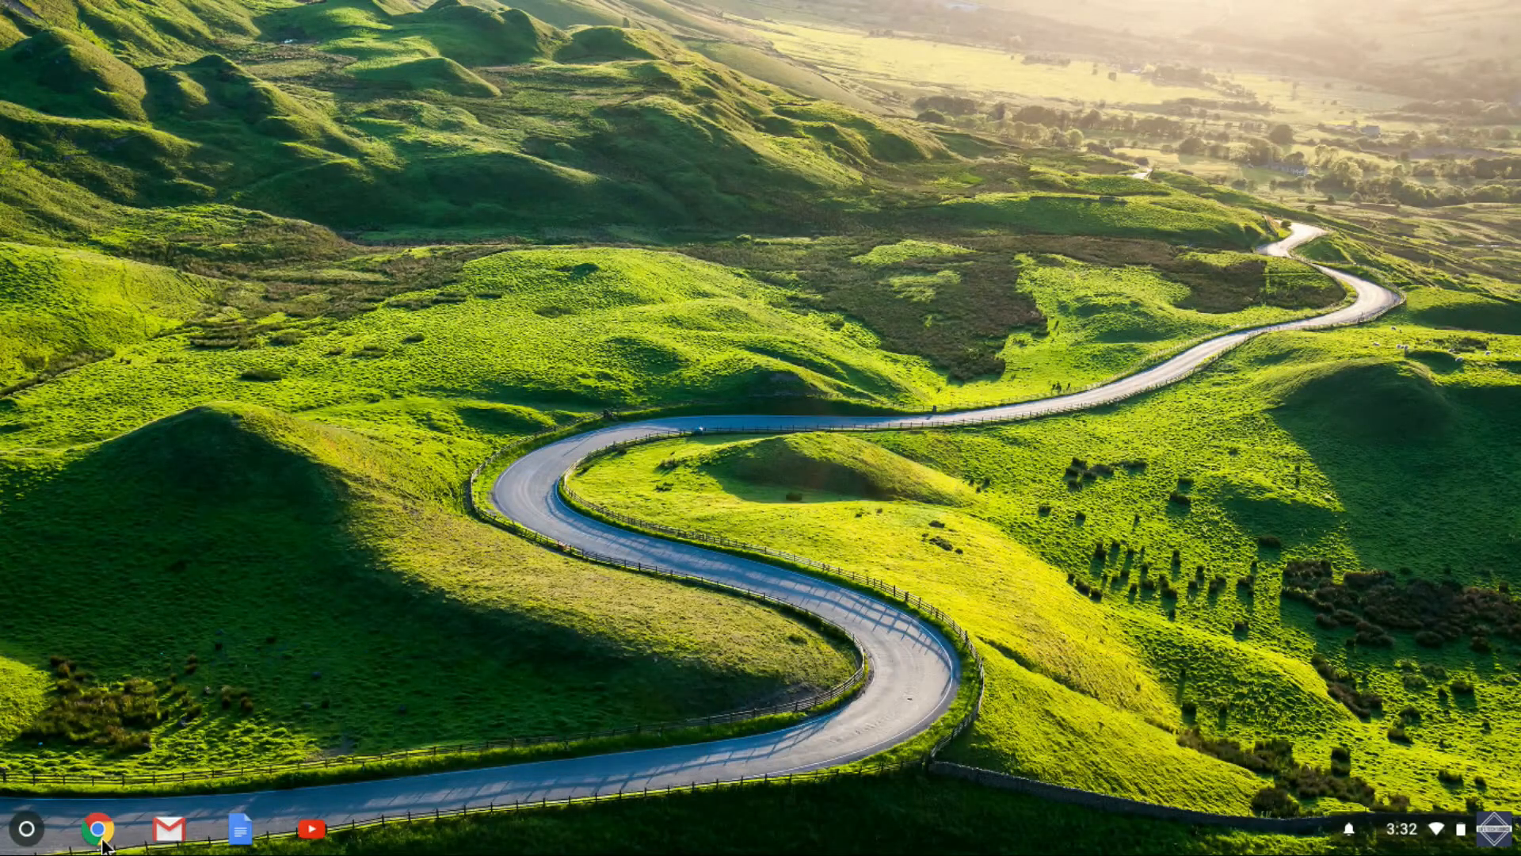
# Return from Chrome OS to the Xfce session with Ctrl+Alt+Shift+Forward
pyautogui.click(97, 829)
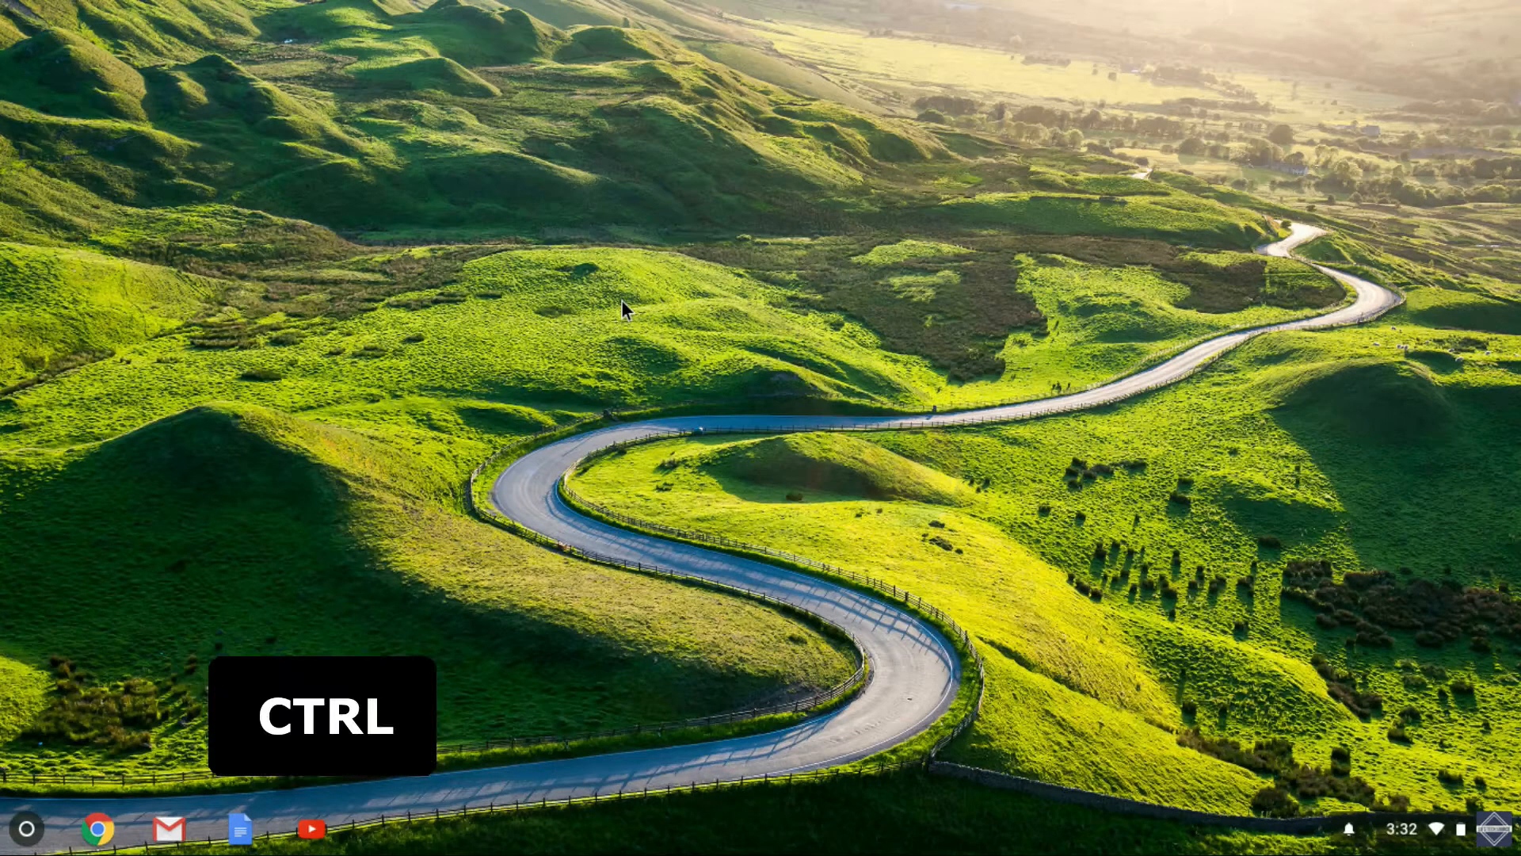
pyautogui.press('ctrl+alt+shift+Right')
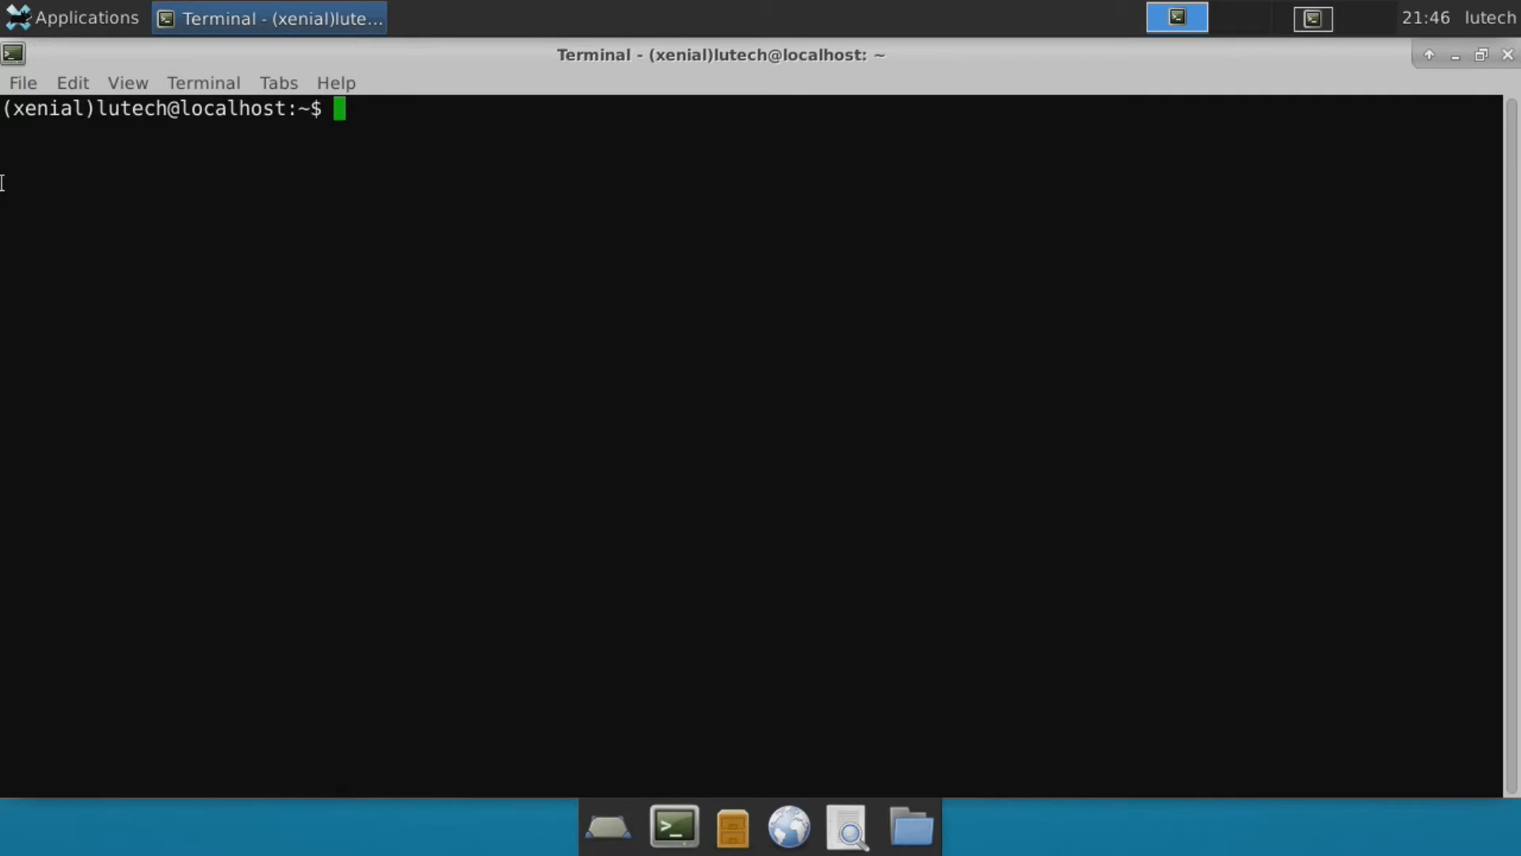
# Run sudo apt install steam and accept Steam's license agreement with <Ok>
pyautogui.write('su')
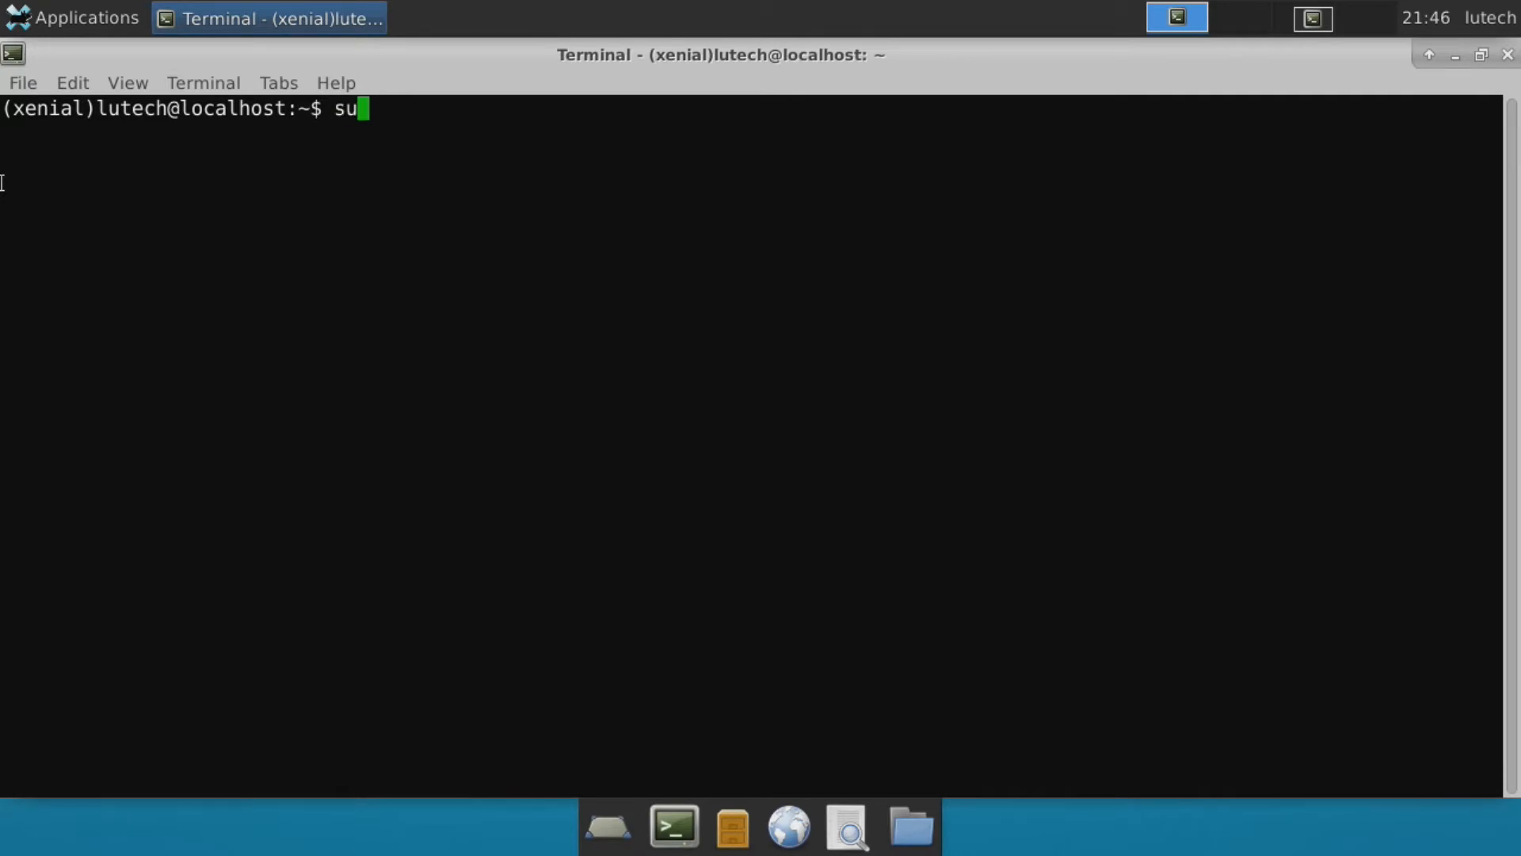
pyautogui.write('do ap')
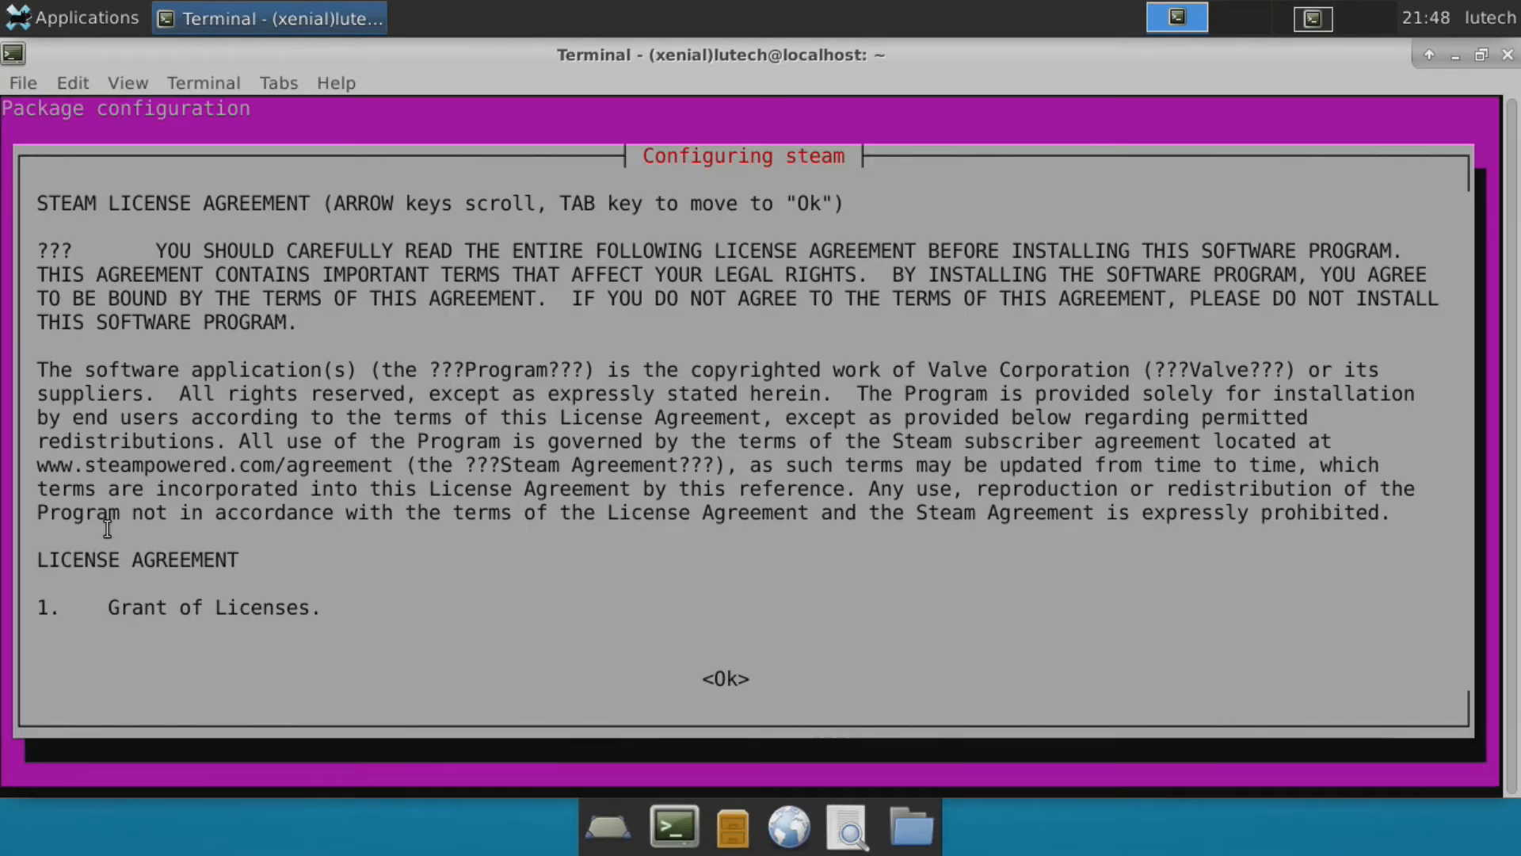
pyautogui.scroll(-3)
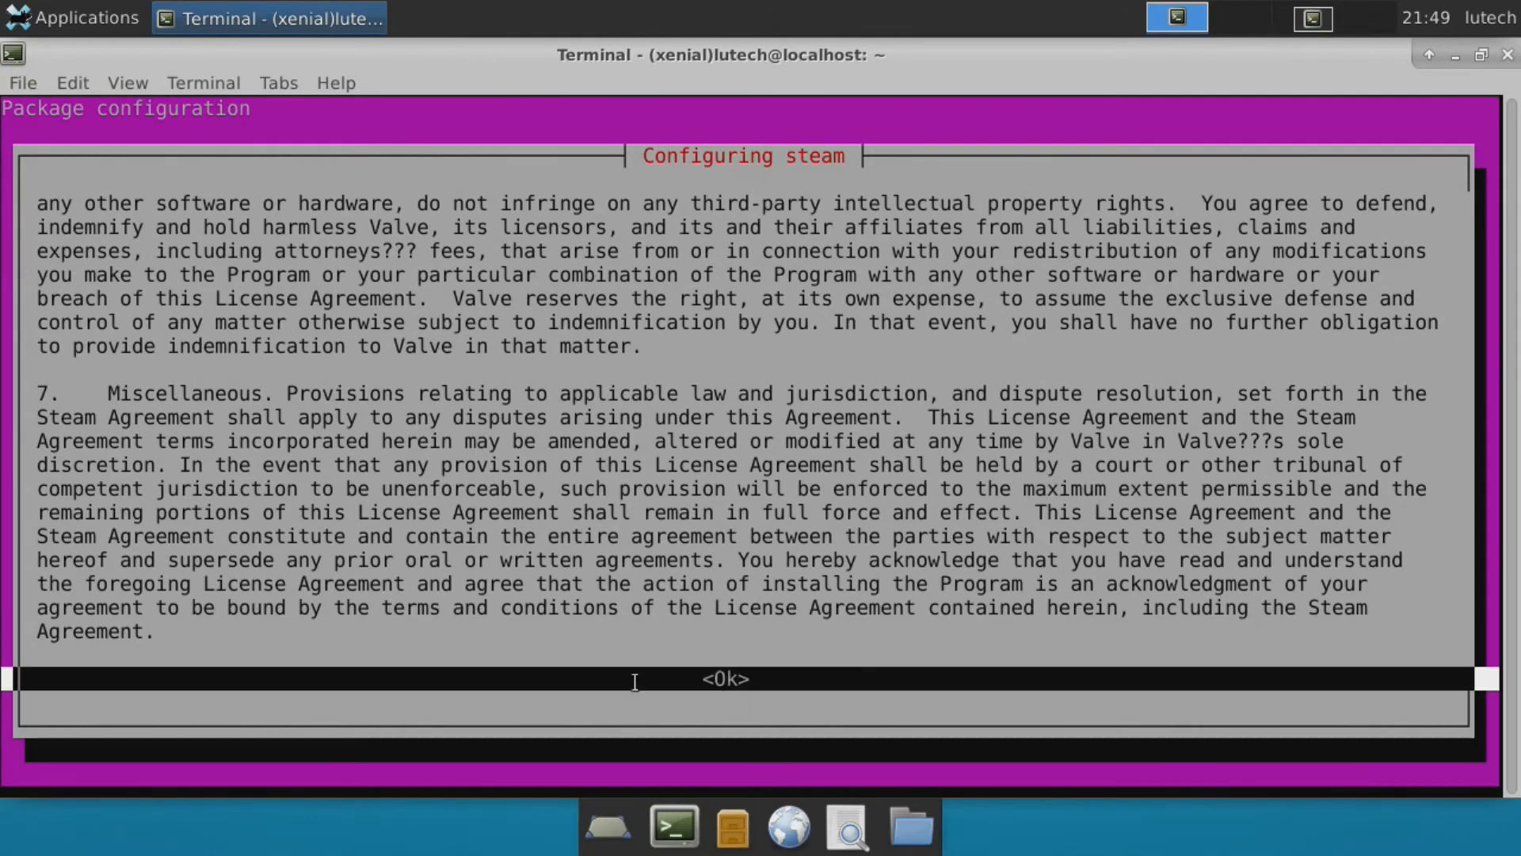
pyautogui.click(724, 679)
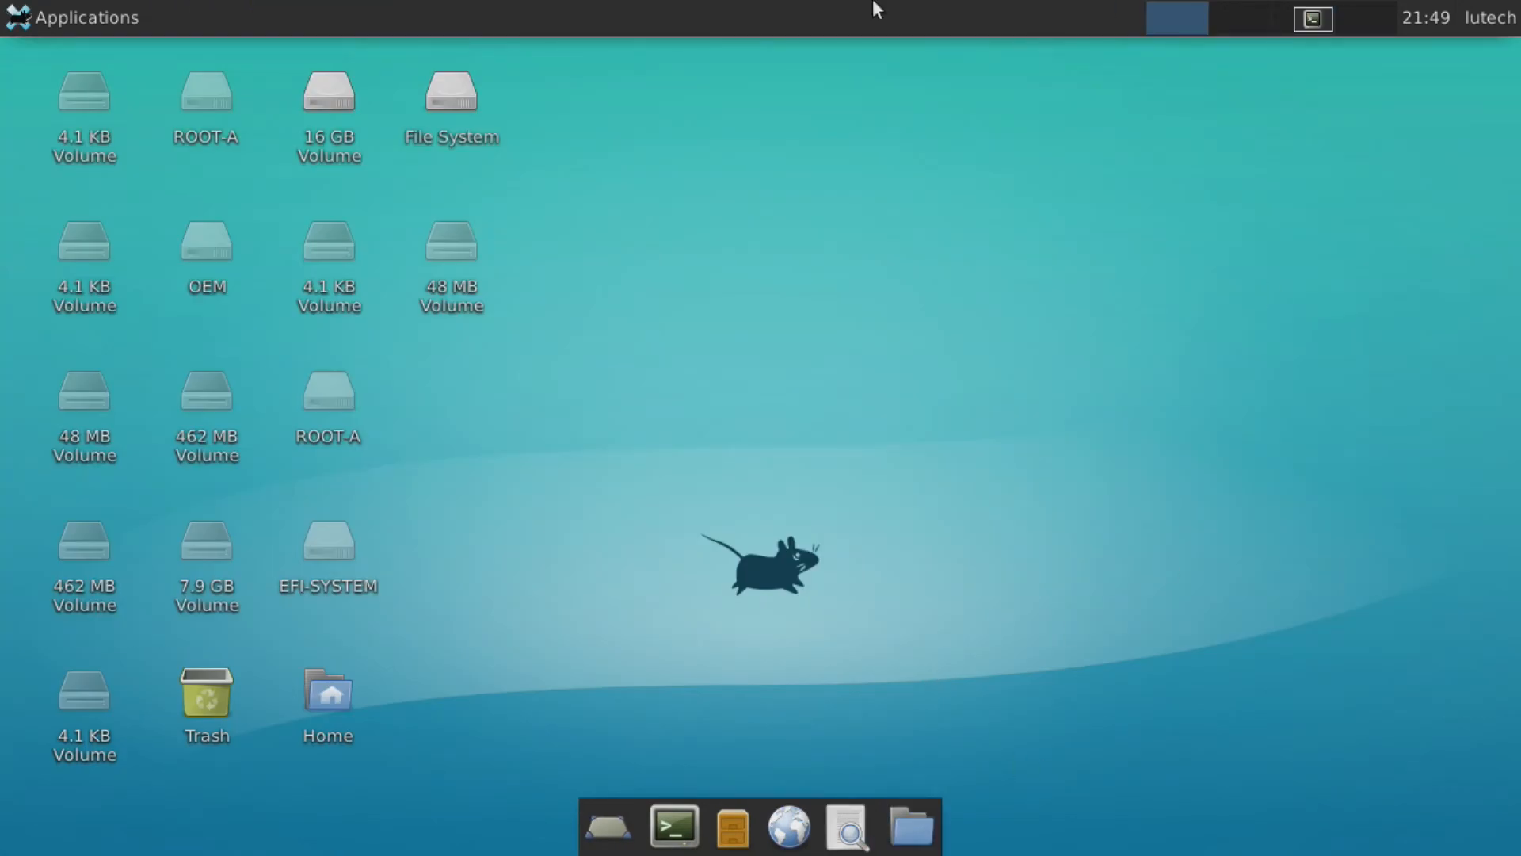
# Open Blender from the Applications > Graphics menu
pyautogui.click(71, 18)
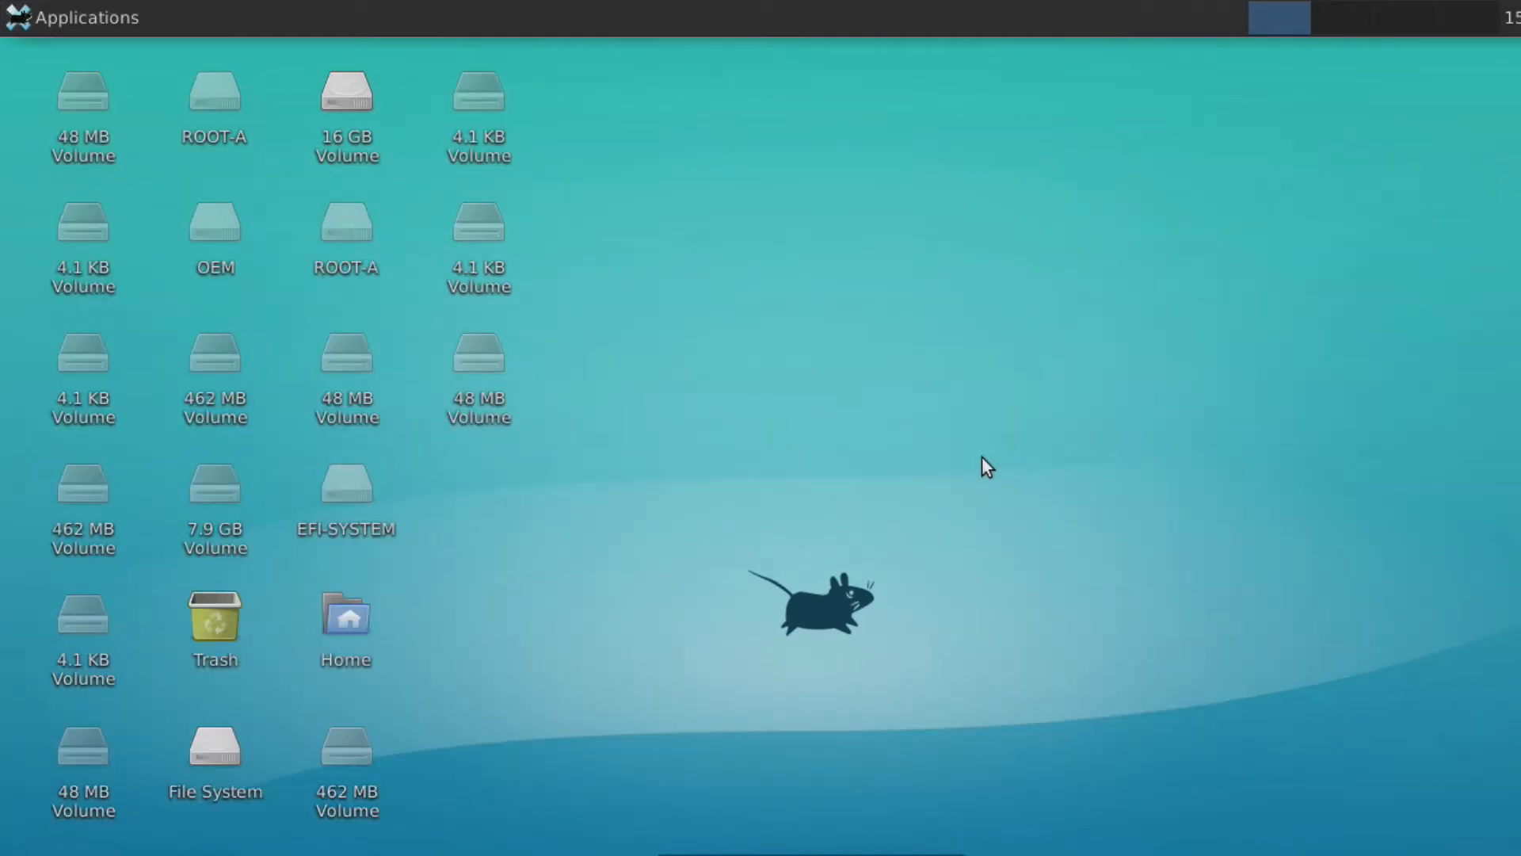
pyautogui.moveTo(801, 398)
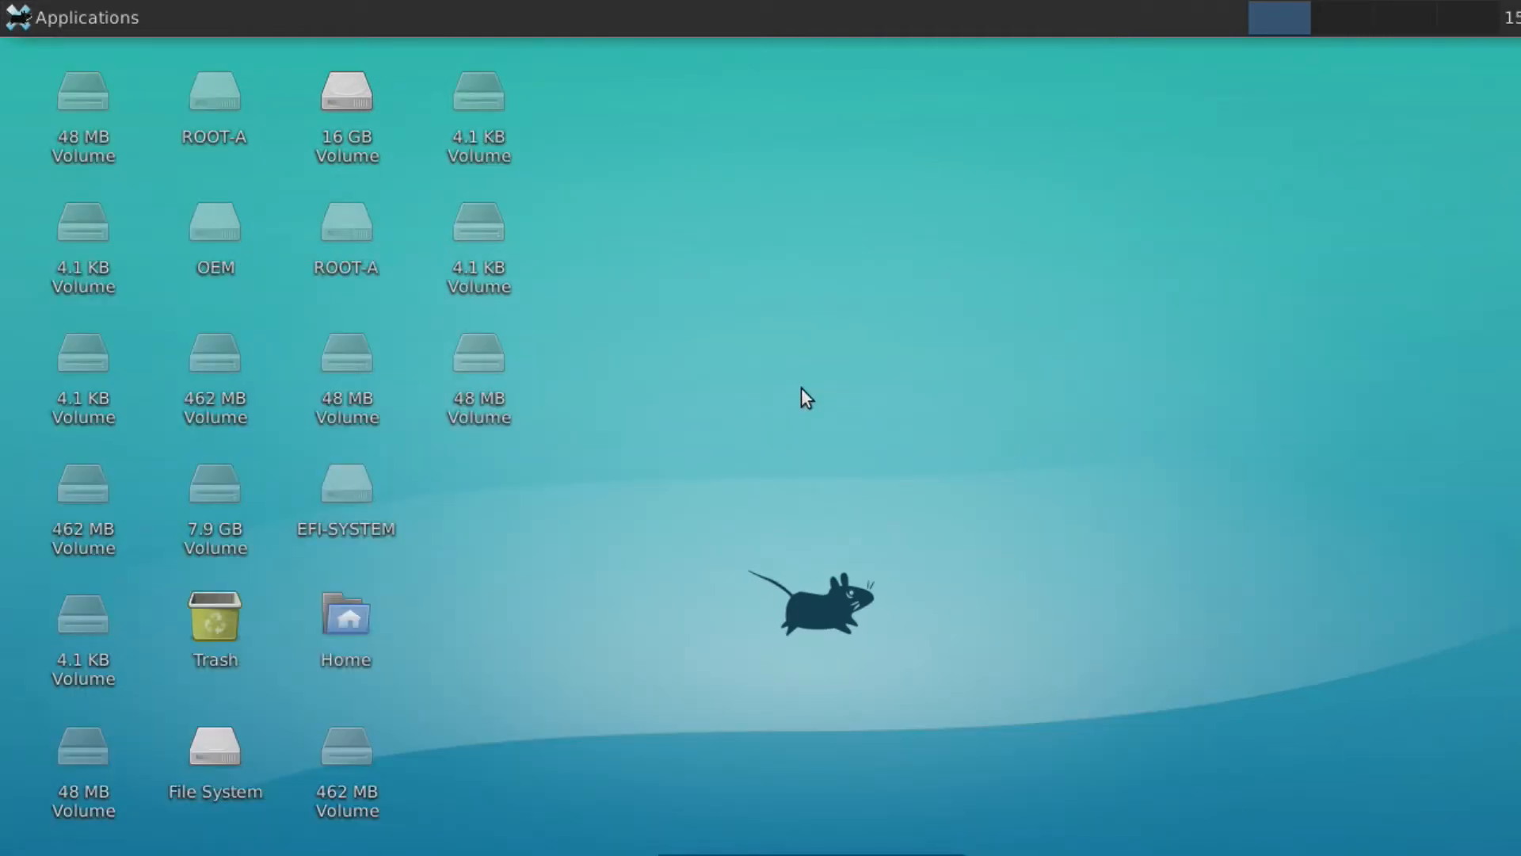
pyautogui.click(71, 17)
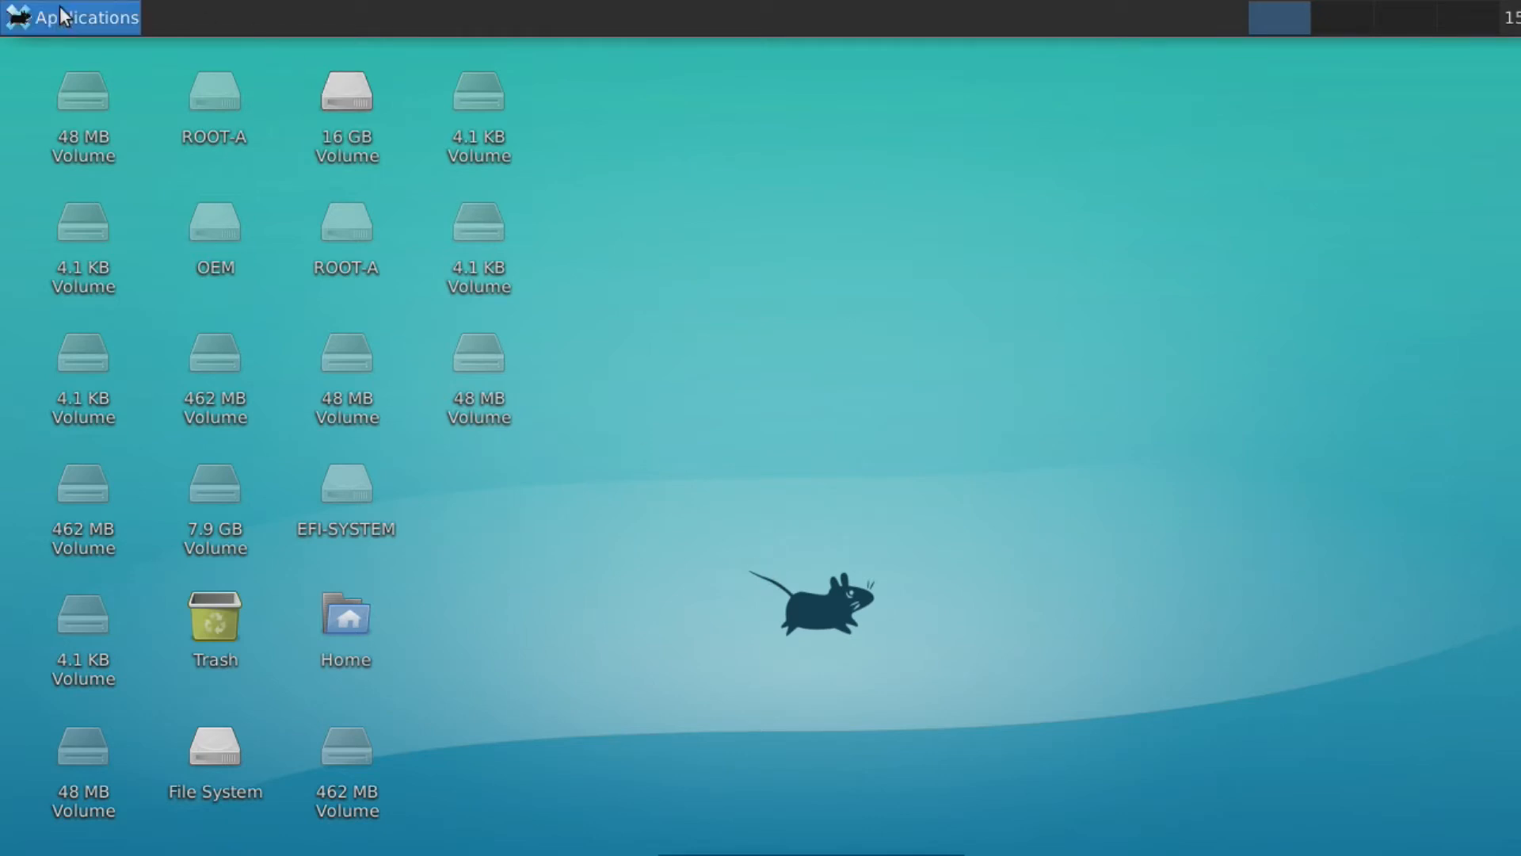
pyautogui.click(72, 17)
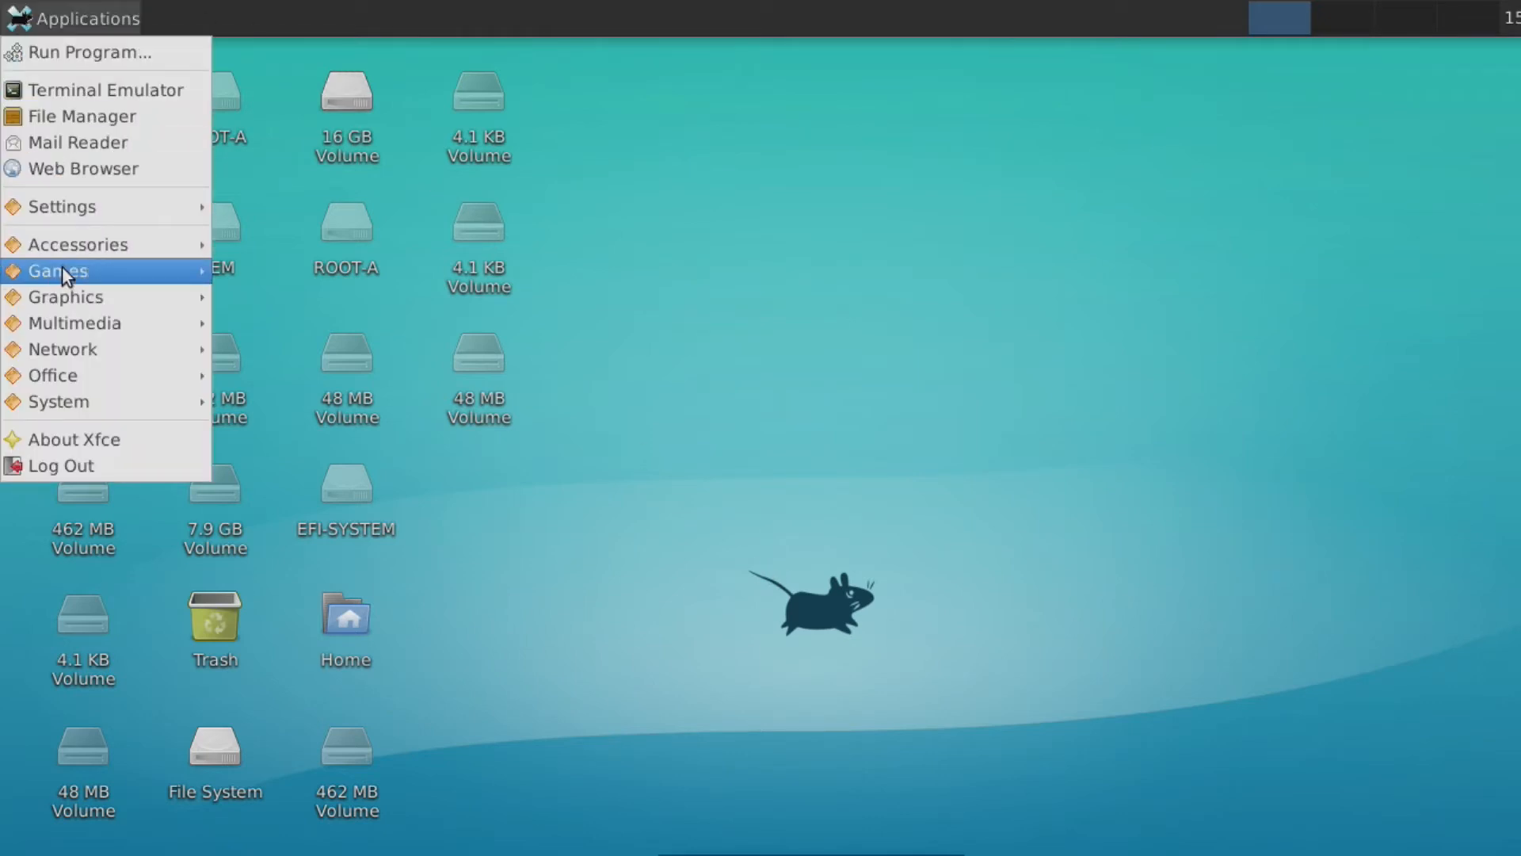
pyautogui.moveTo(65, 297)
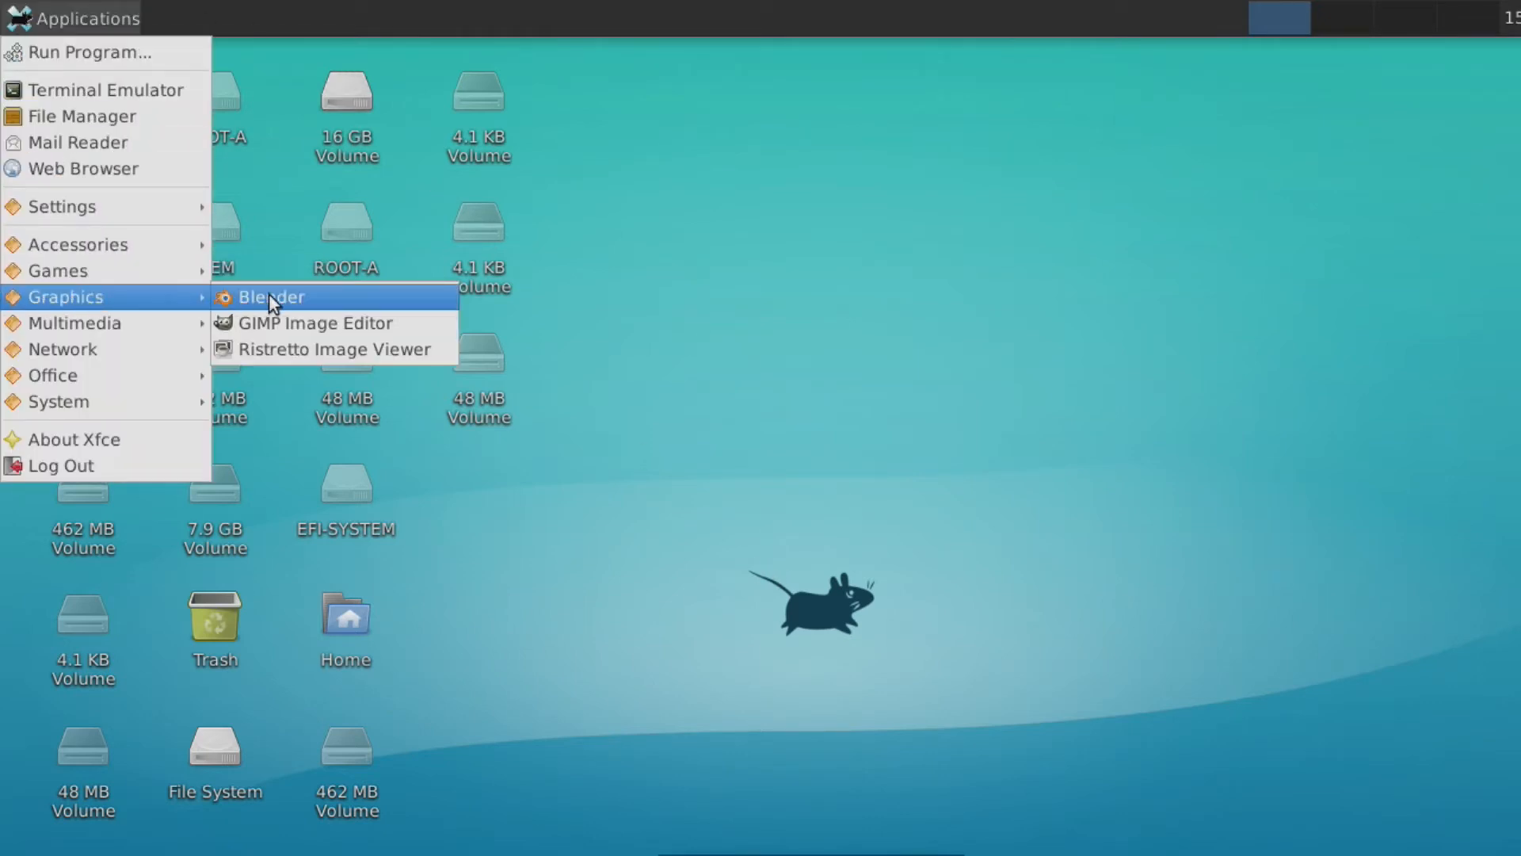
pyautogui.click(271, 298)
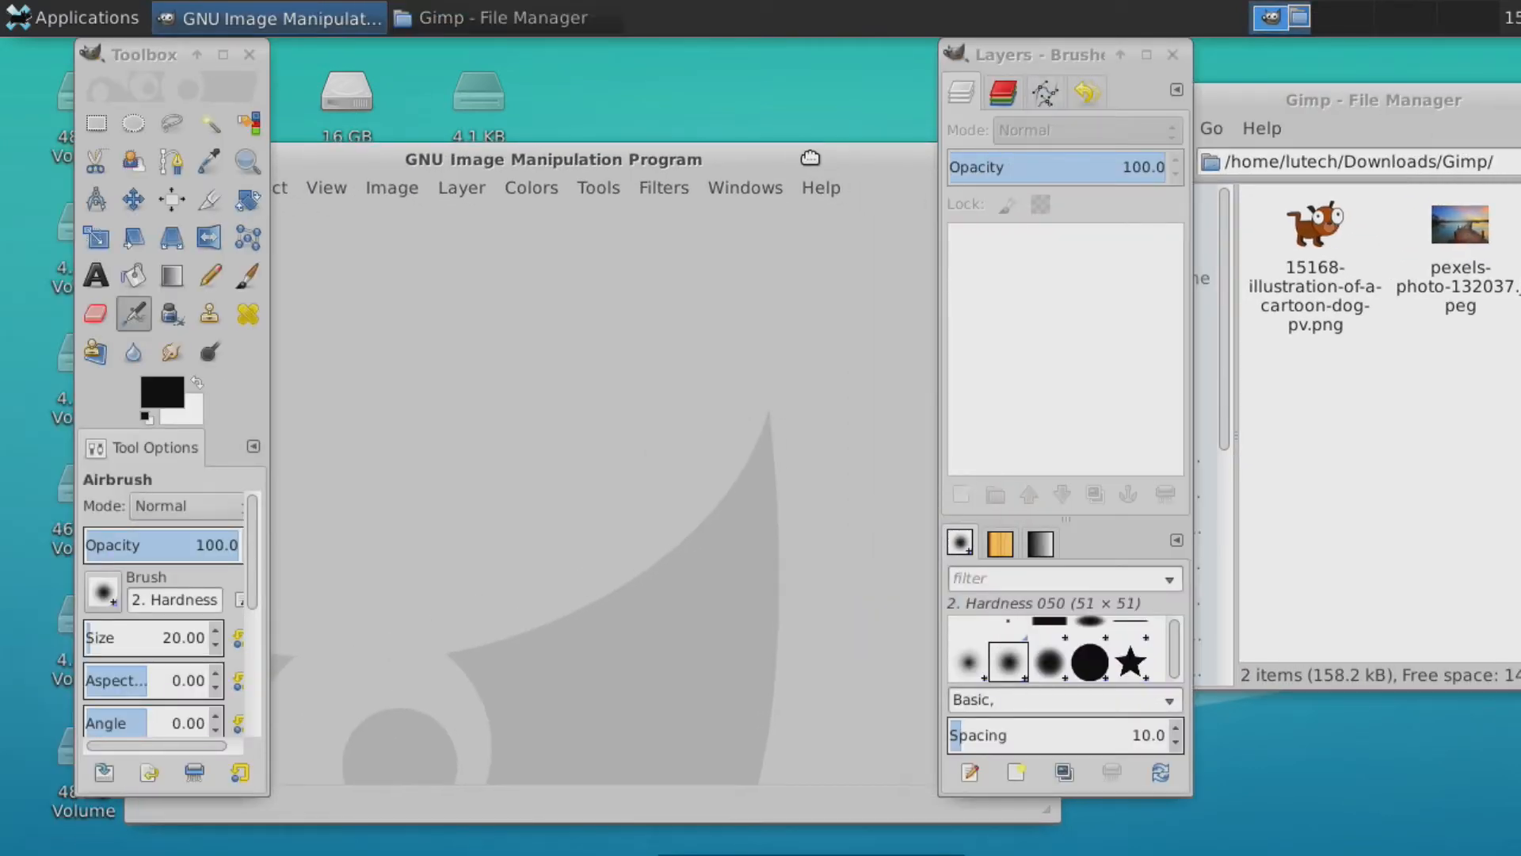
# Open pexels-photo-132037.jpeg, convert it to RGB, and drop the cartoon dog PNG onto it
pyautogui.doubleClick(1460, 226)
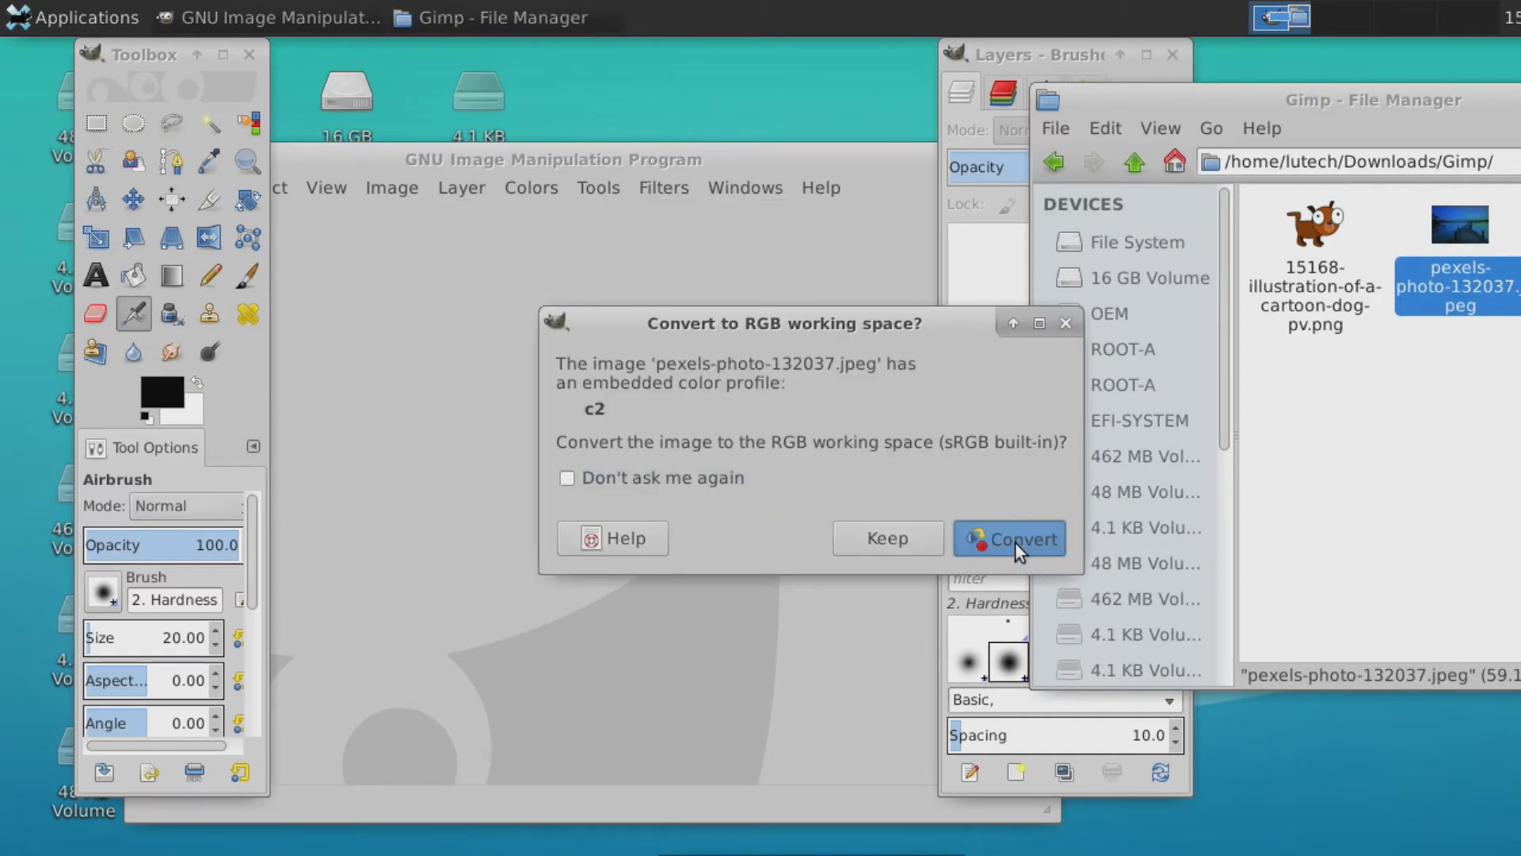
pyautogui.click(1023, 538)
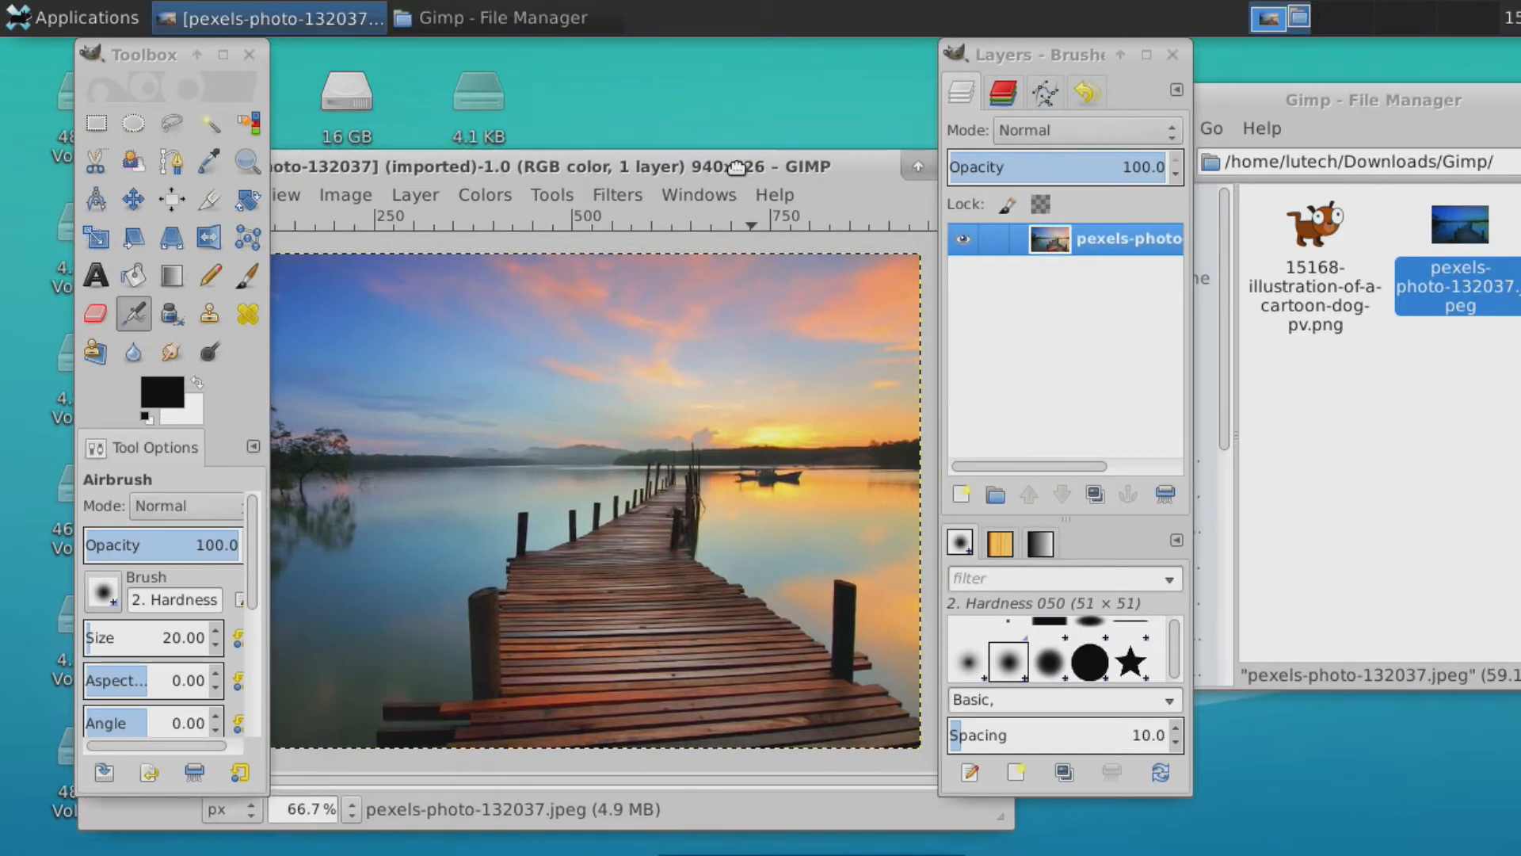
pyautogui.moveTo(145, 53); pyautogui.dragTo(1043, 329)
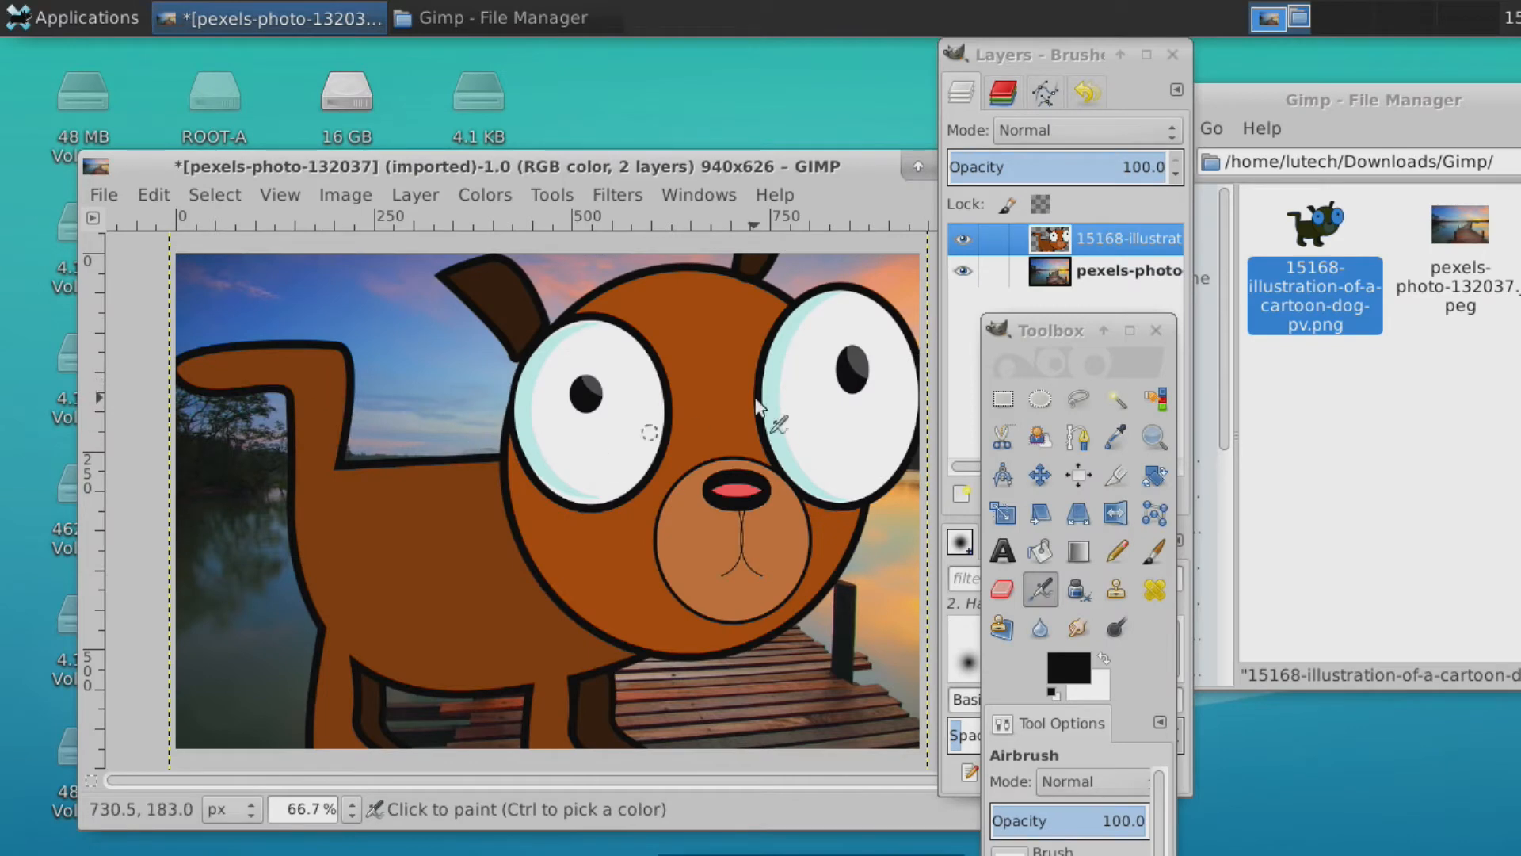
# Shrink the dog layer with the Scale tool so it stands small on the pier
pyautogui.click(1002, 514)
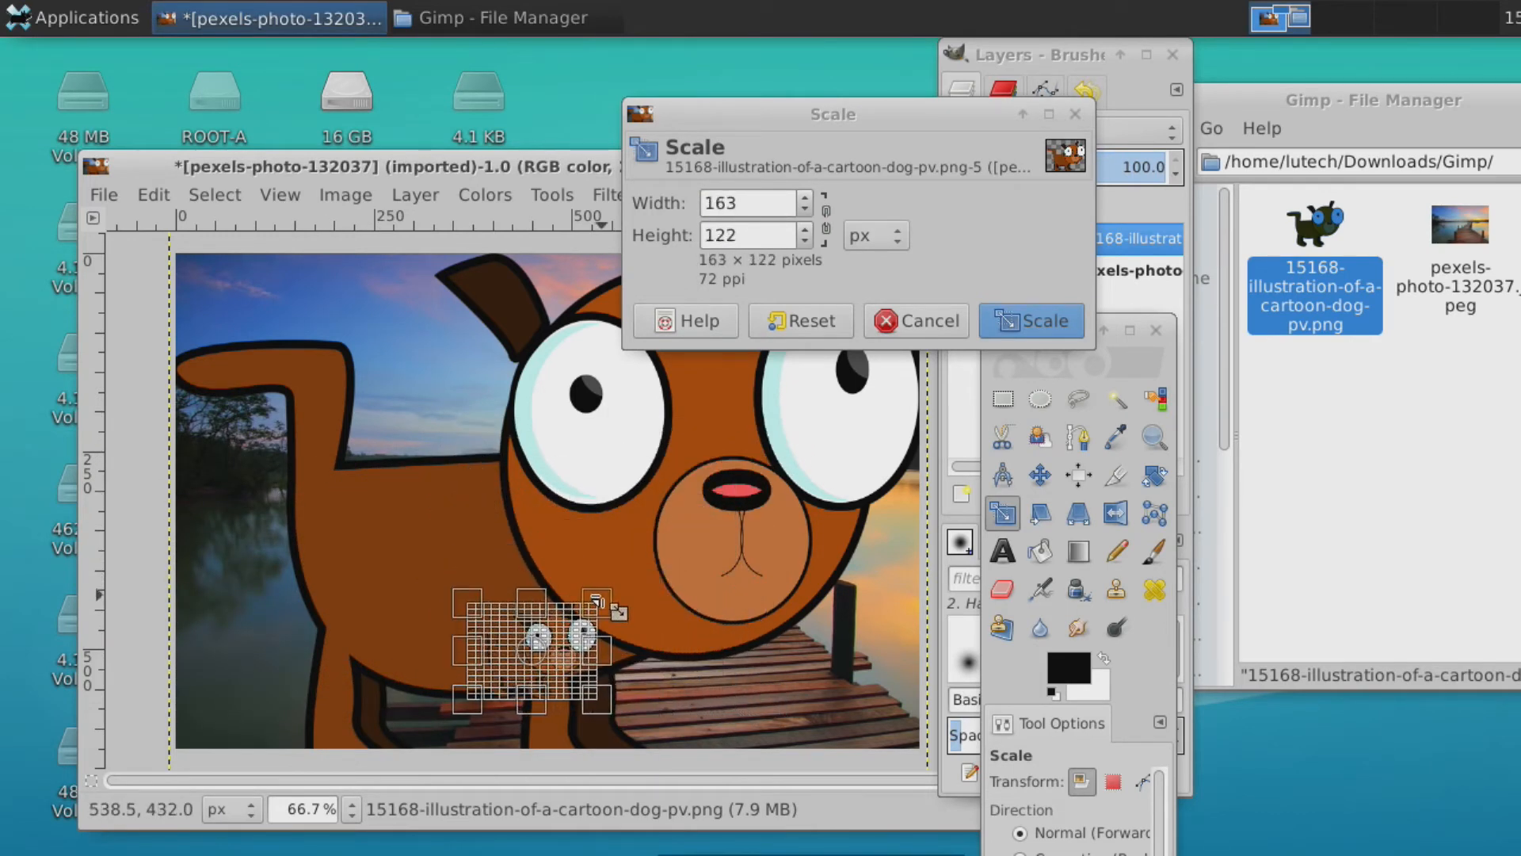
pyautogui.moveTo(785, 364)
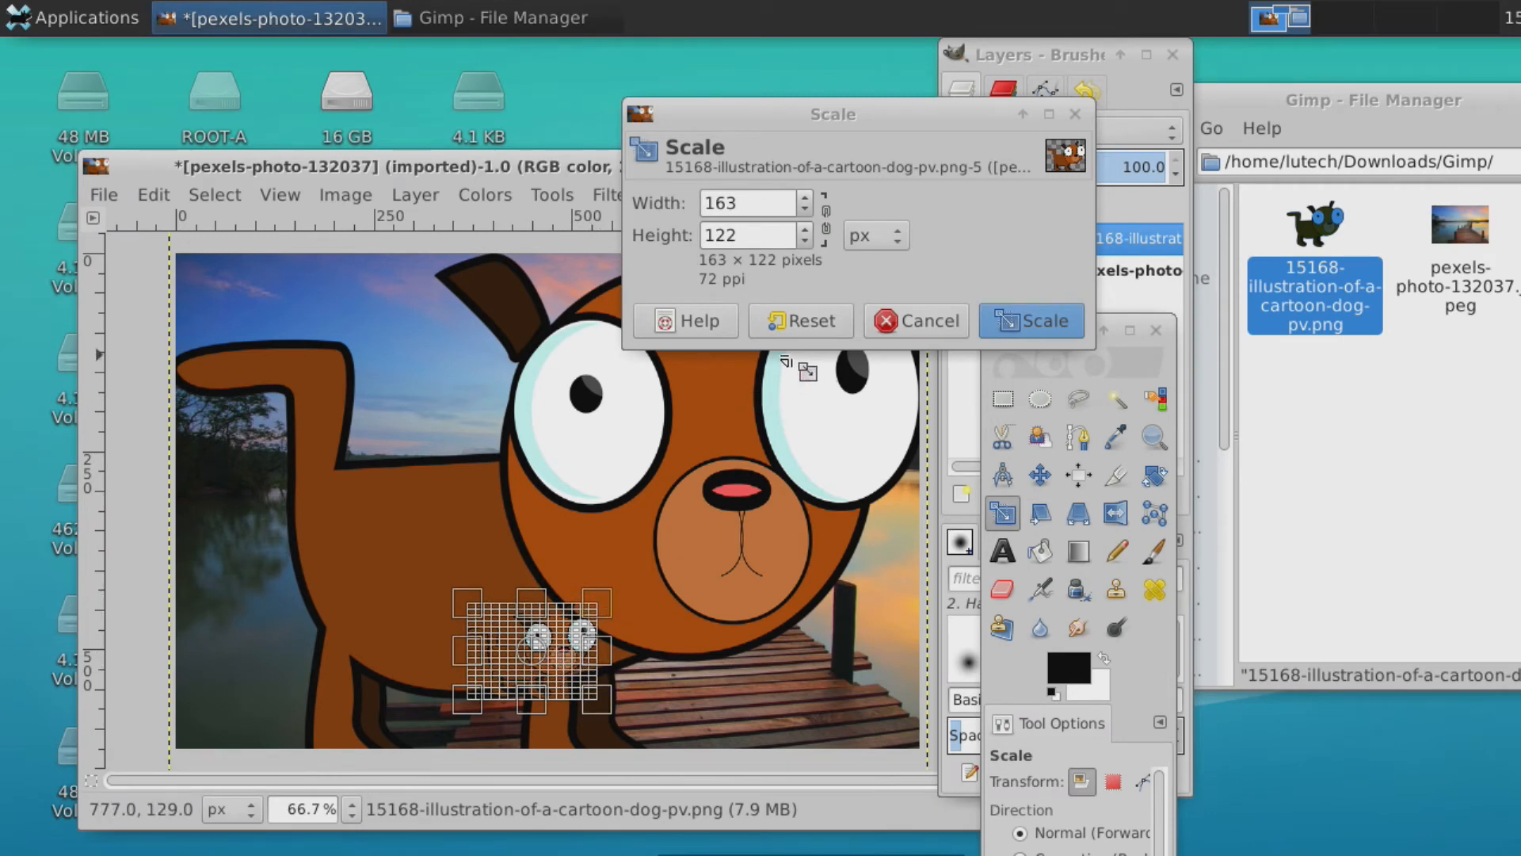
pyautogui.click(1030, 320)
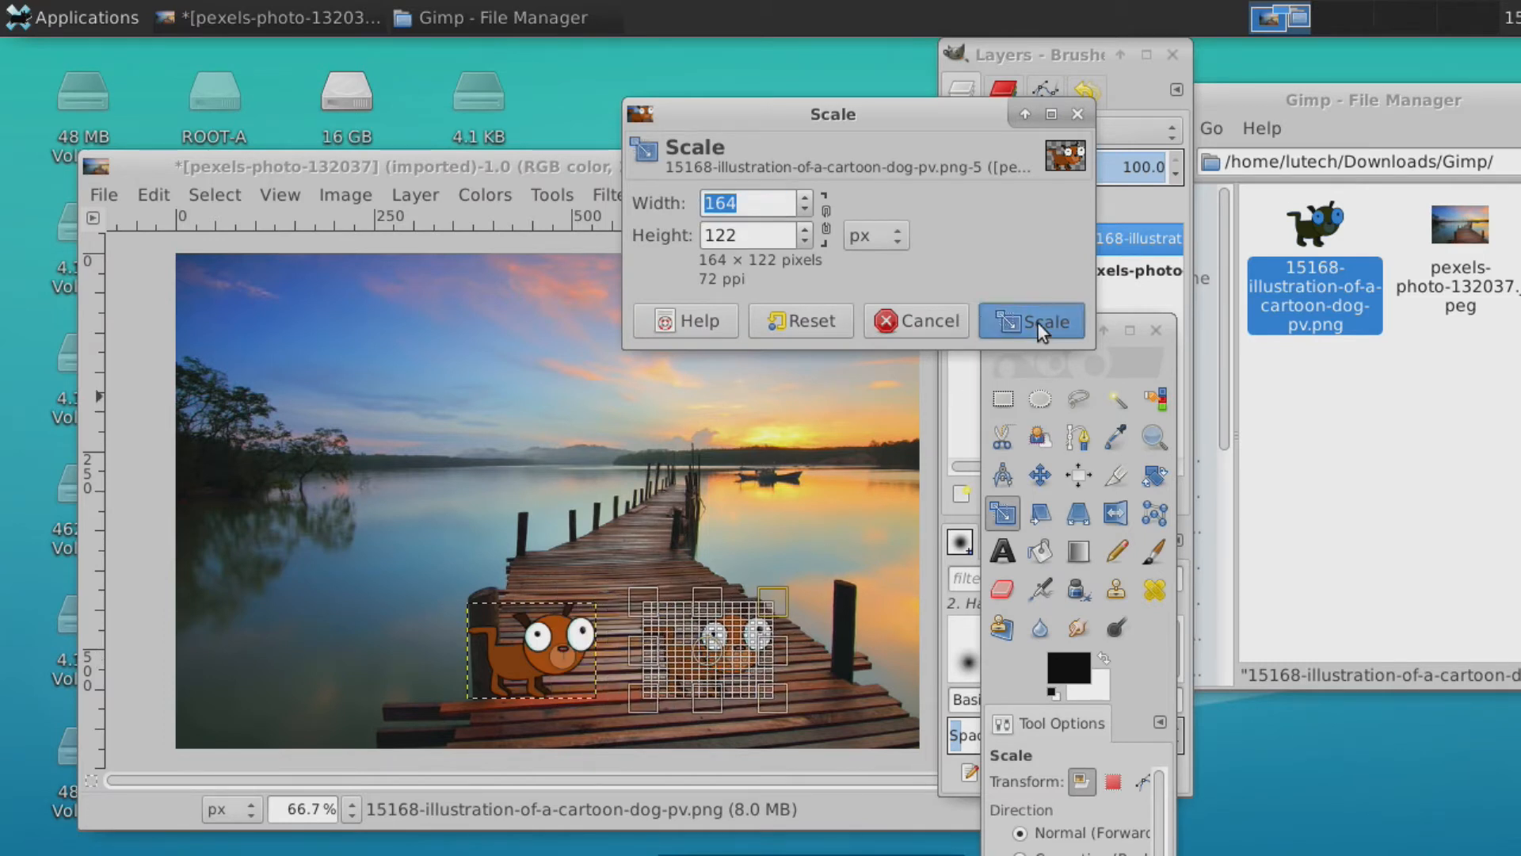
pyautogui.click(1040, 321)
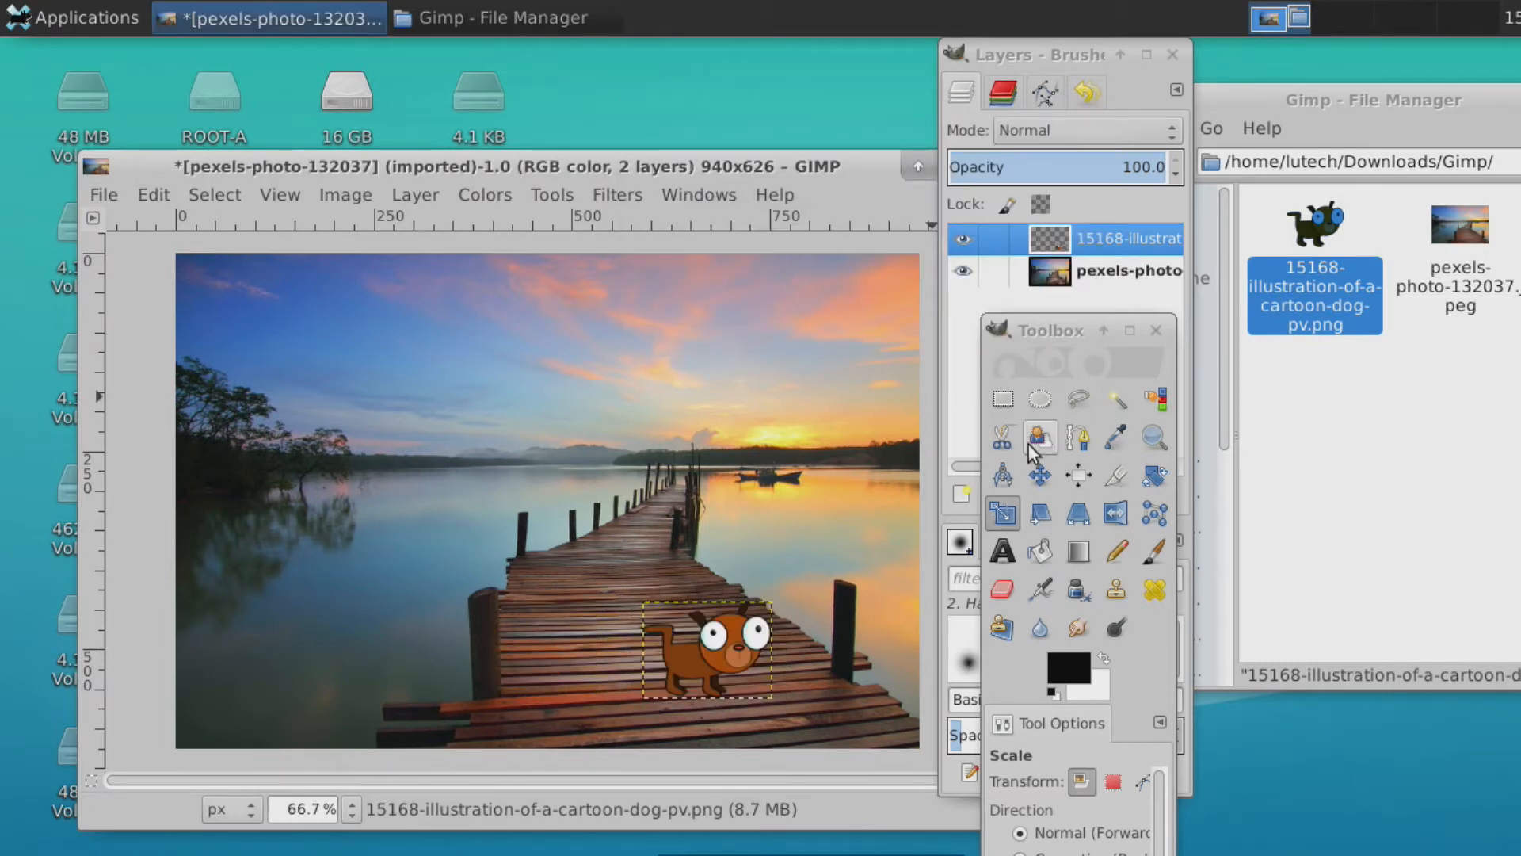
pyautogui.click(1003, 399)
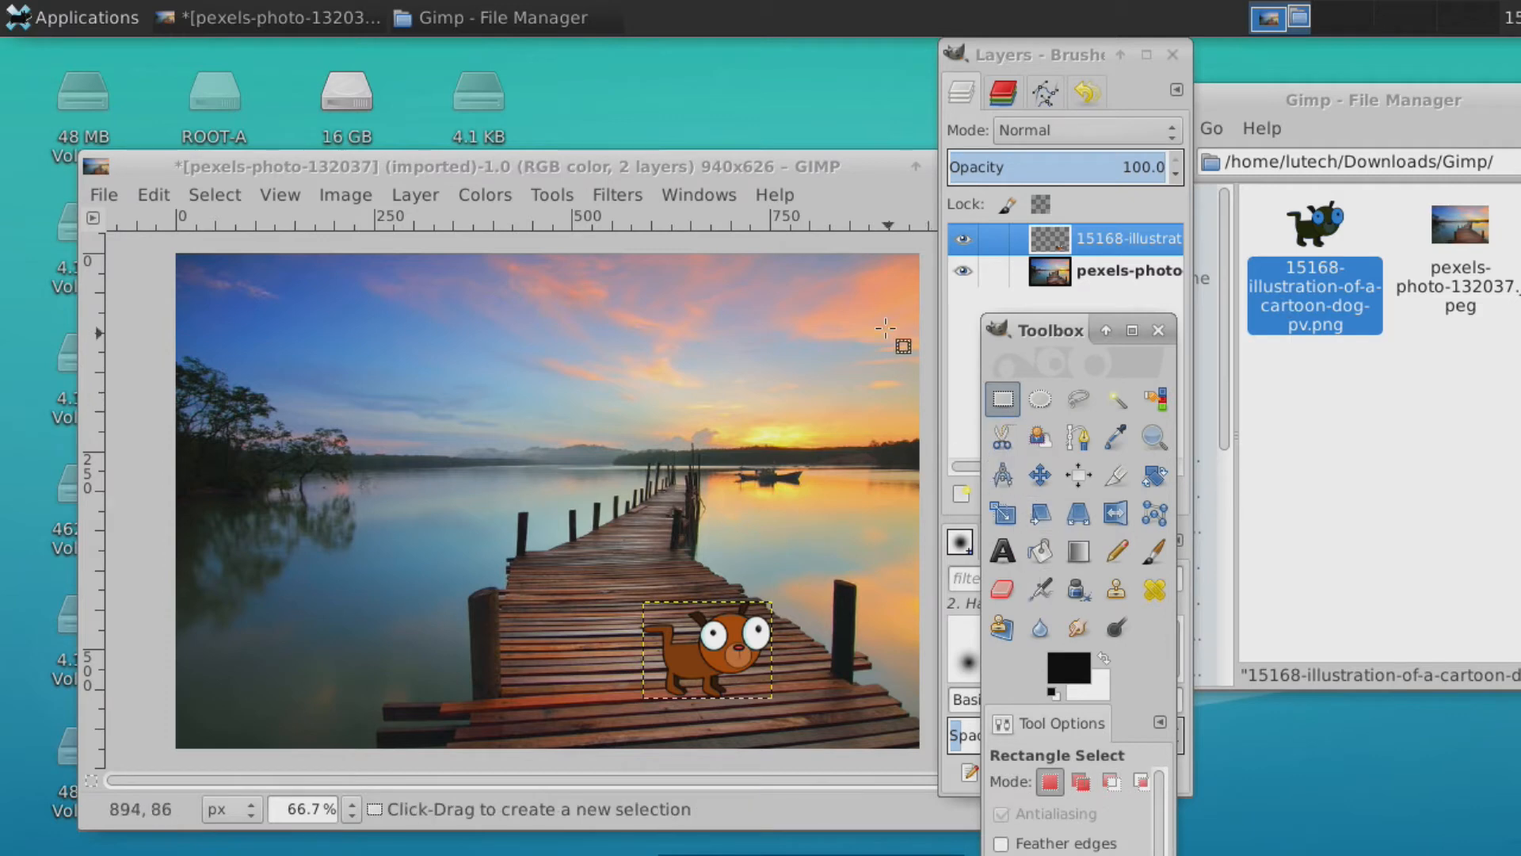
pyautogui.click(104, 194)
pyautogui.write('Dog.')
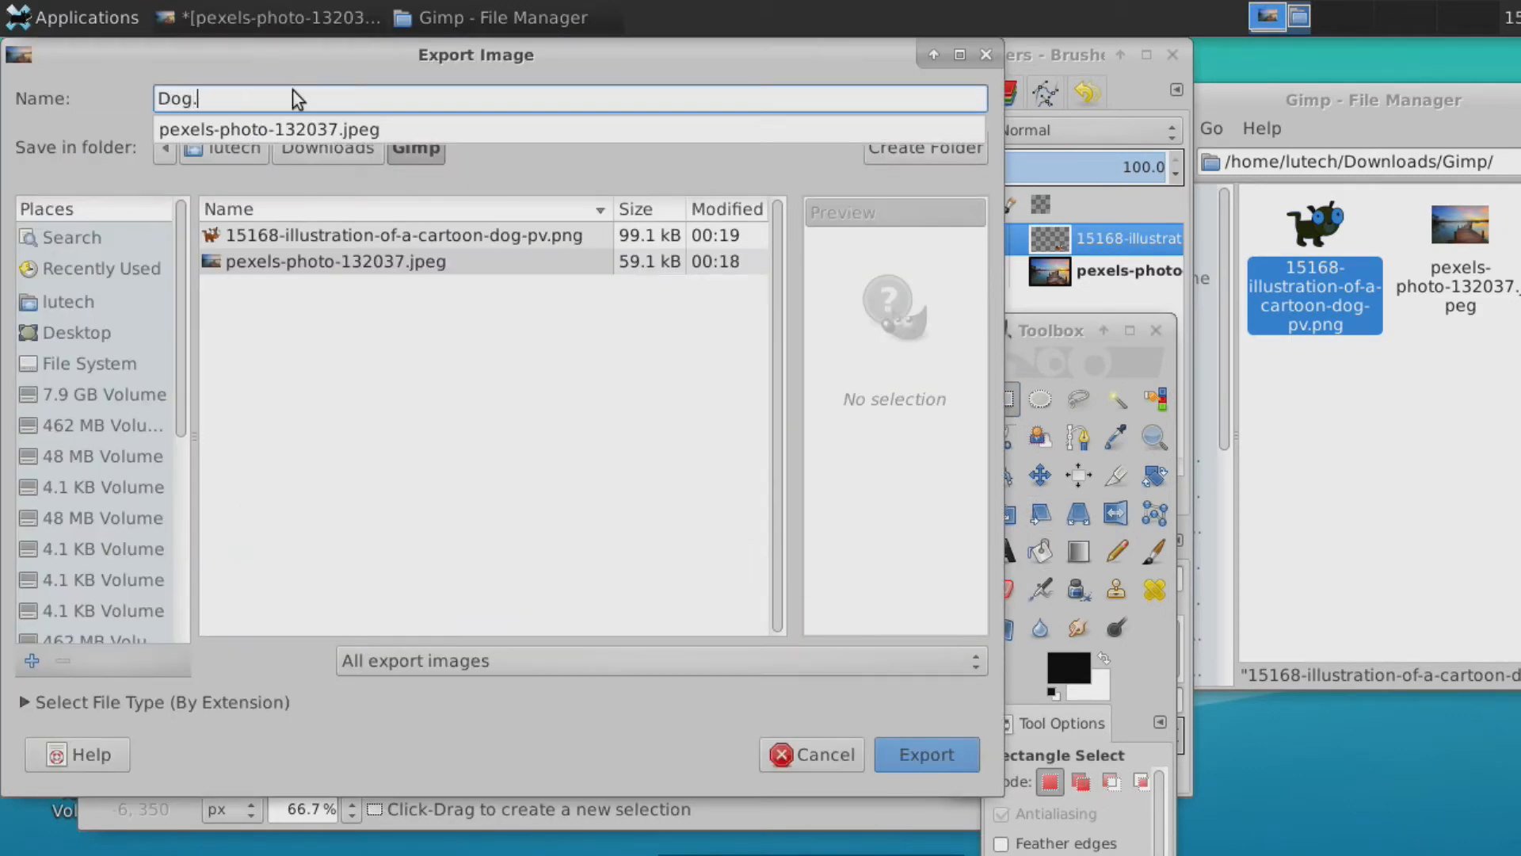
# Export the picture as Dog.png and view the dog image in the image viewer
pyautogui.click(926, 754)
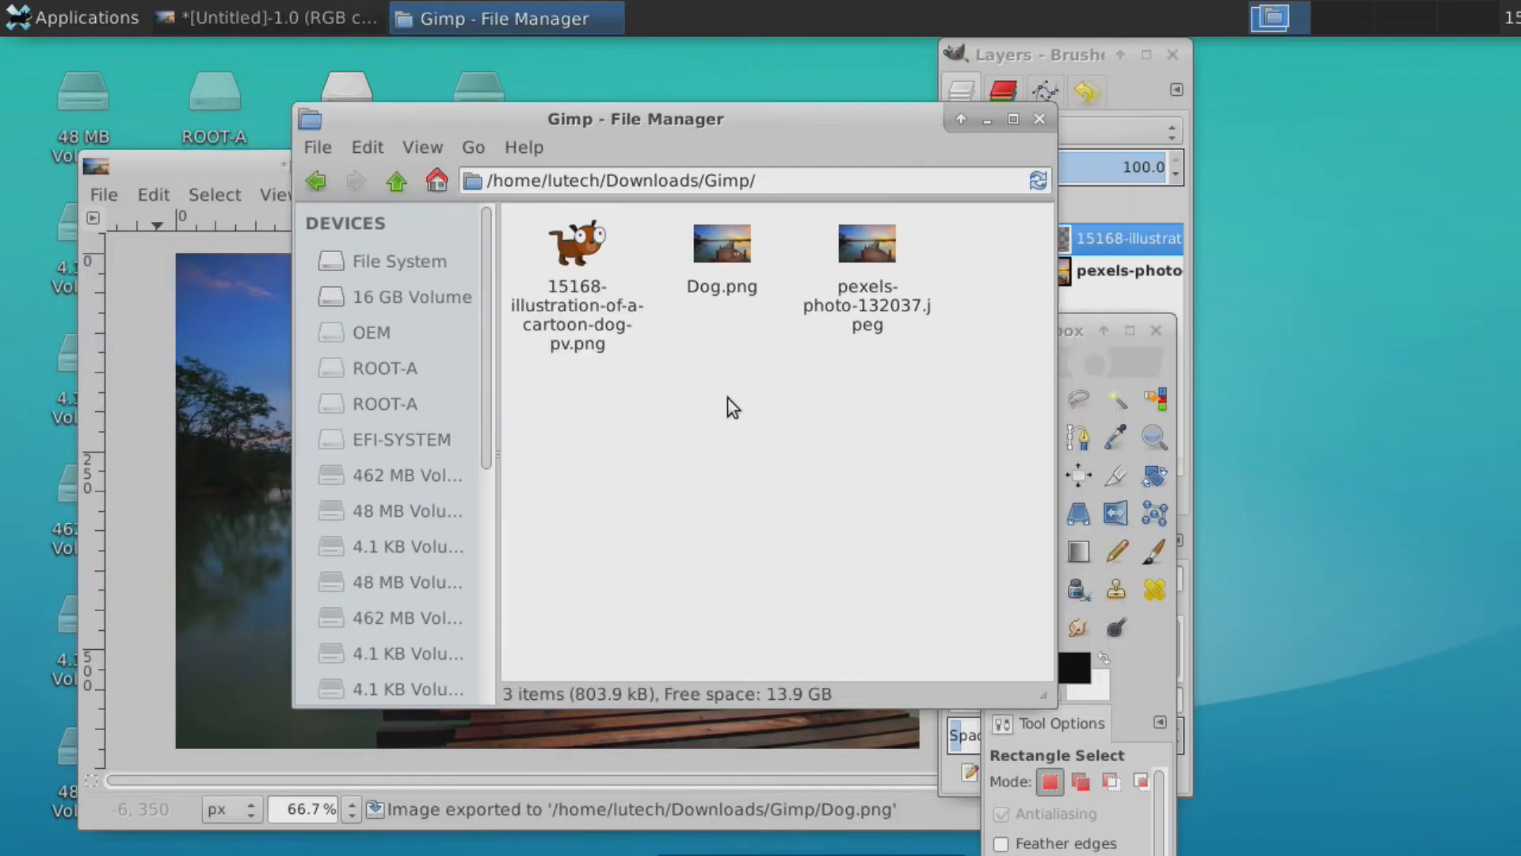
pyautogui.doubleClick(722, 243)
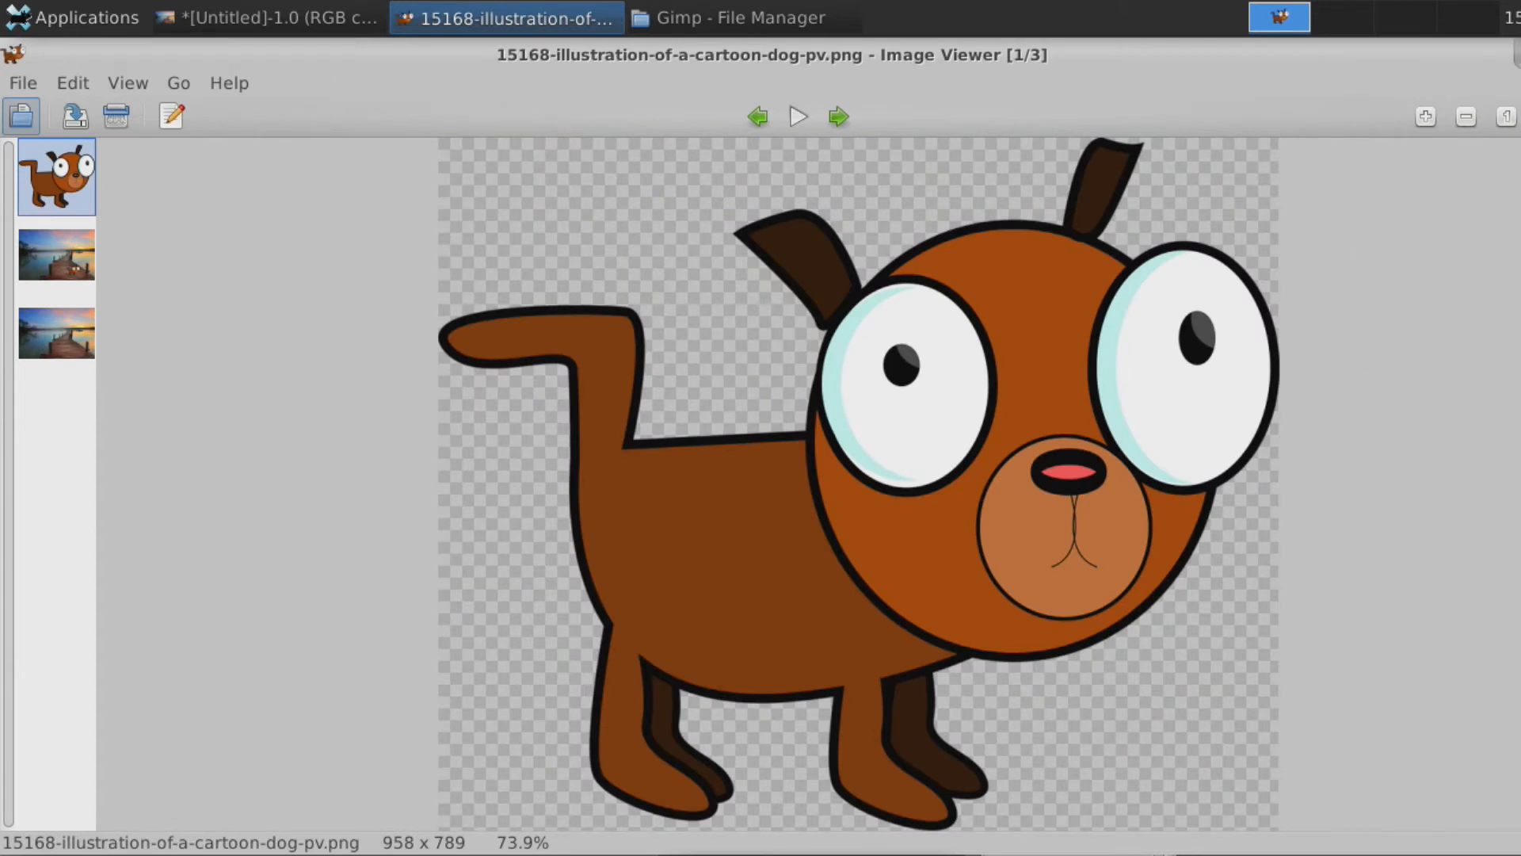
pyautogui.click(56, 333)
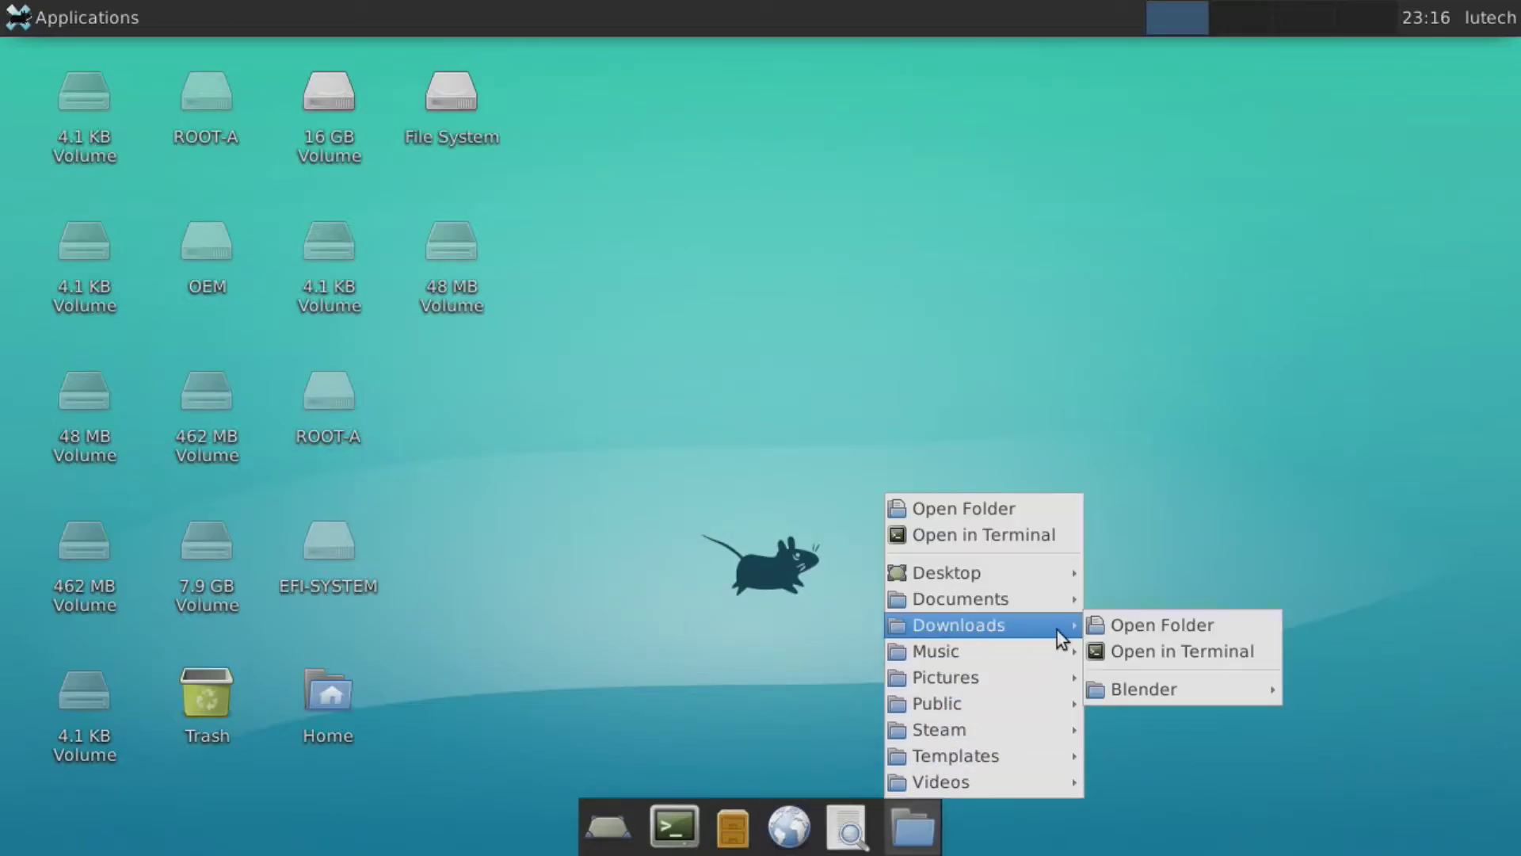
# Open 'Audi R8- Studio Render Scene.blend' from Downloads/Blender/Model1 in Blender
pyautogui.click(1144, 690)
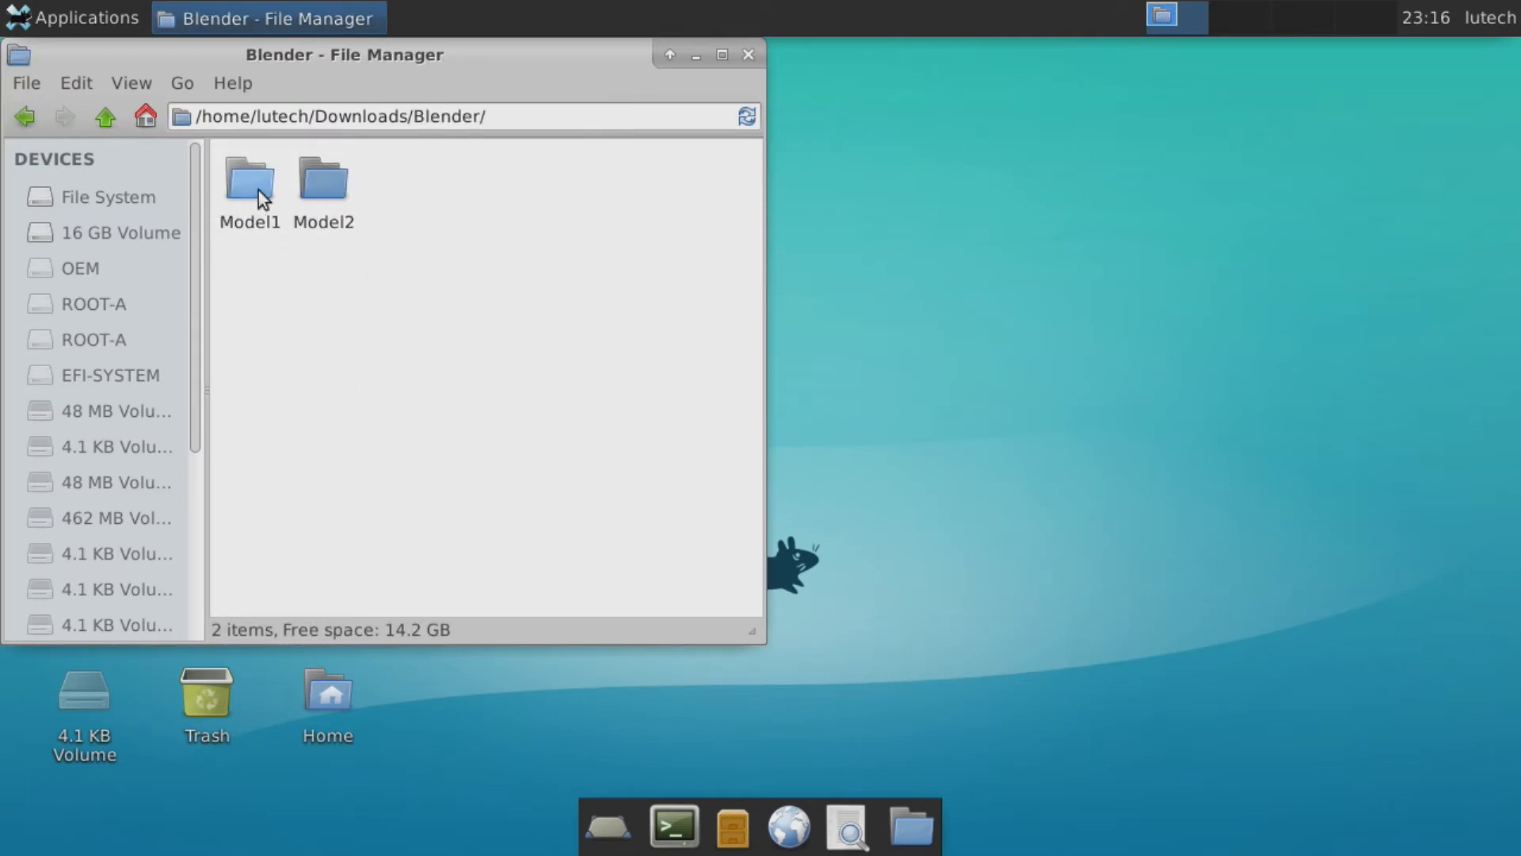
pyautogui.doubleClick(248, 178)
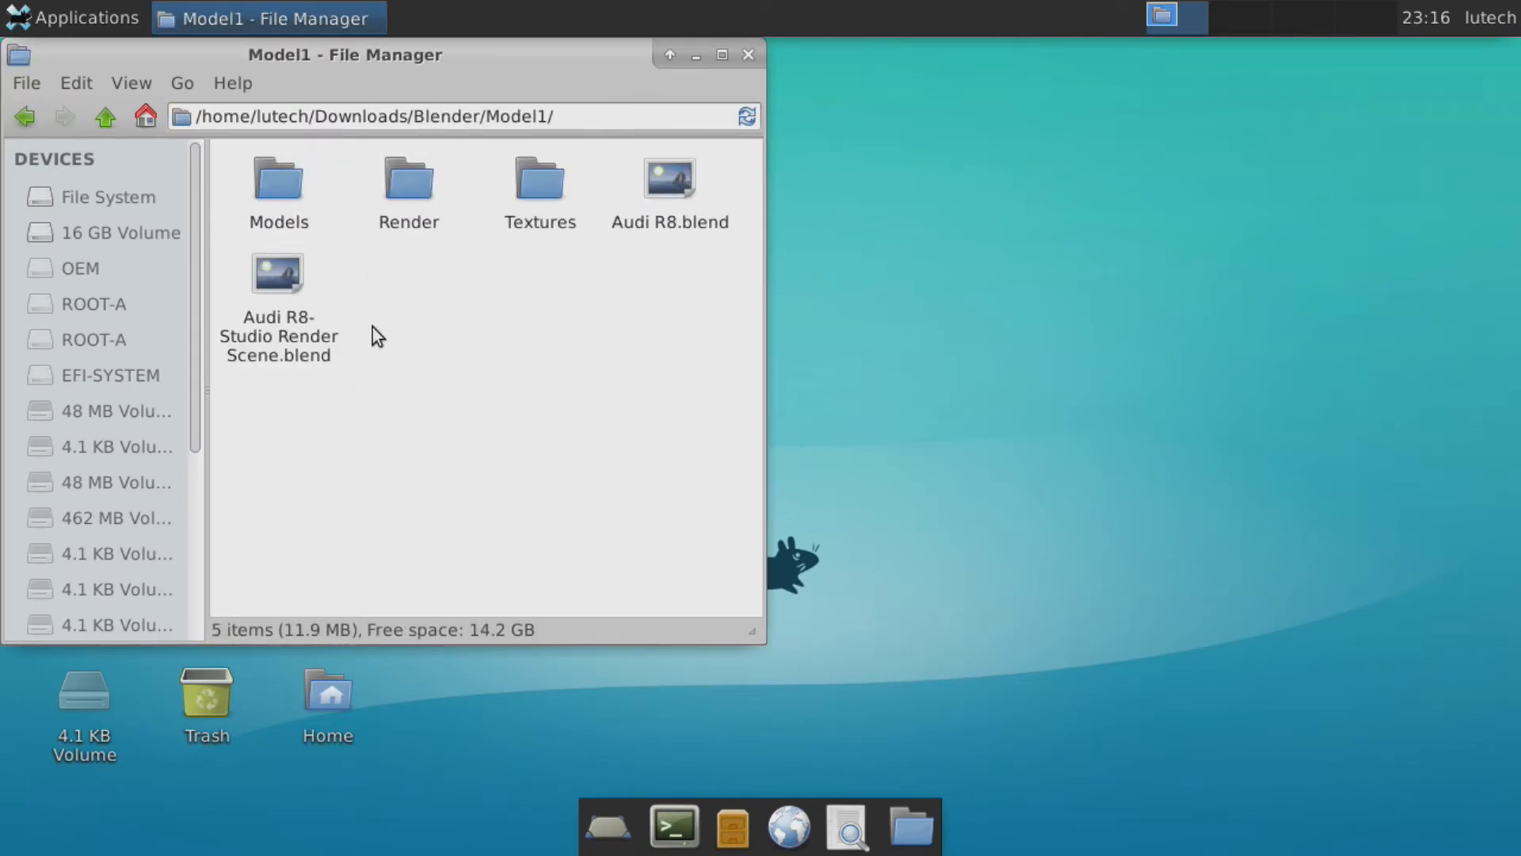
pyautogui.doubleClick(277, 272)
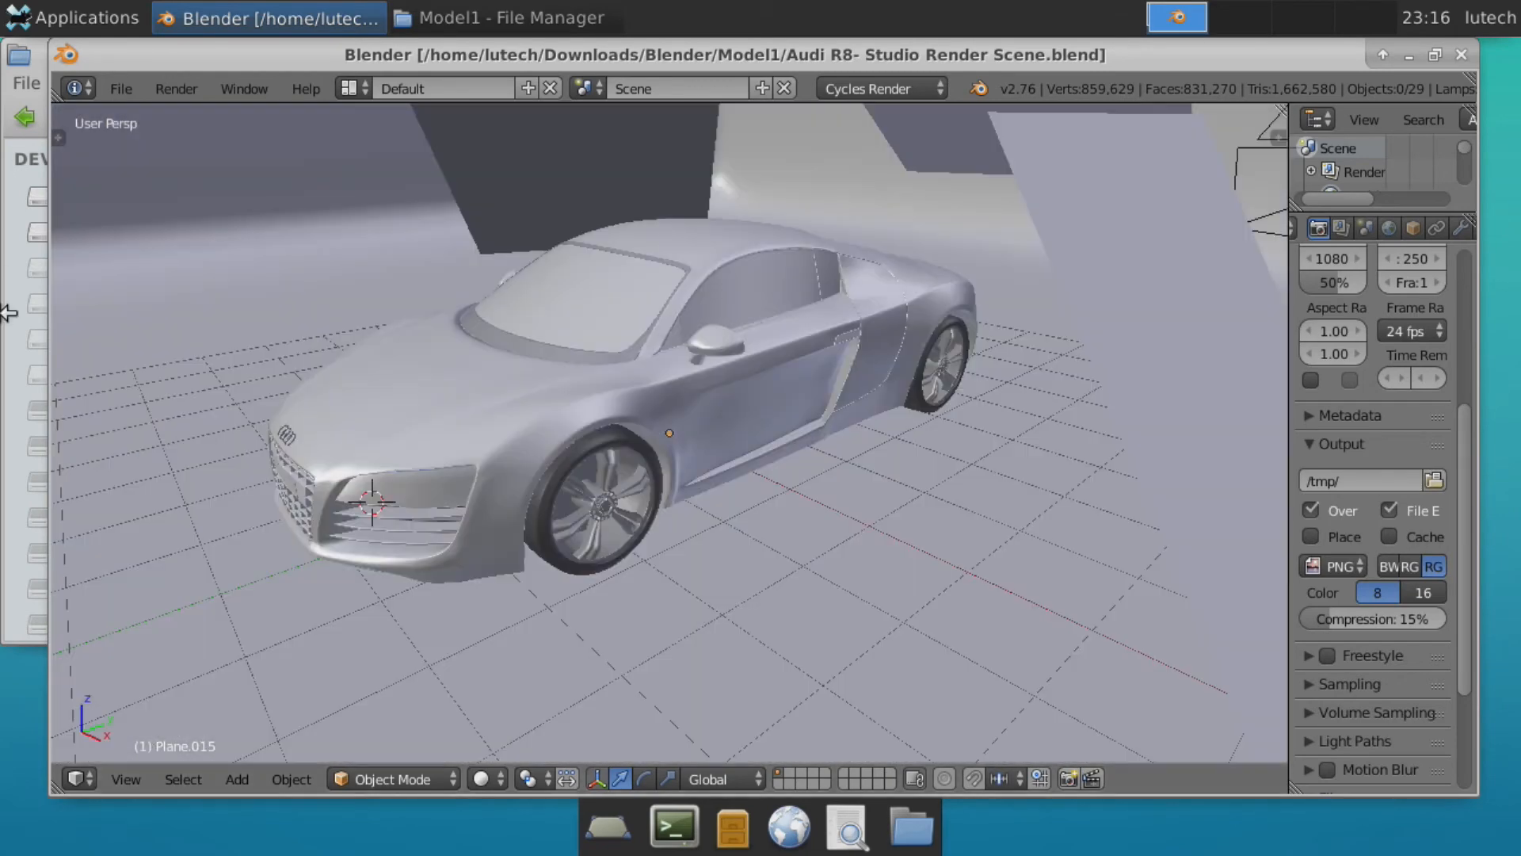
# Render a still image of the Audi R8 scene with Render > Render Image
pyautogui.click(175, 88)
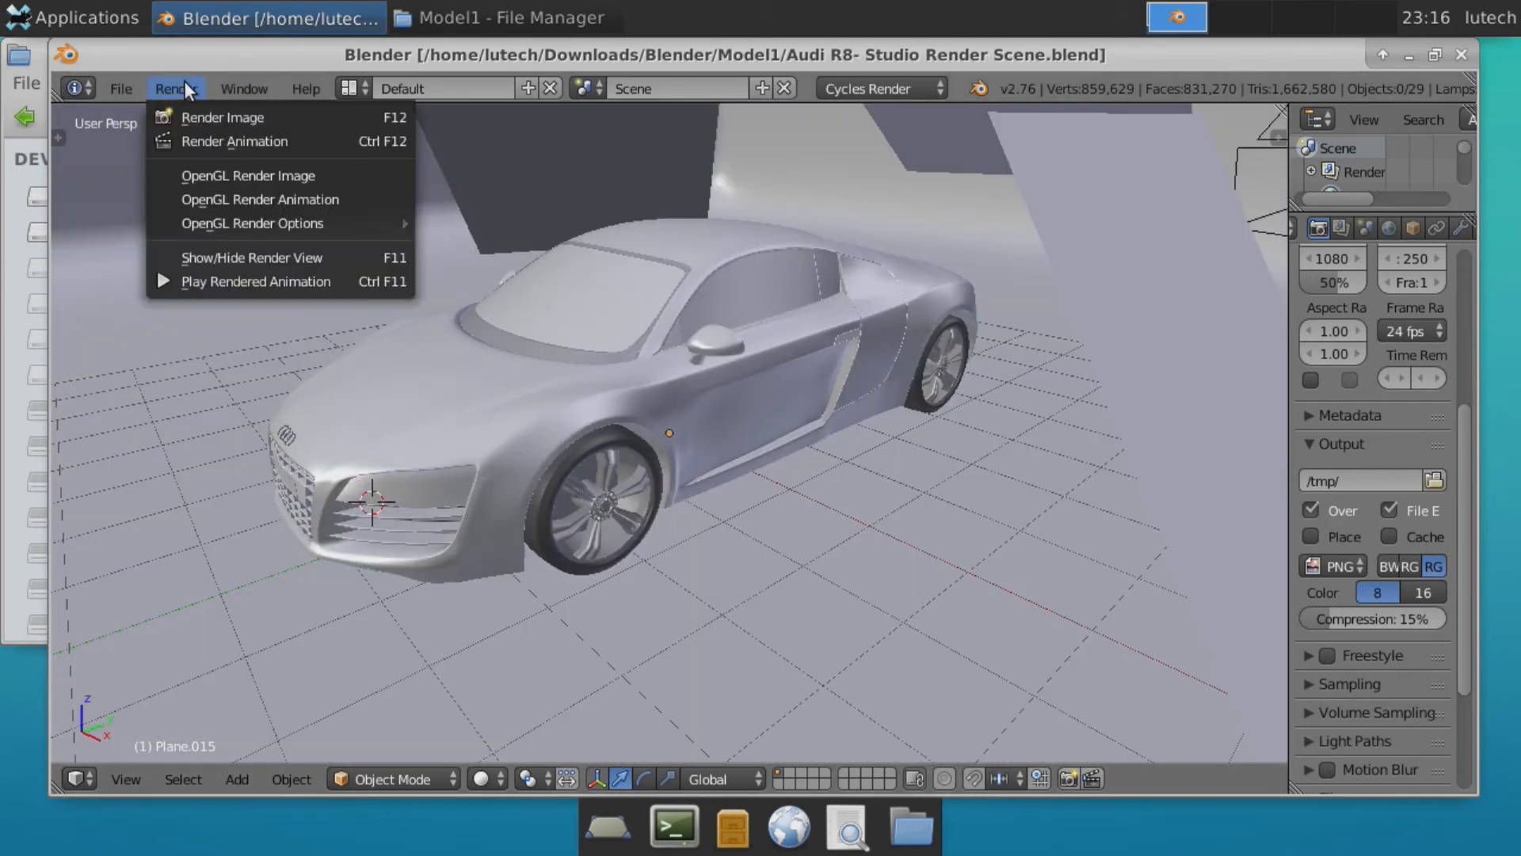
pyautogui.click(222, 117)
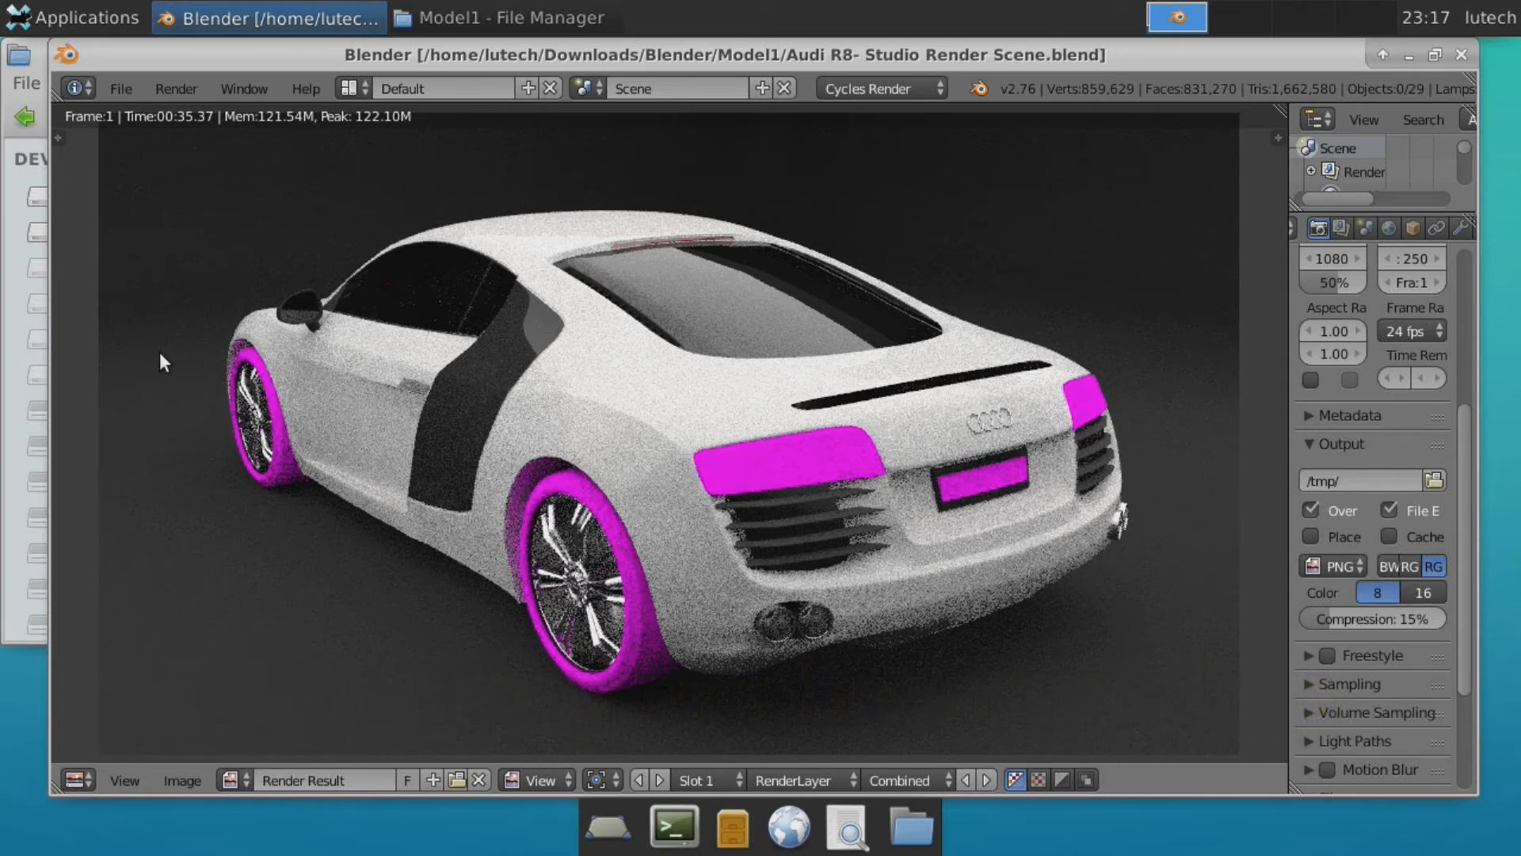
pyautogui.moveTo(325, 316)
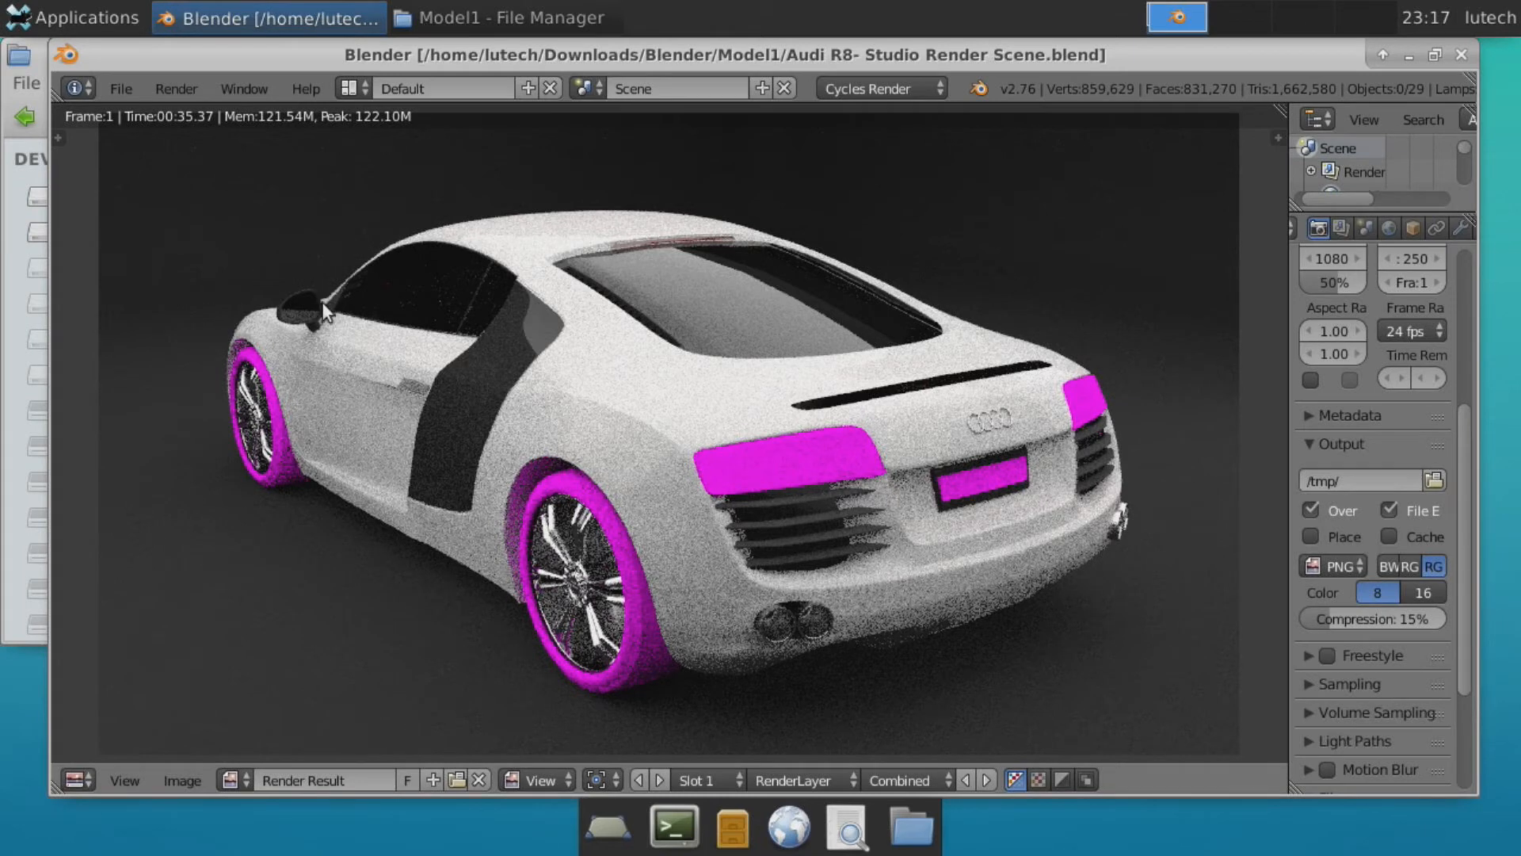
# Open Model2/Katie.blend and start rendering a still image of Katie
pyautogui.click(119, 88)
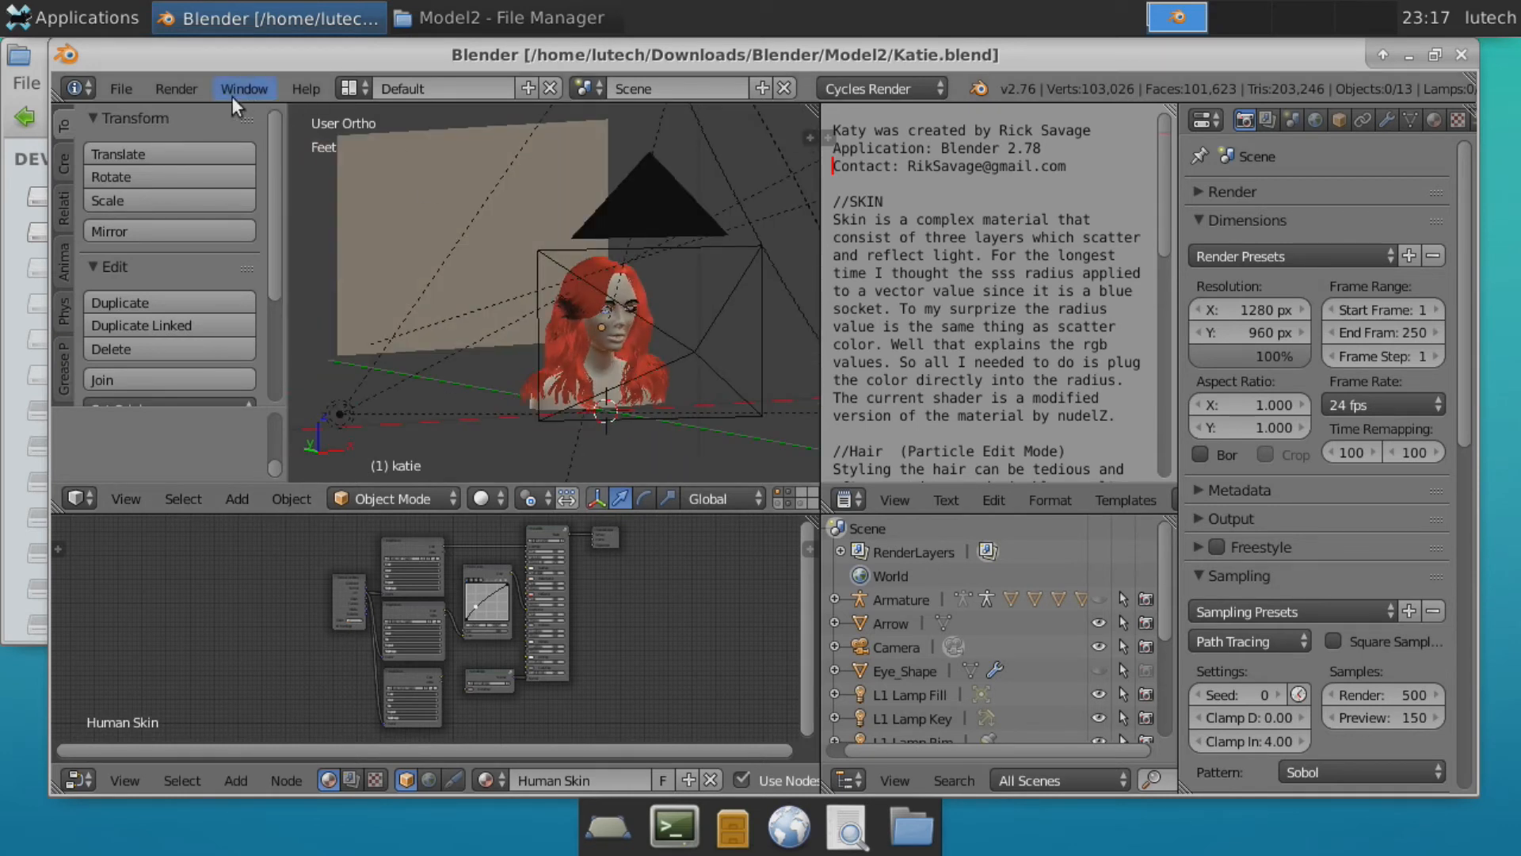
pyautogui.click(176, 88)
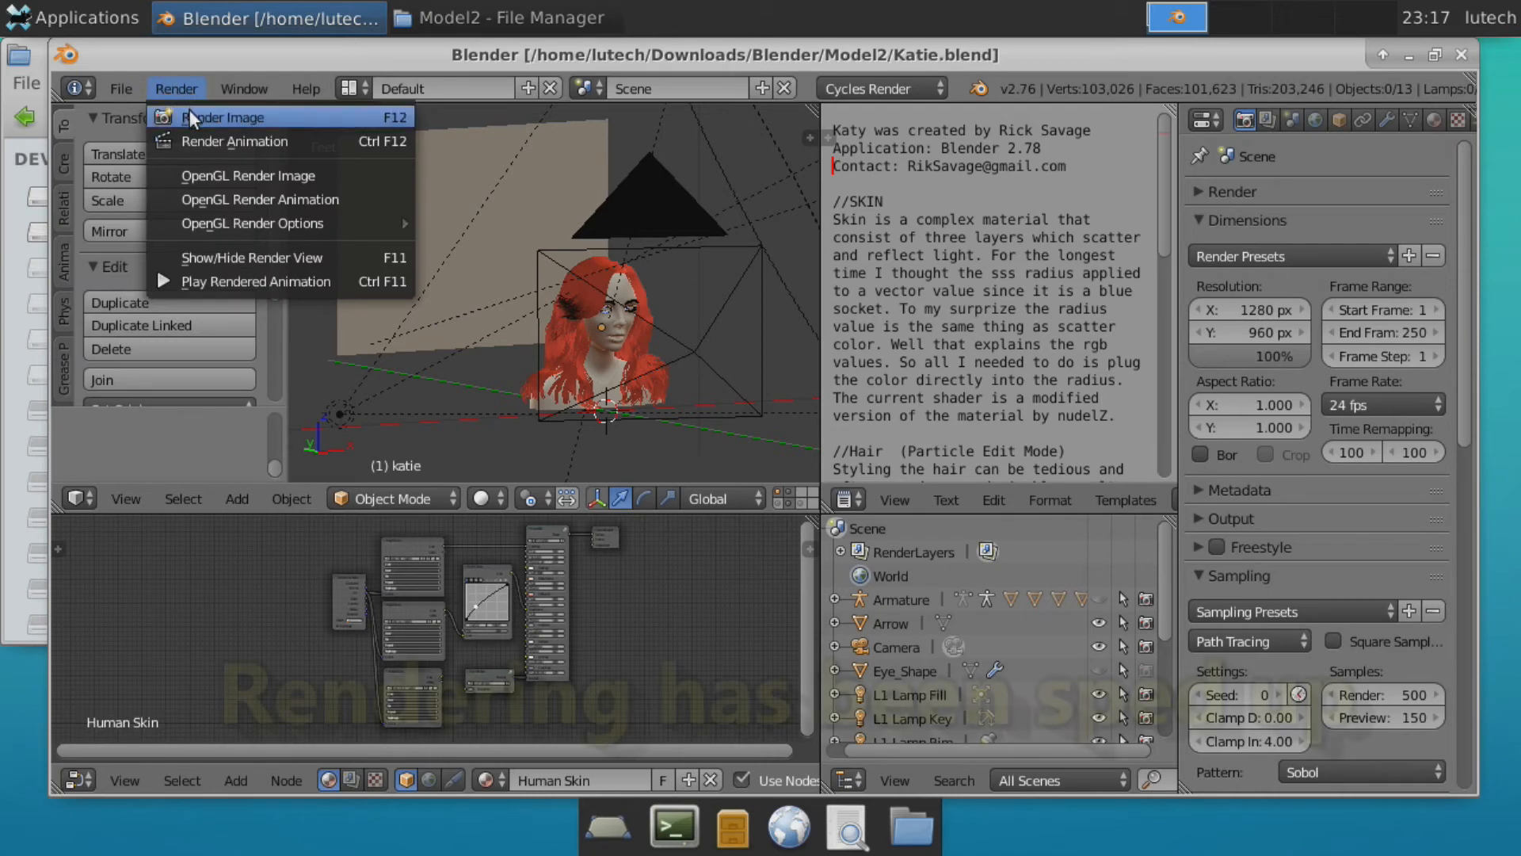
pyautogui.click(225, 117)
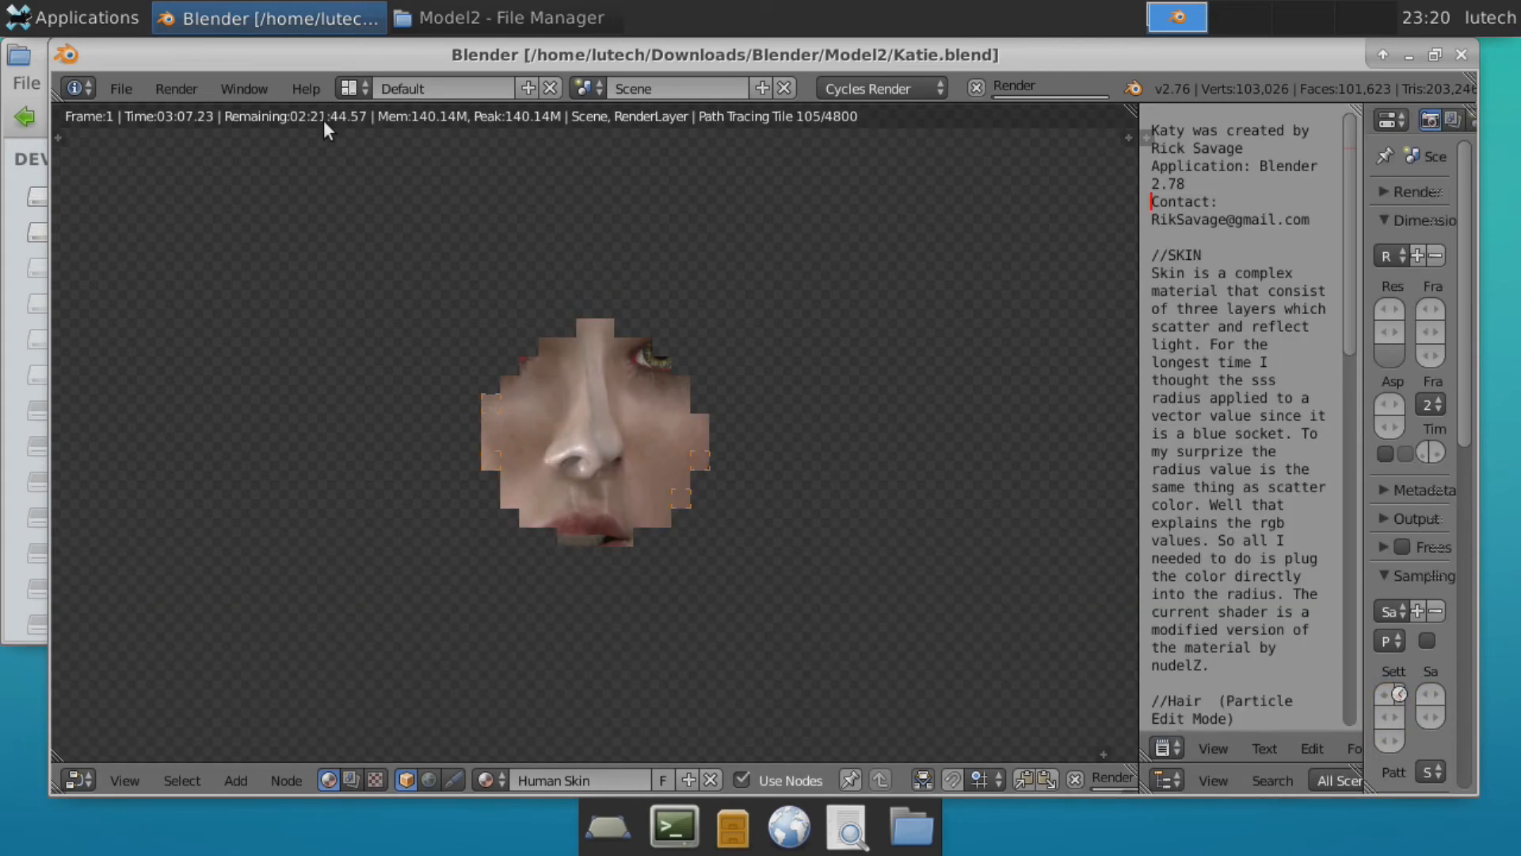
# Close Blender and open Katie.blend from the Model2 folder in Thunar
pyautogui.click(294, 18)
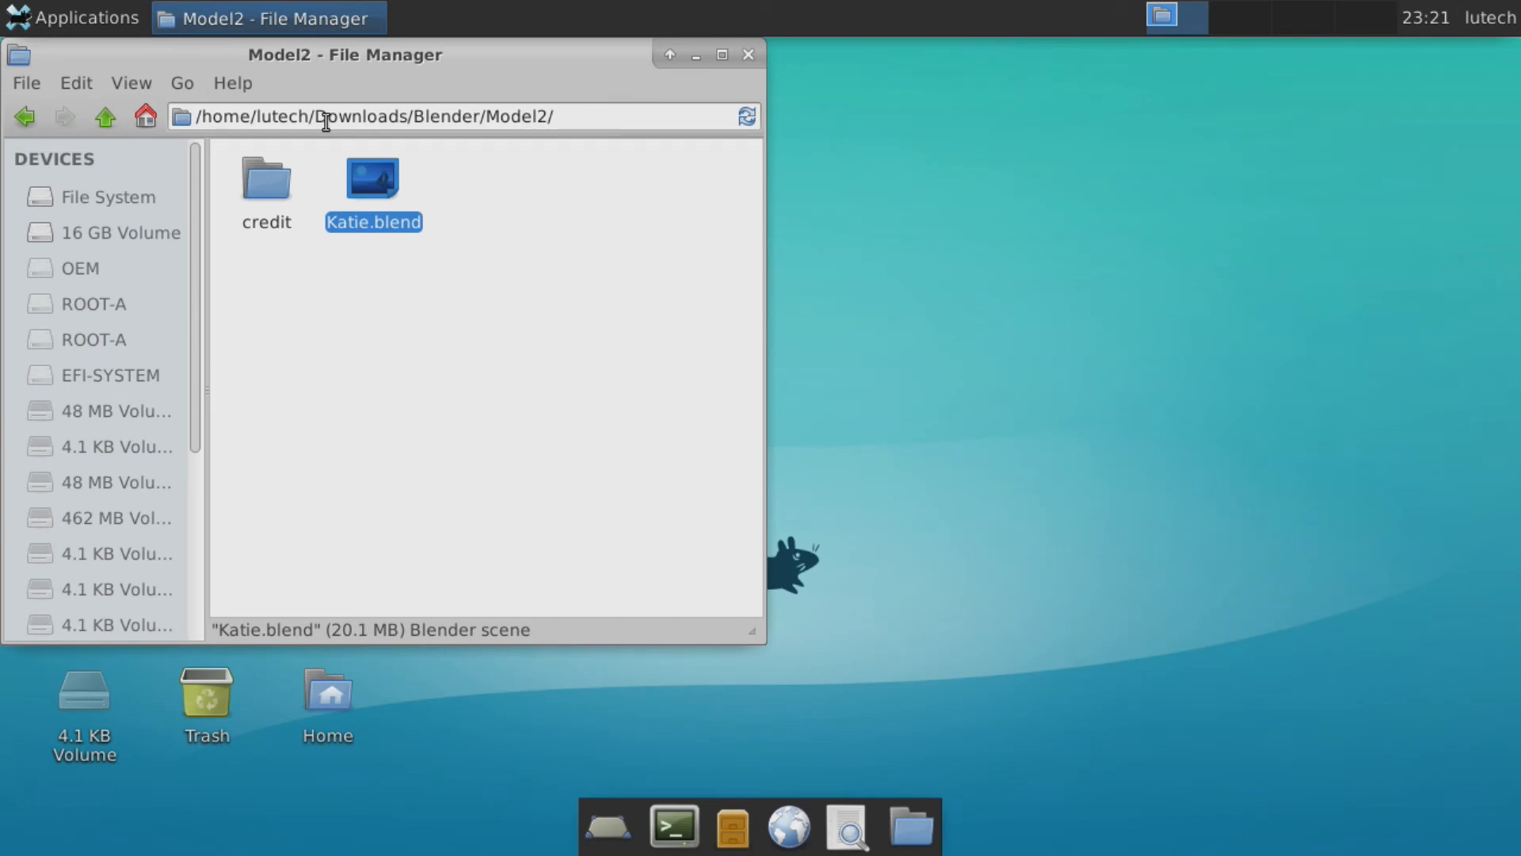
pyautogui.moveTo(329, 406)
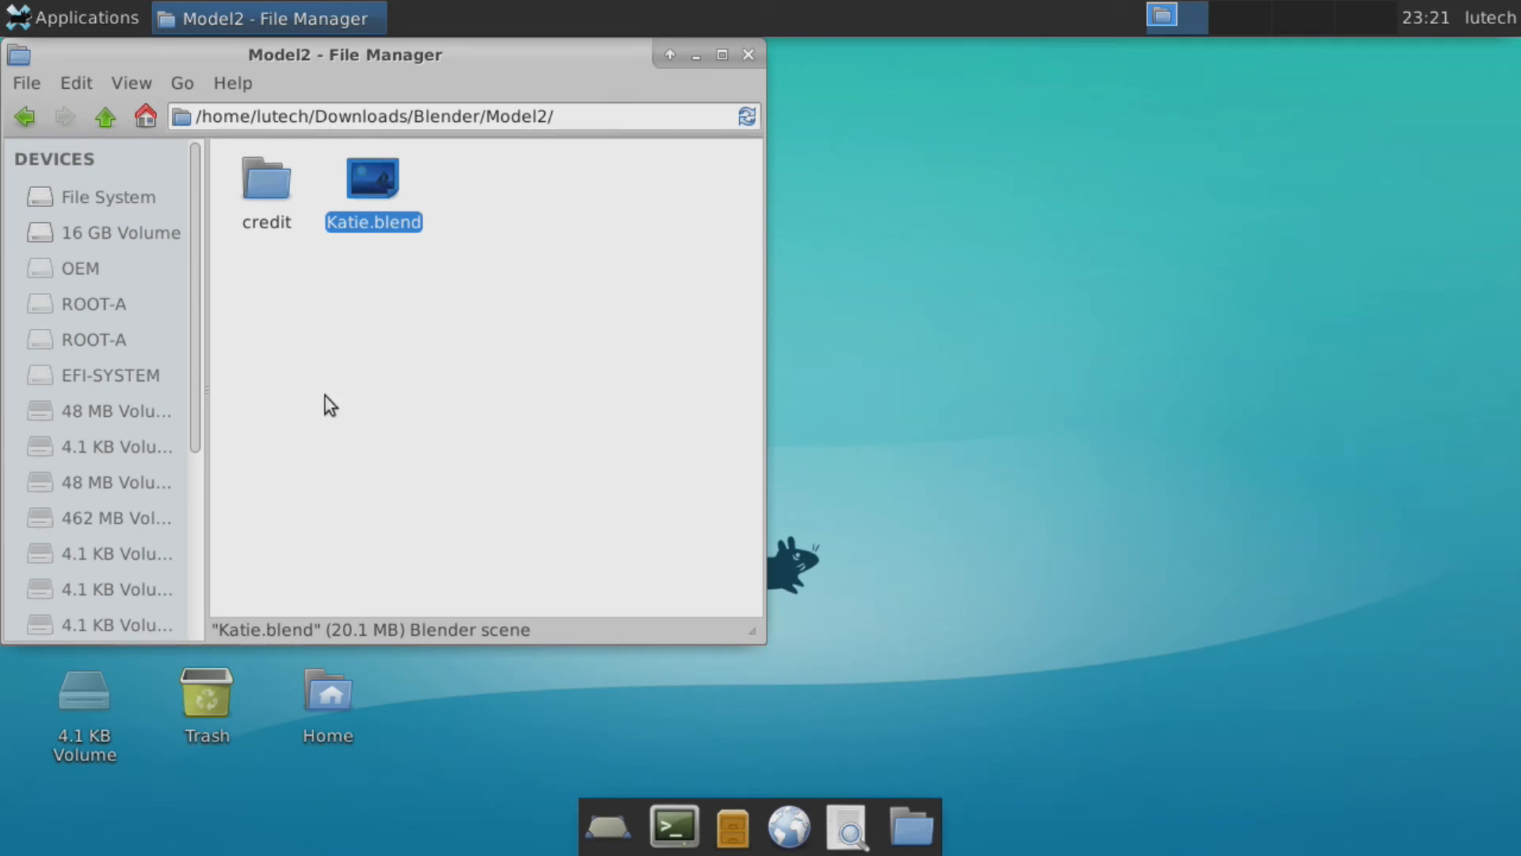
pyautogui.moveTo(741, 440)
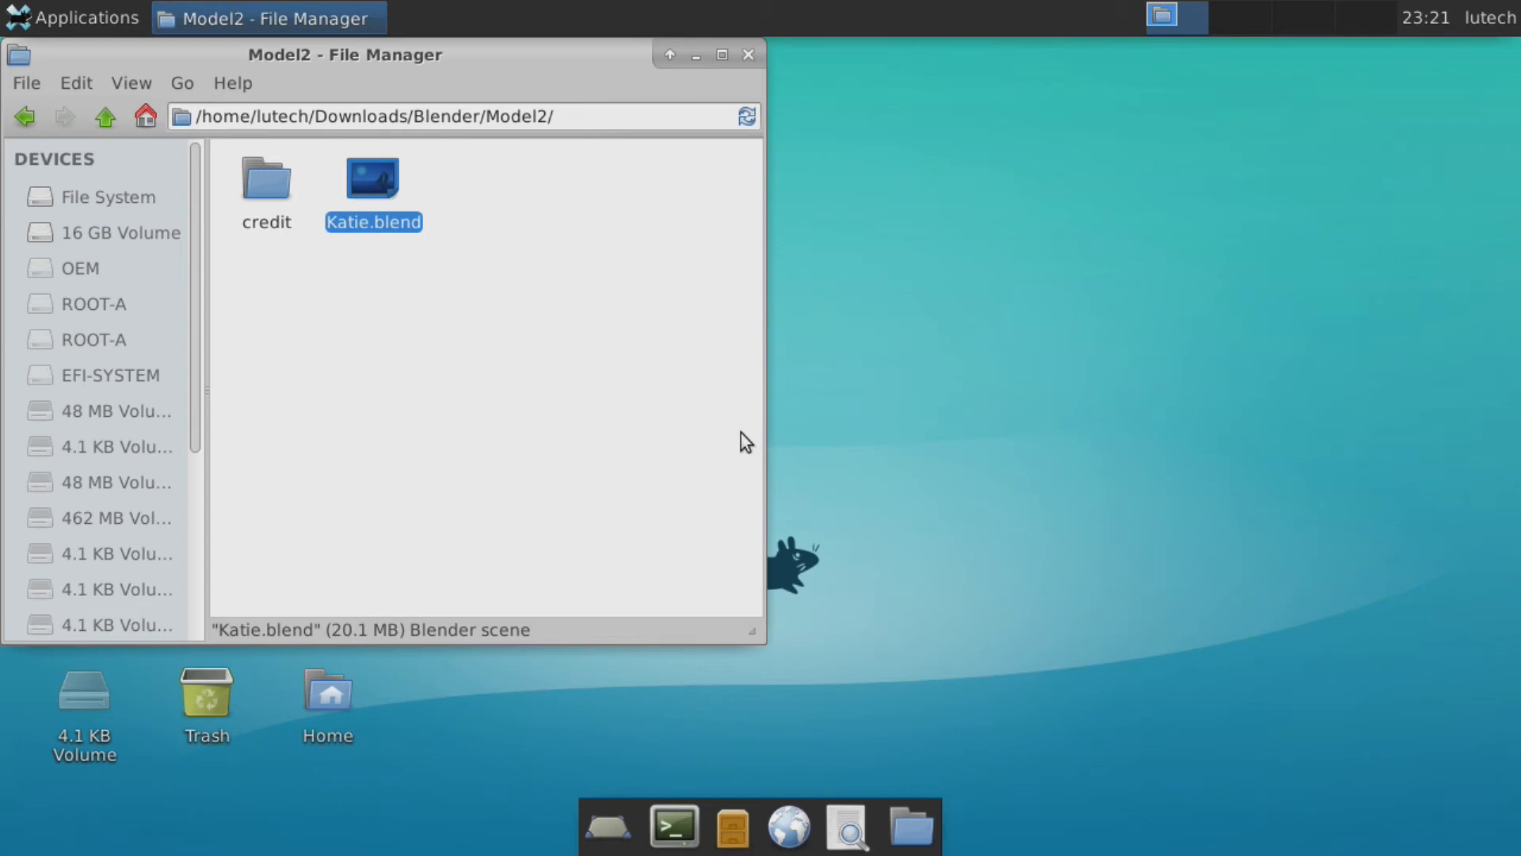
pyautogui.moveTo(737, 438)
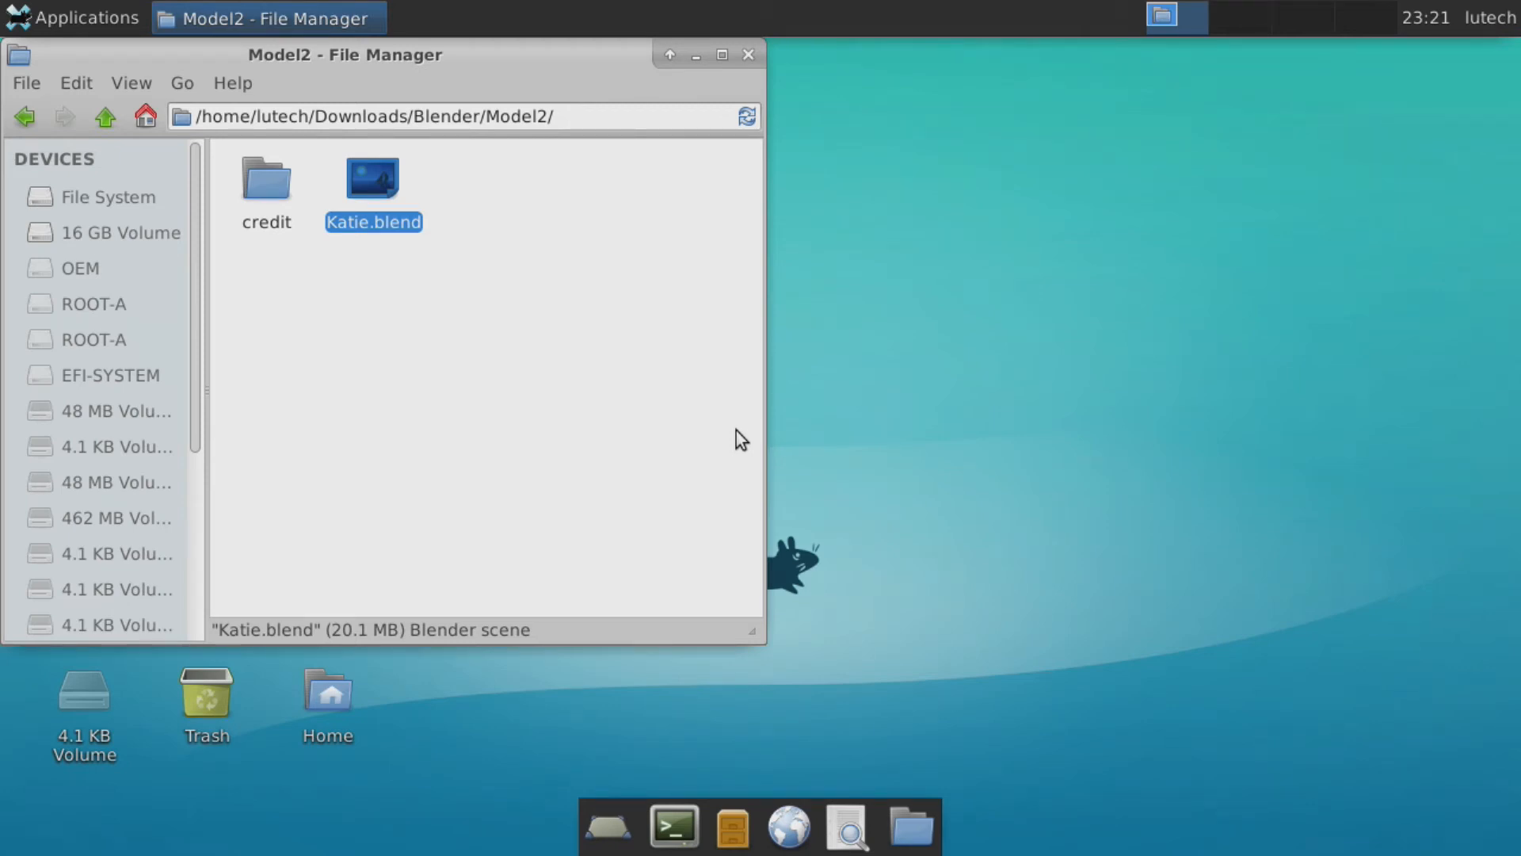
pyautogui.doubleClick(372, 176)
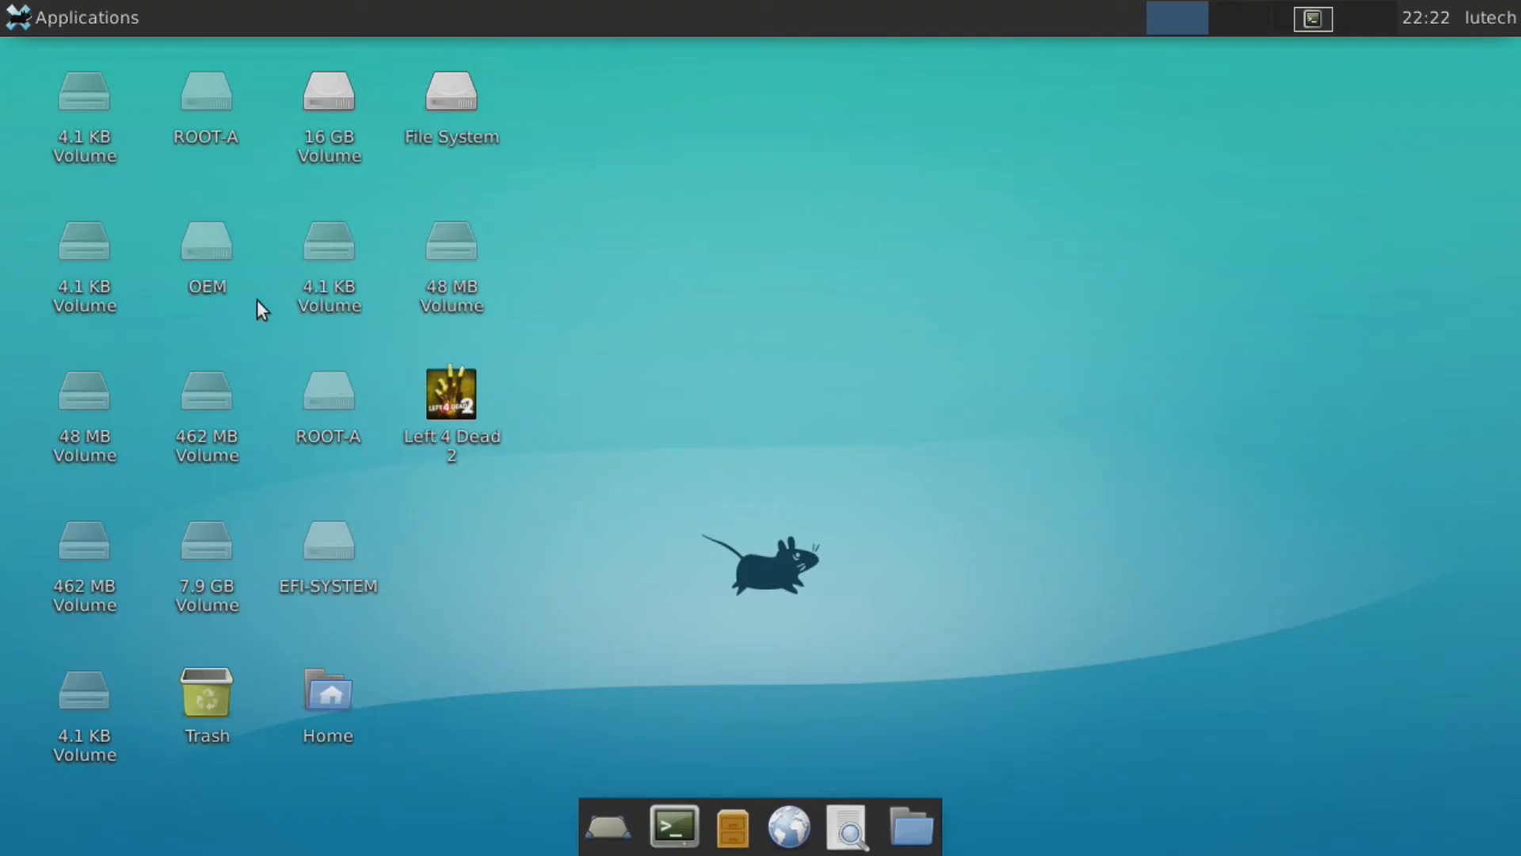
# Launch Steam and select LIMBO in the game library
pyautogui.doubleClick(450, 394)
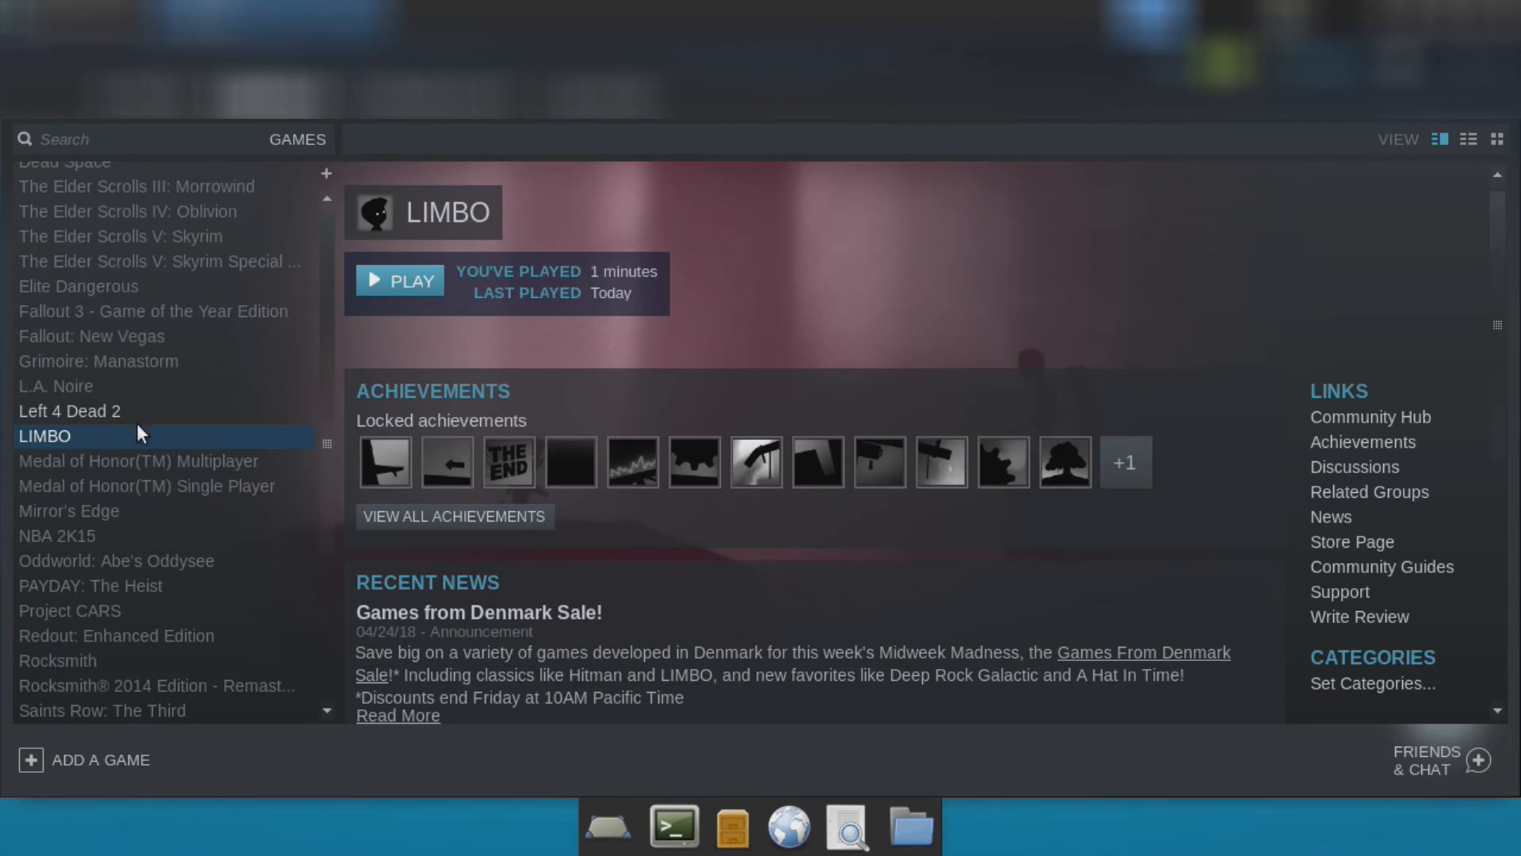
pyautogui.moveTo(386, 396)
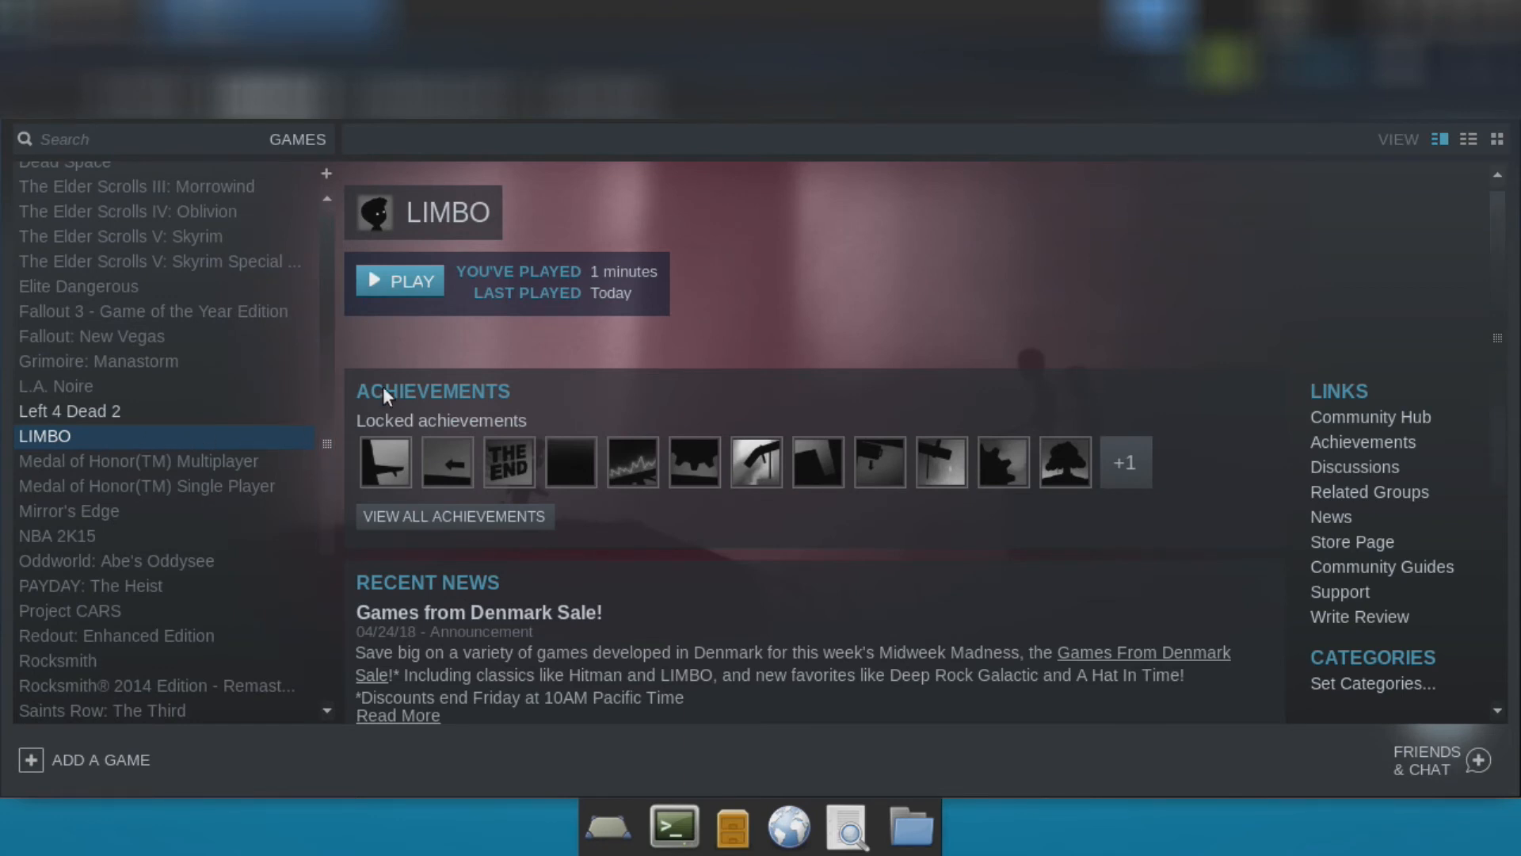
pyautogui.click(399, 281)
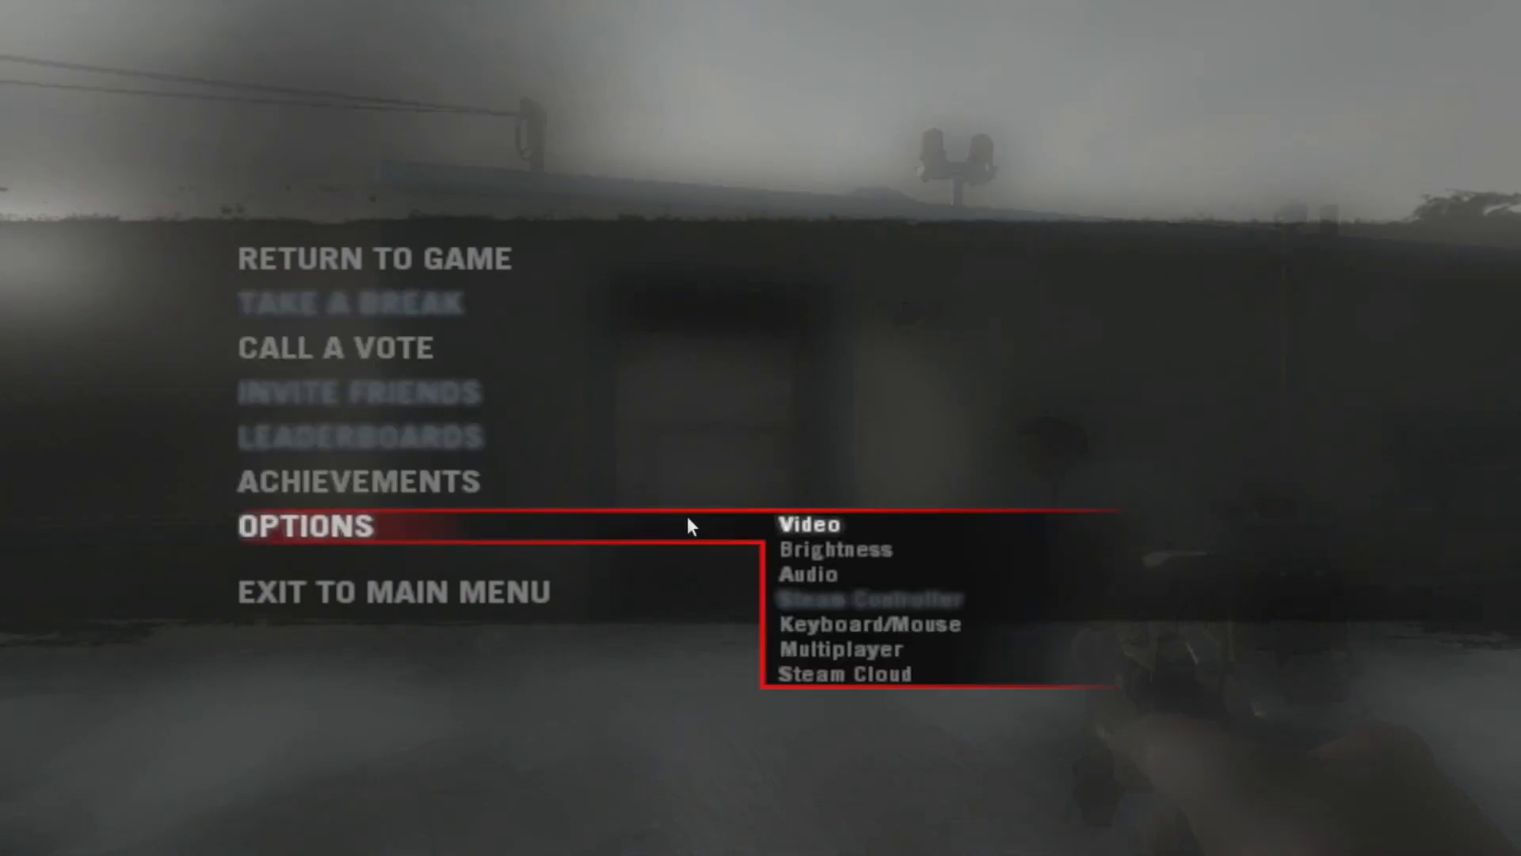
# View Left 4 Dead 2's 640 x 480 video settings, then resume play
pyautogui.click(809, 524)
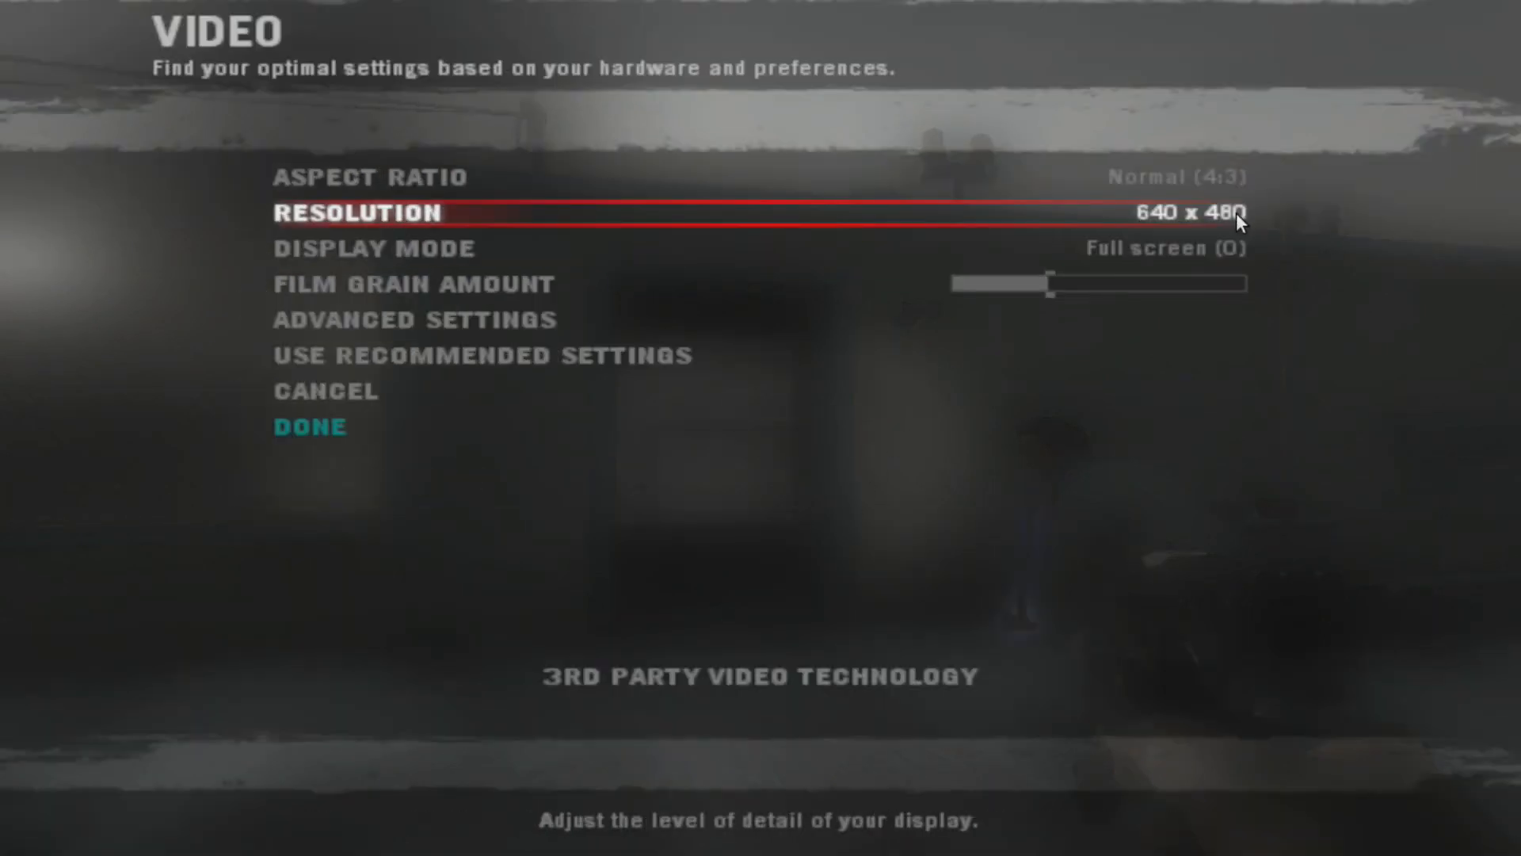
pyautogui.press('down')
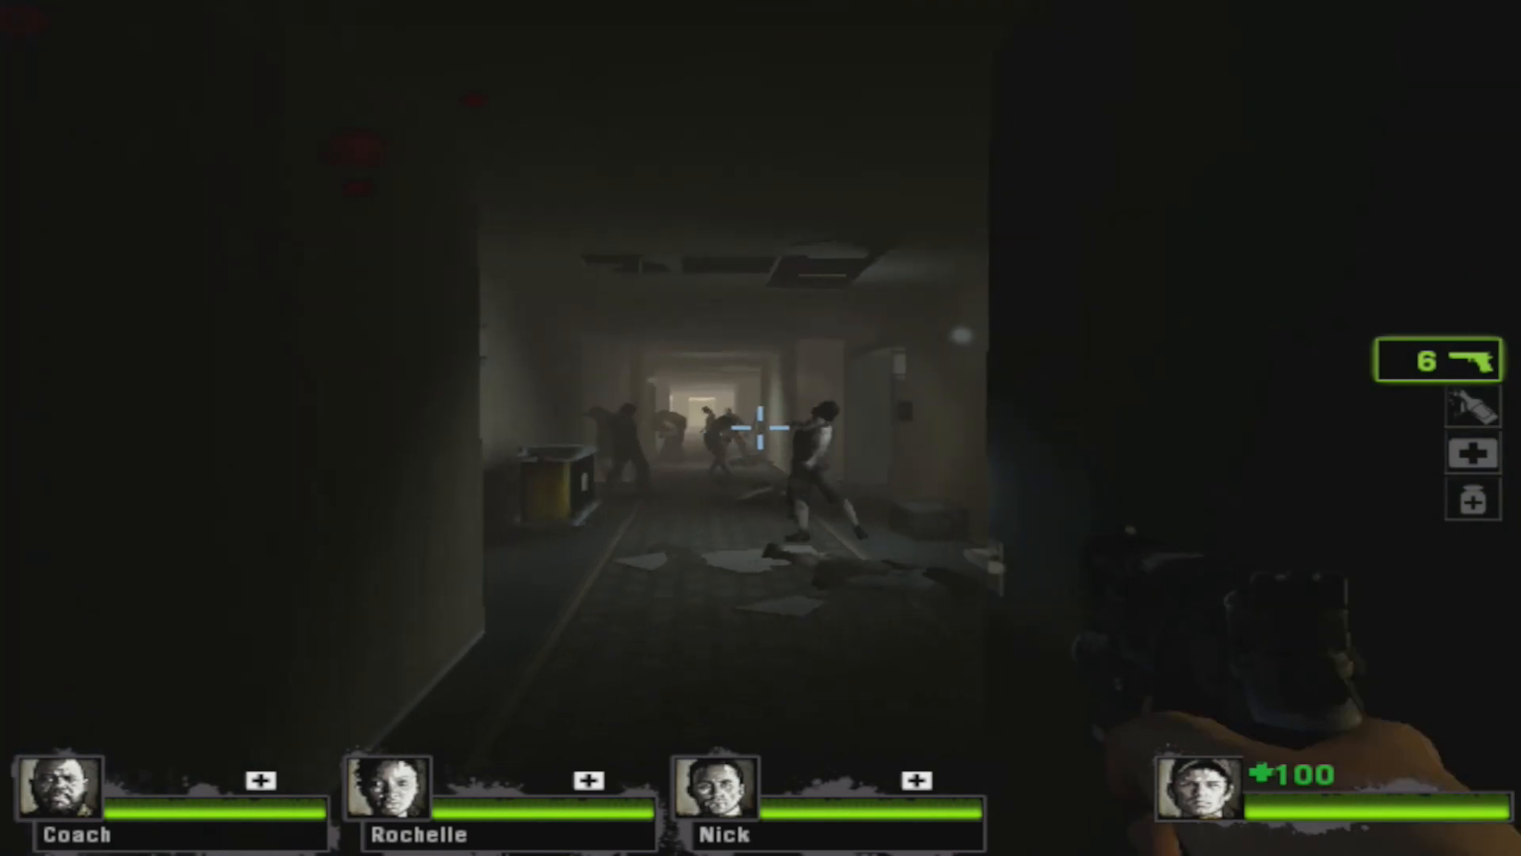
# Fire the pistol at the infected down the hotel corridor
pyautogui.click(757, 428)
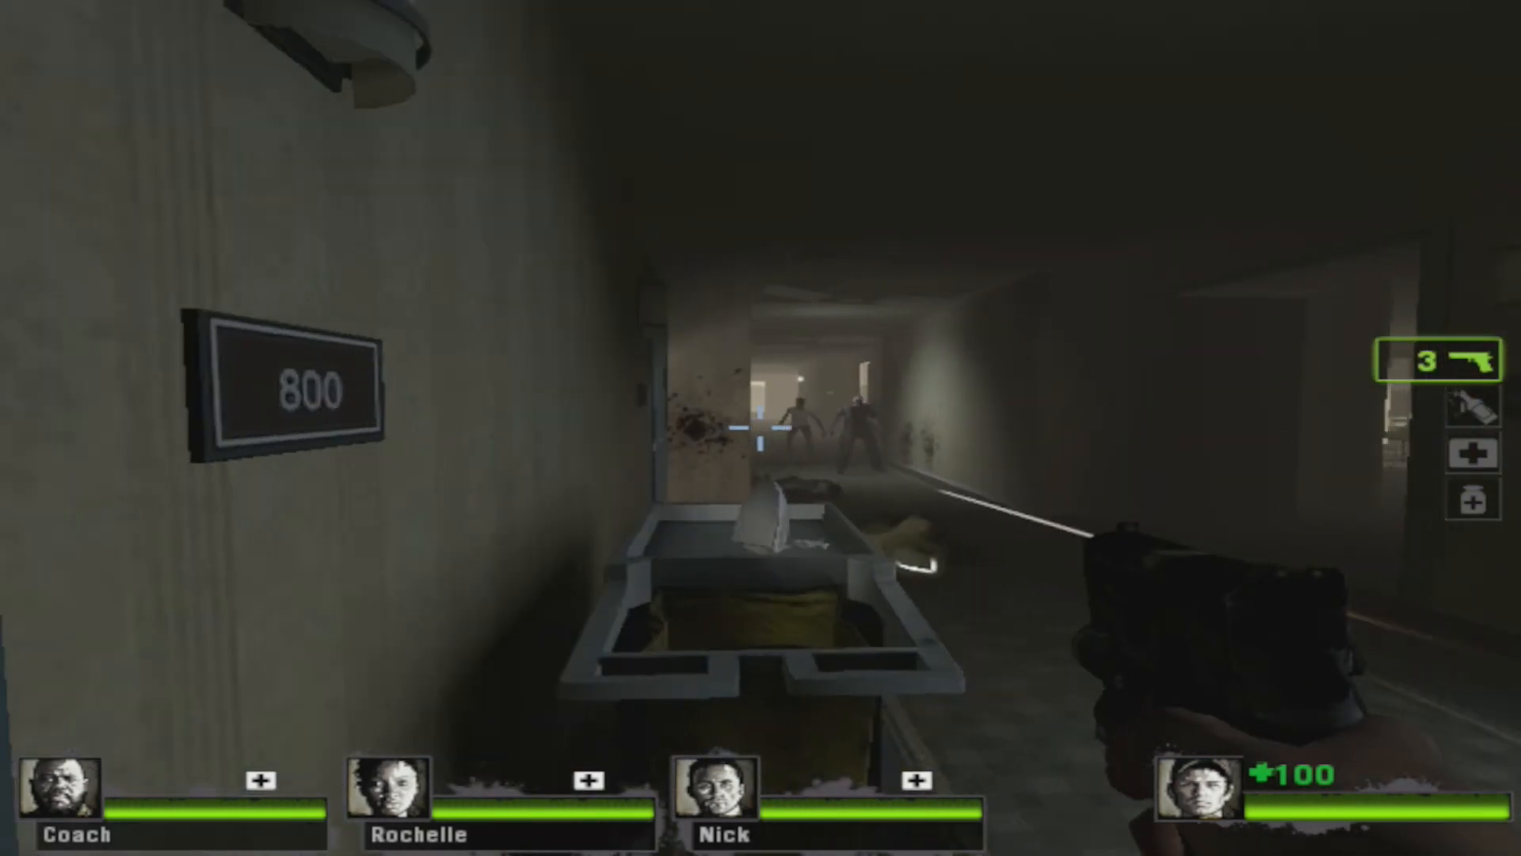
pyautogui.click(745, 428)
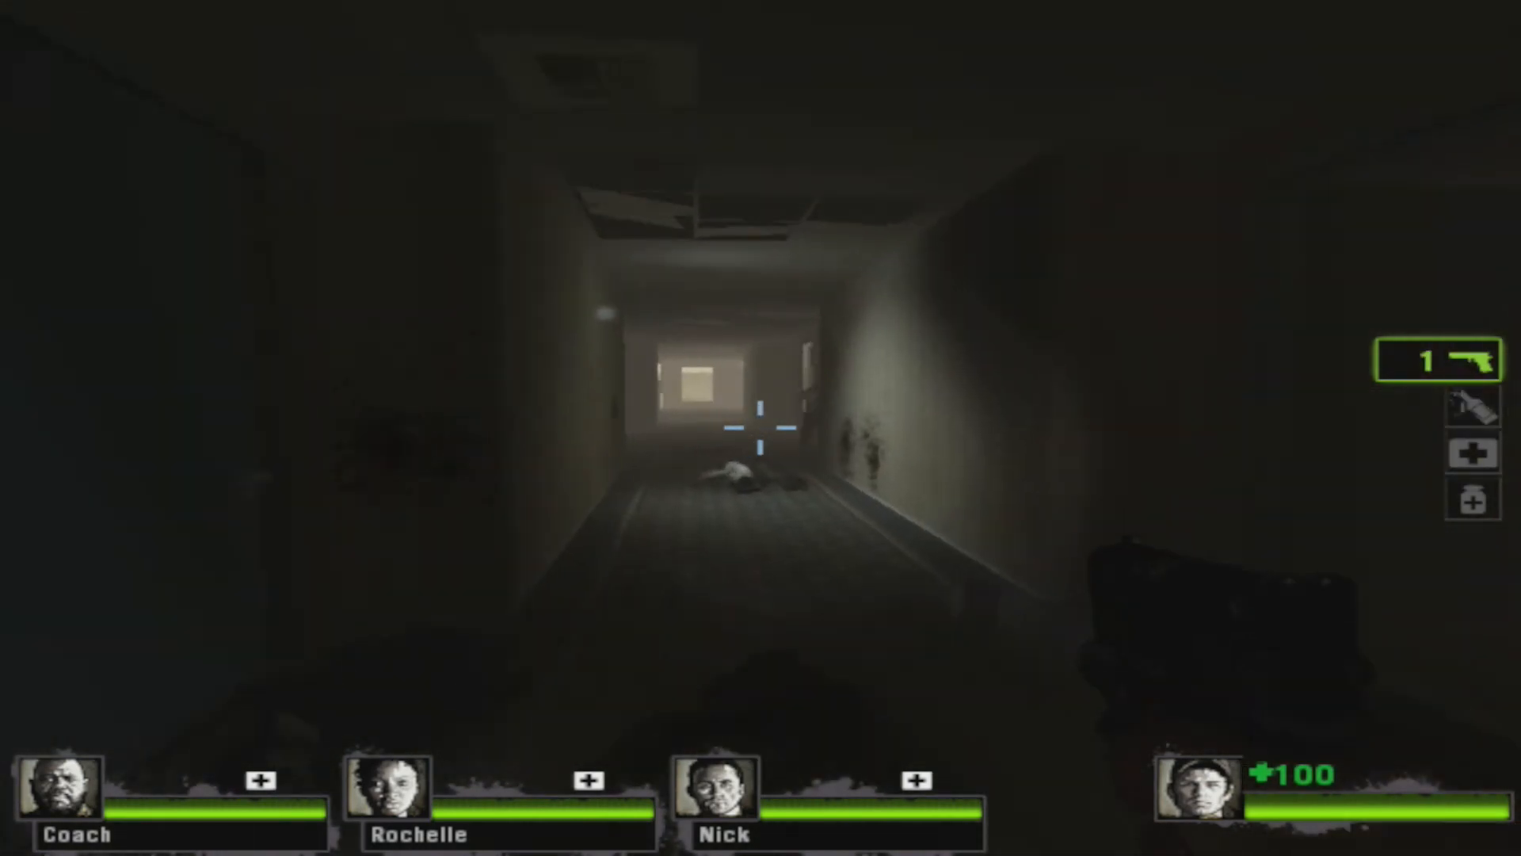
pyautogui.click(754, 432)
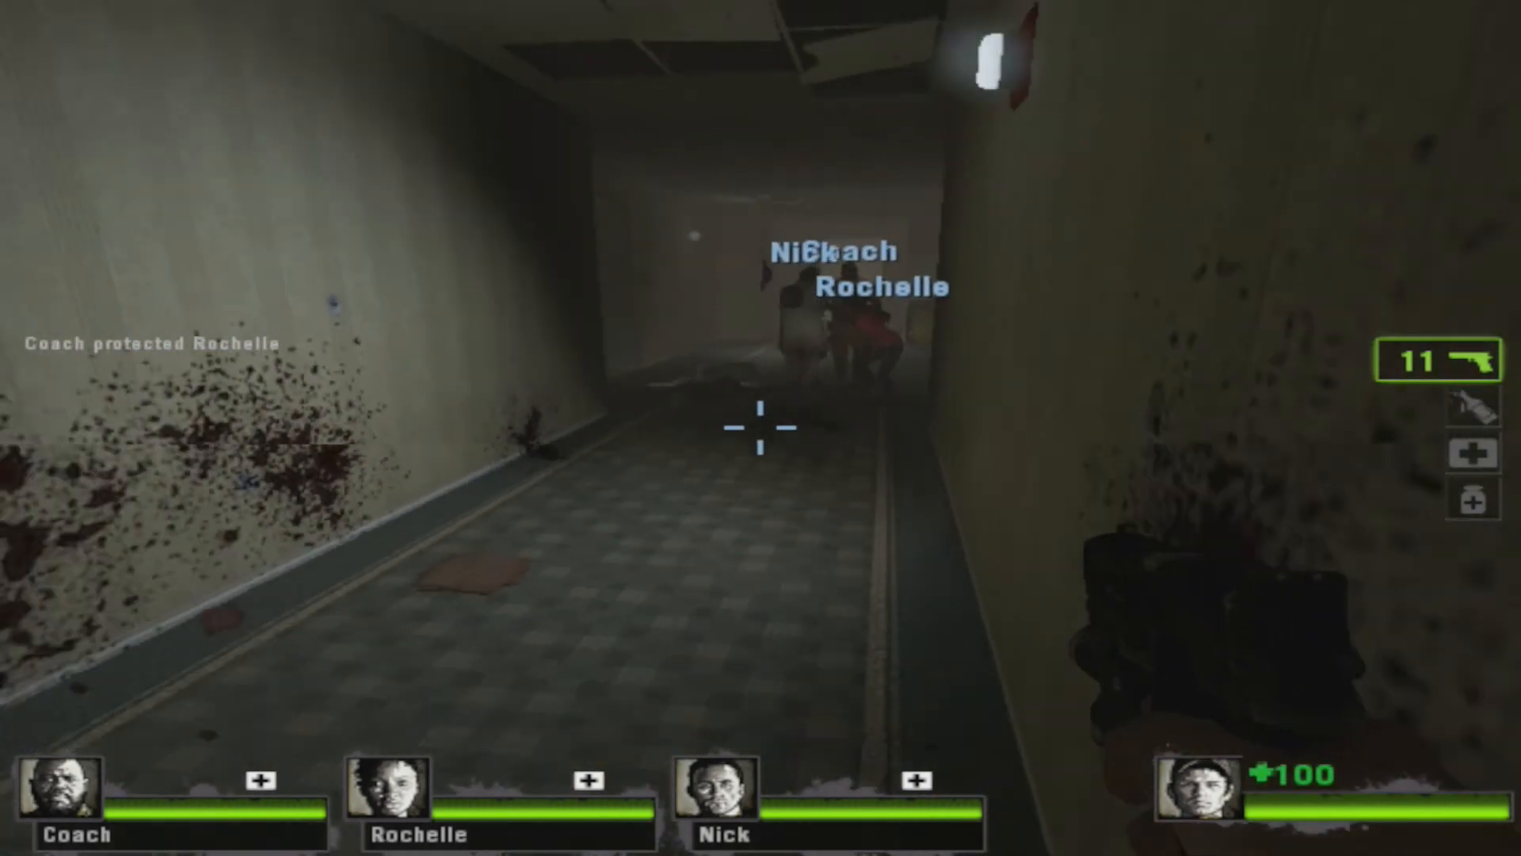
pyautogui.click(759, 432)
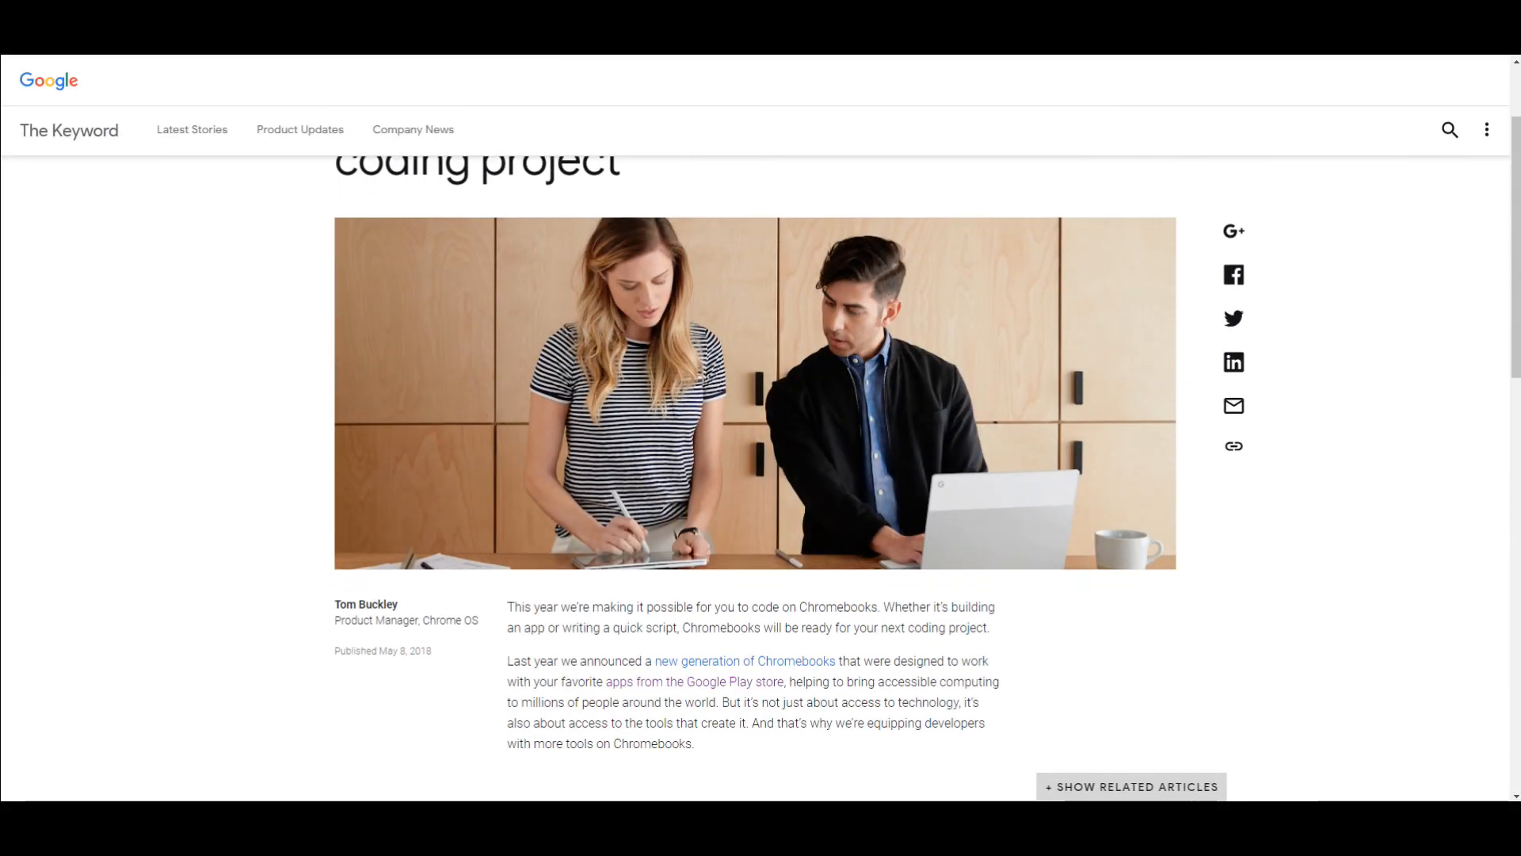
# Scroll the Chromebook Linux coding article down to the Chromebooks tag and footer
pyautogui.scroll(-3)
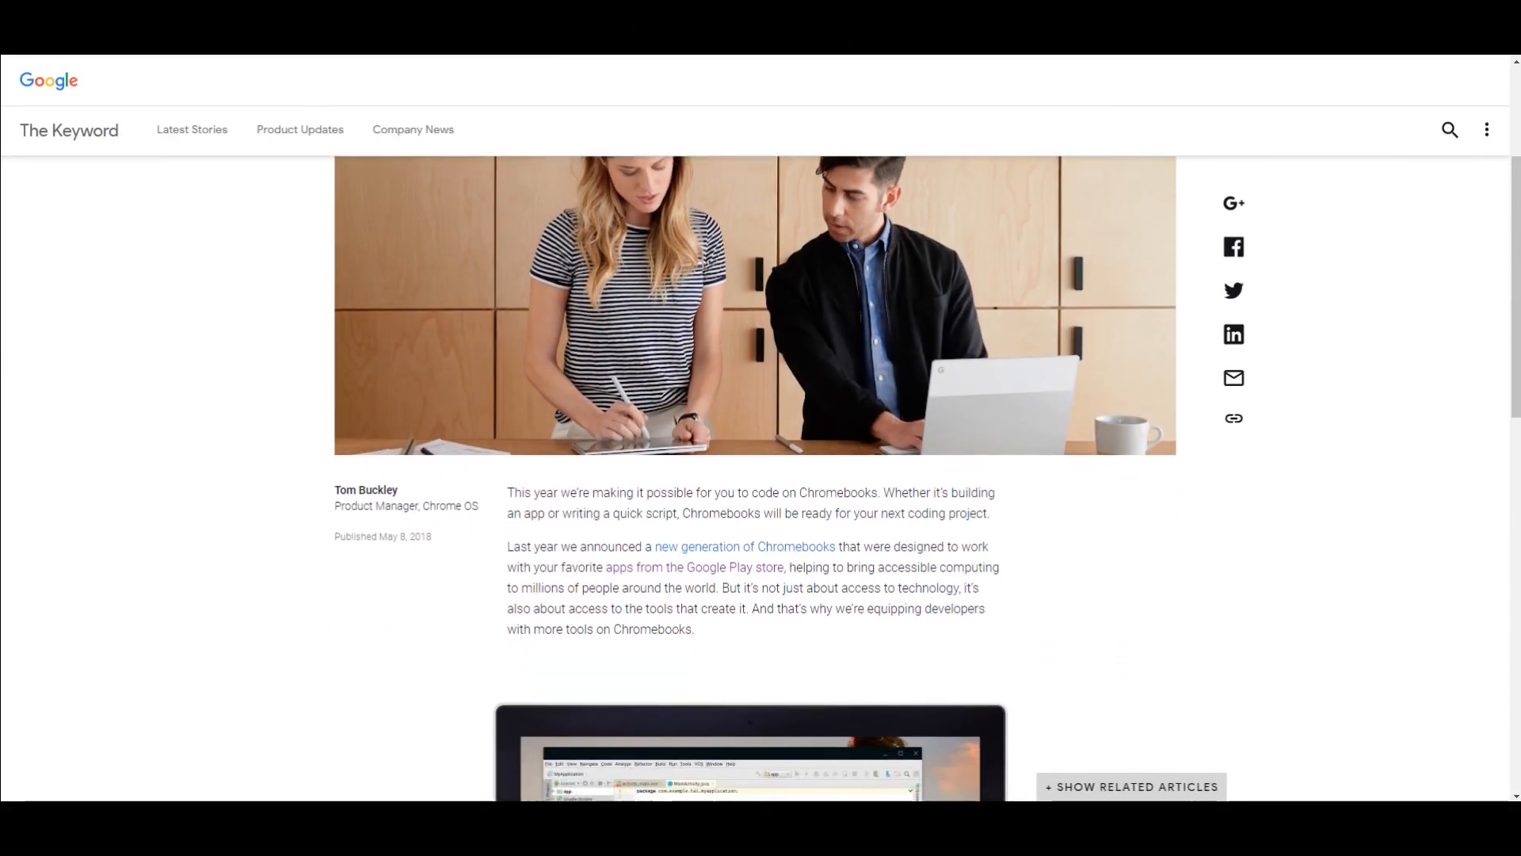
pyautogui.scroll(-3)
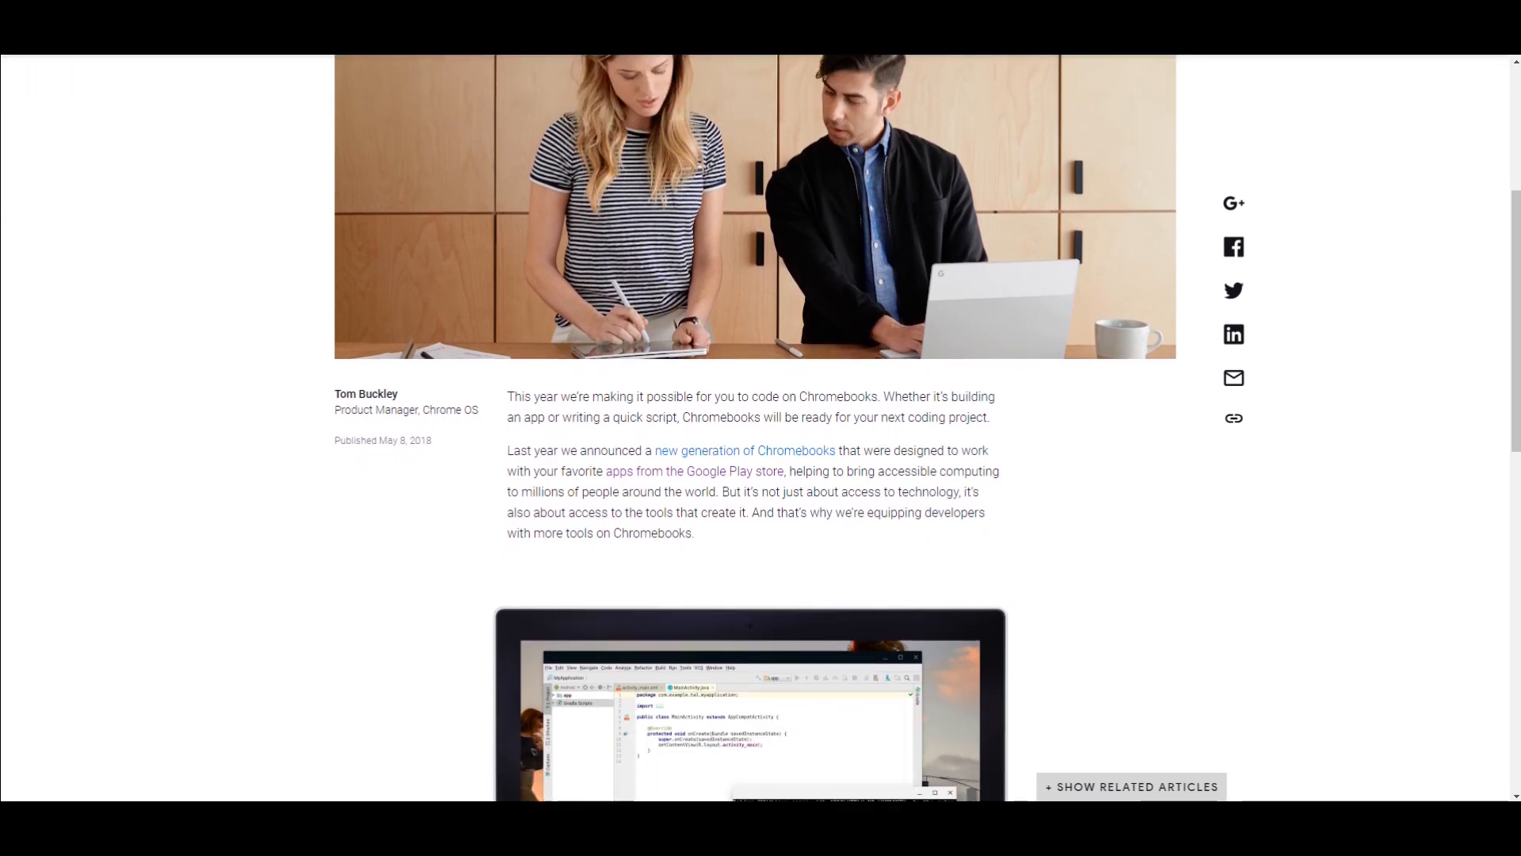
pyautogui.scroll(-3)
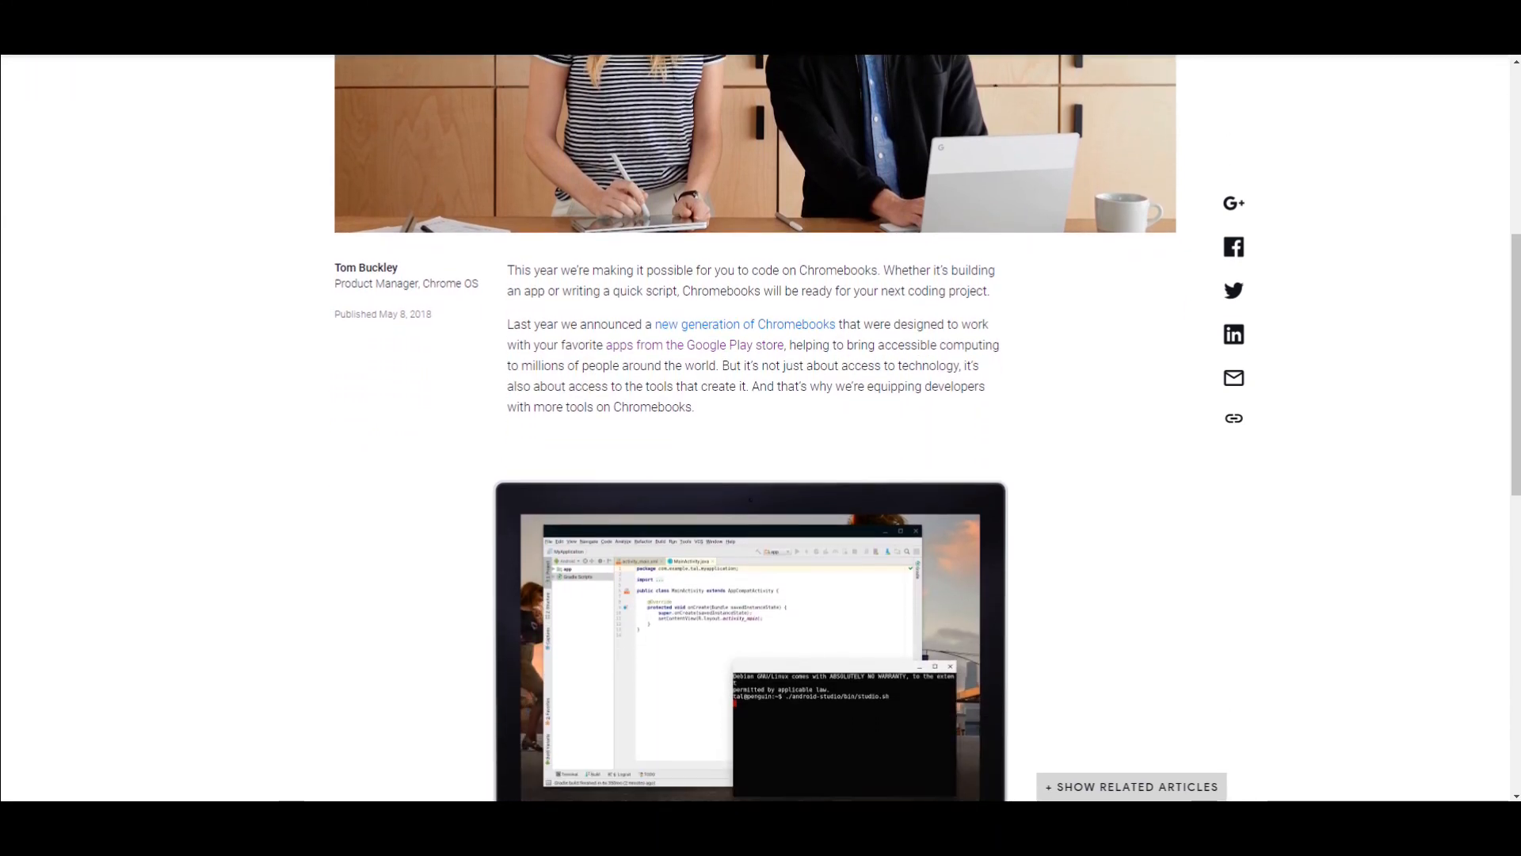
pyautogui.scroll(-3)
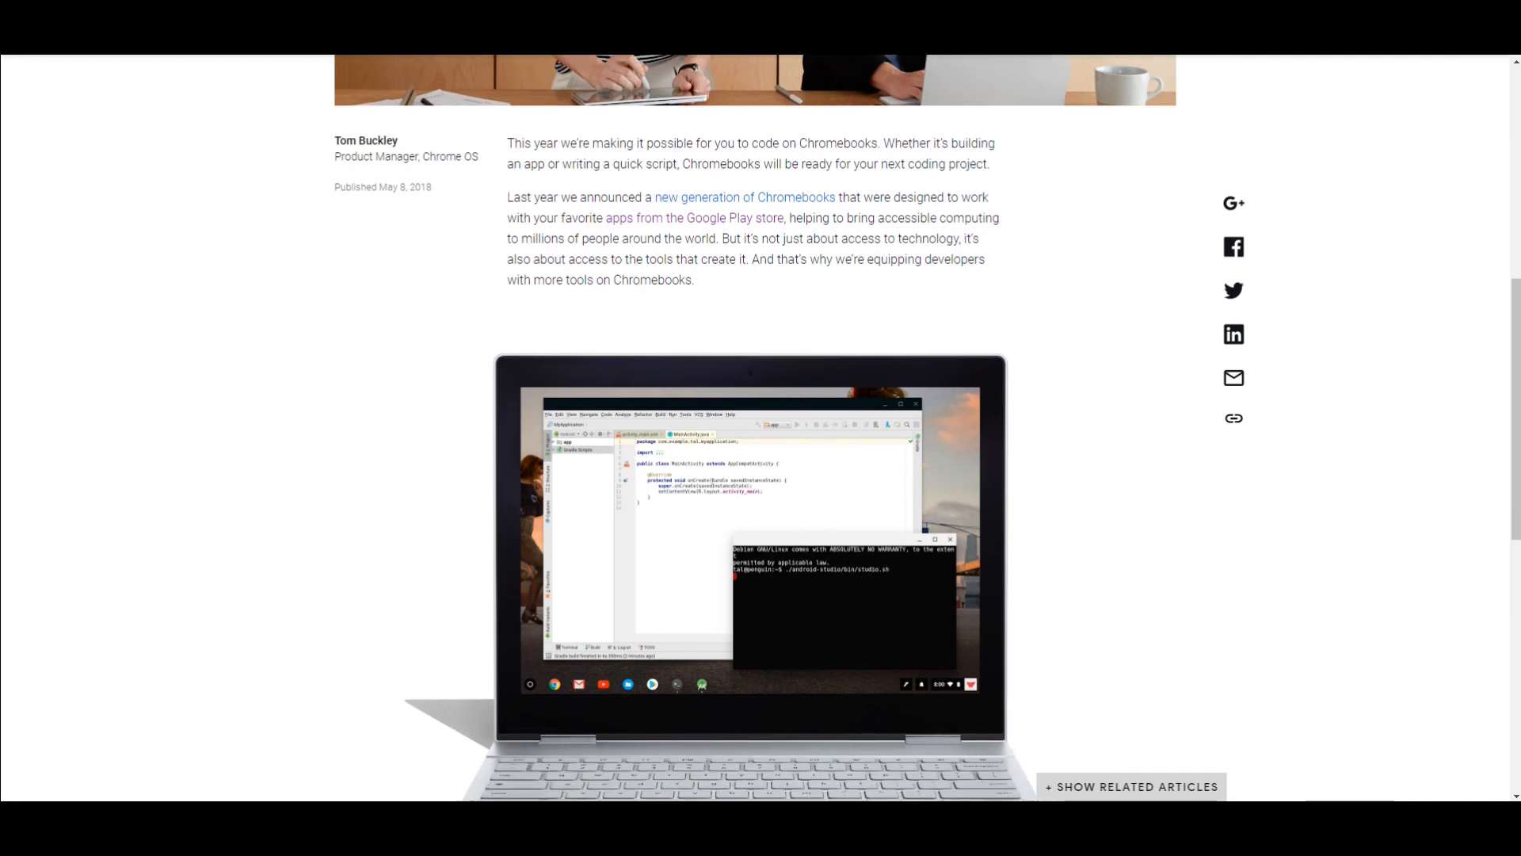
pyautogui.scroll(-3)
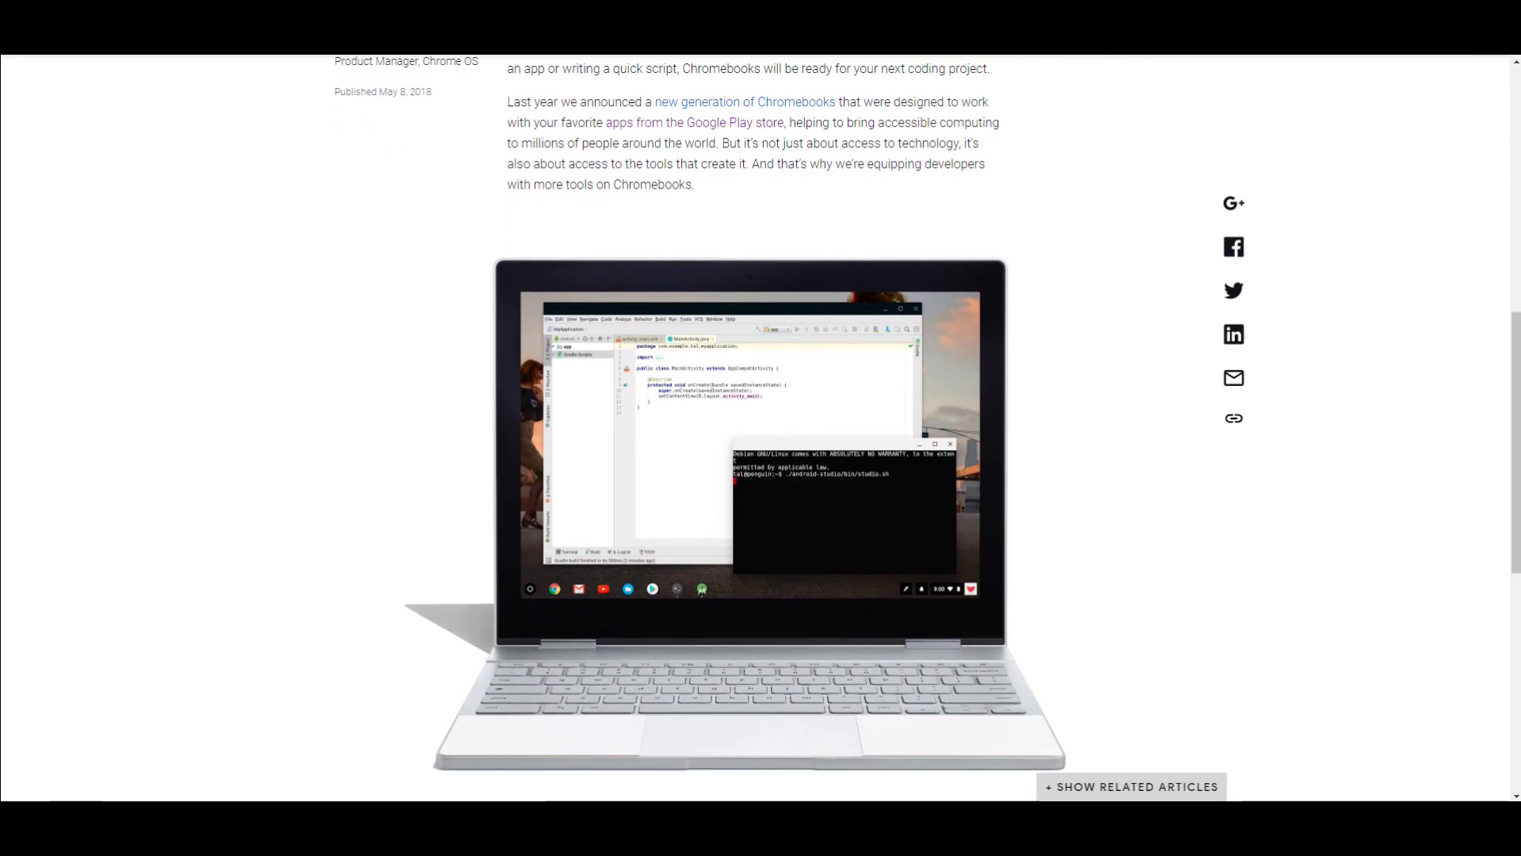
pyautogui.scroll(-3)
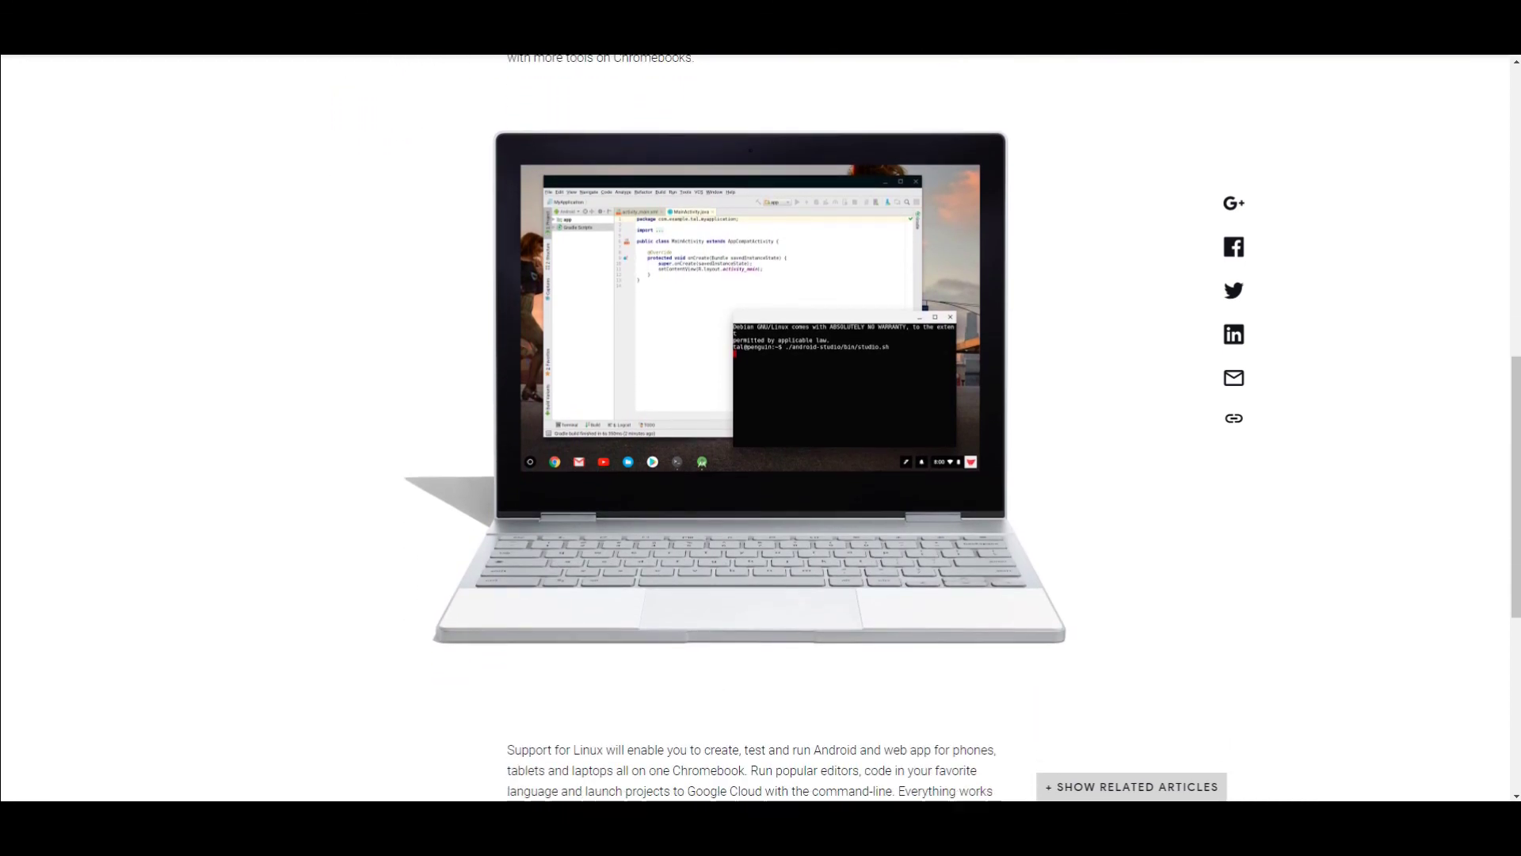
pyautogui.scroll(-3)
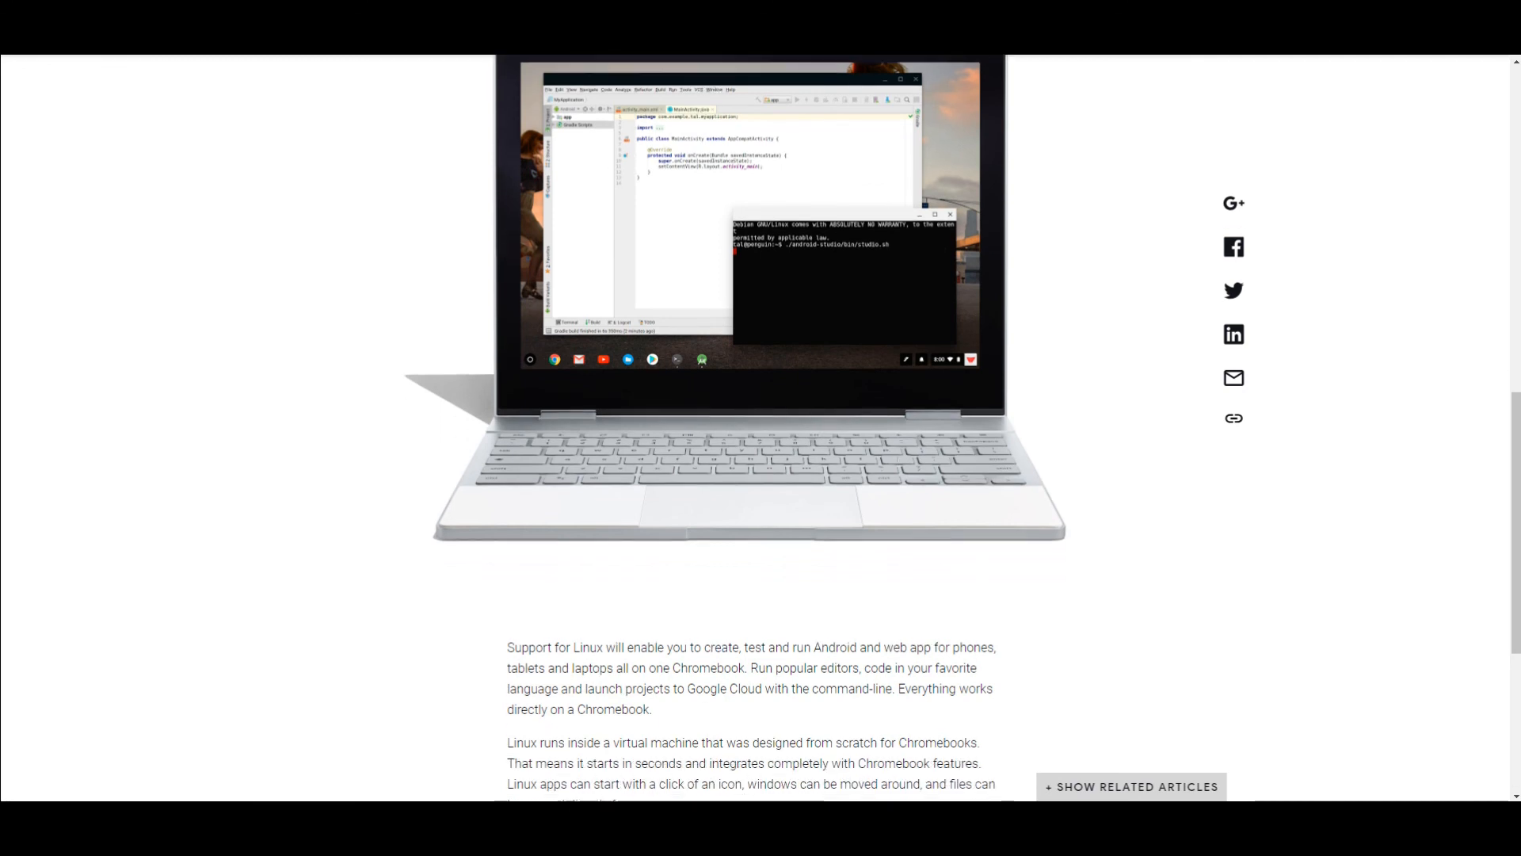
pyautogui.scroll(-3)
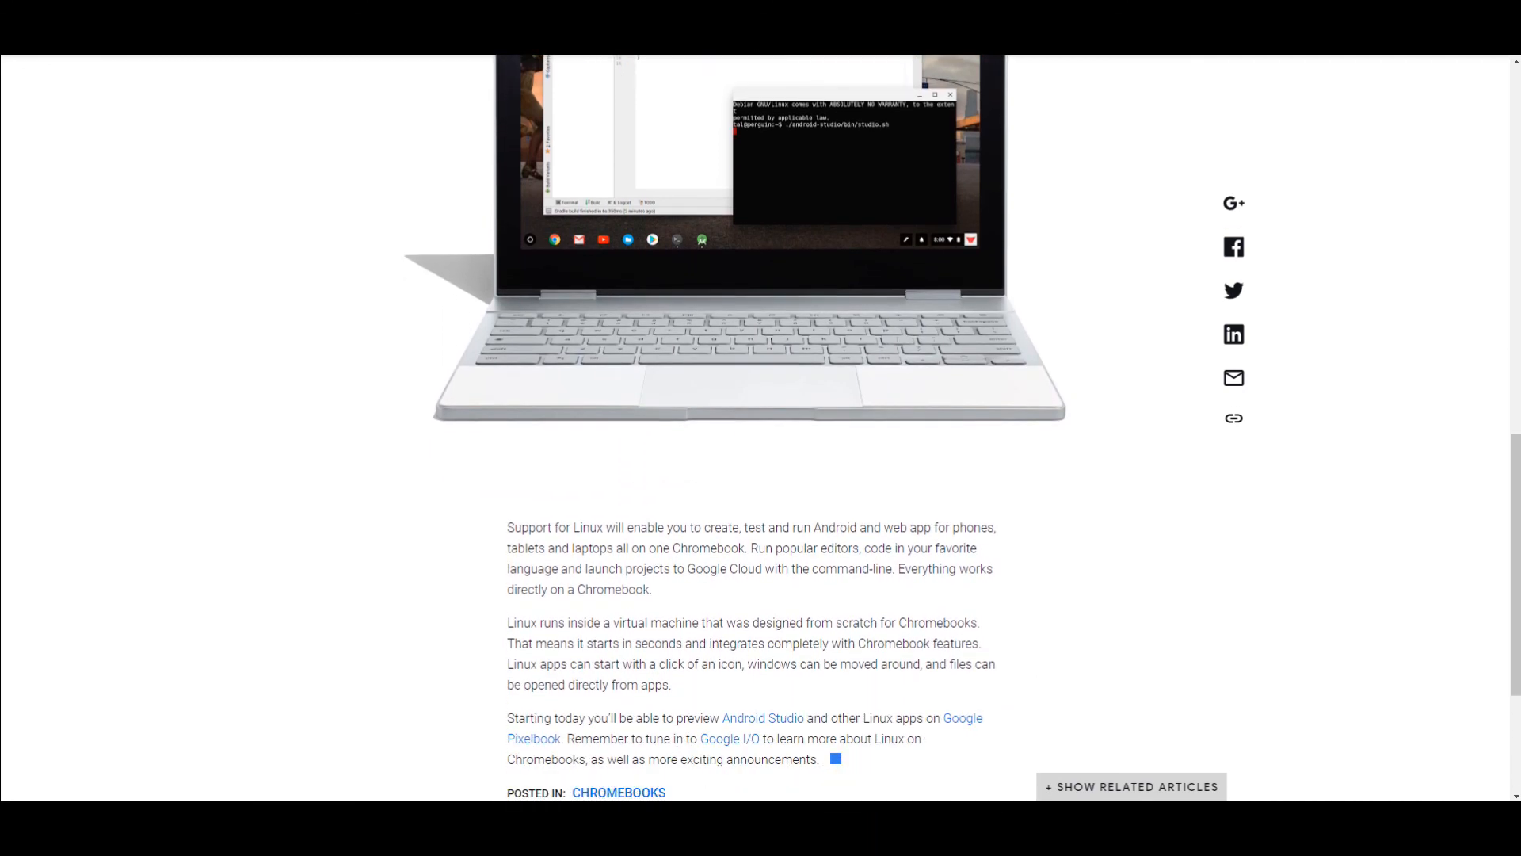
pyautogui.scroll(-3)
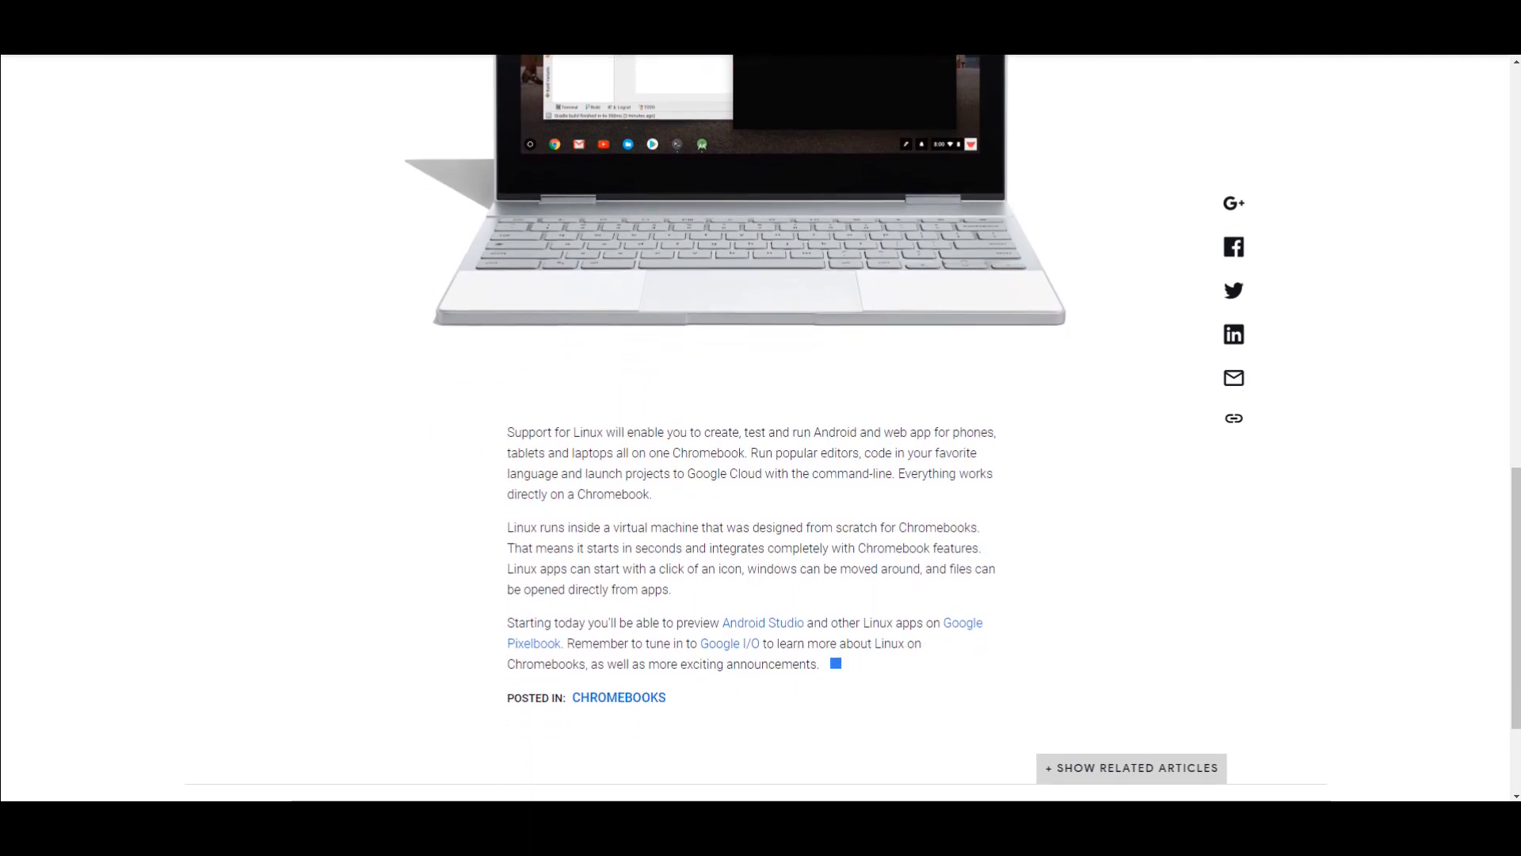
pyautogui.scroll(-3)
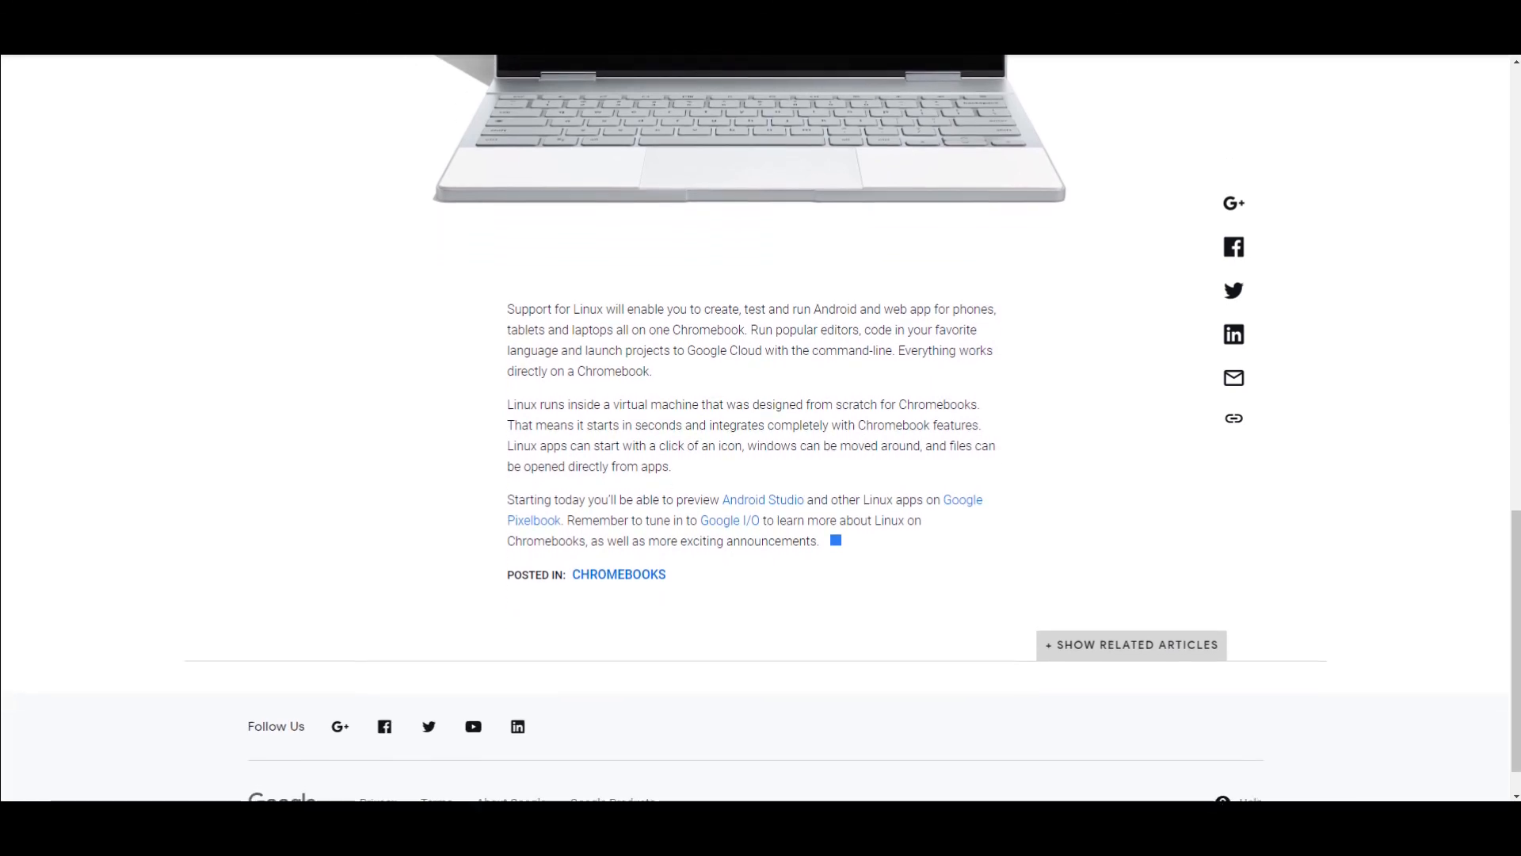
pyautogui.scroll(-3)
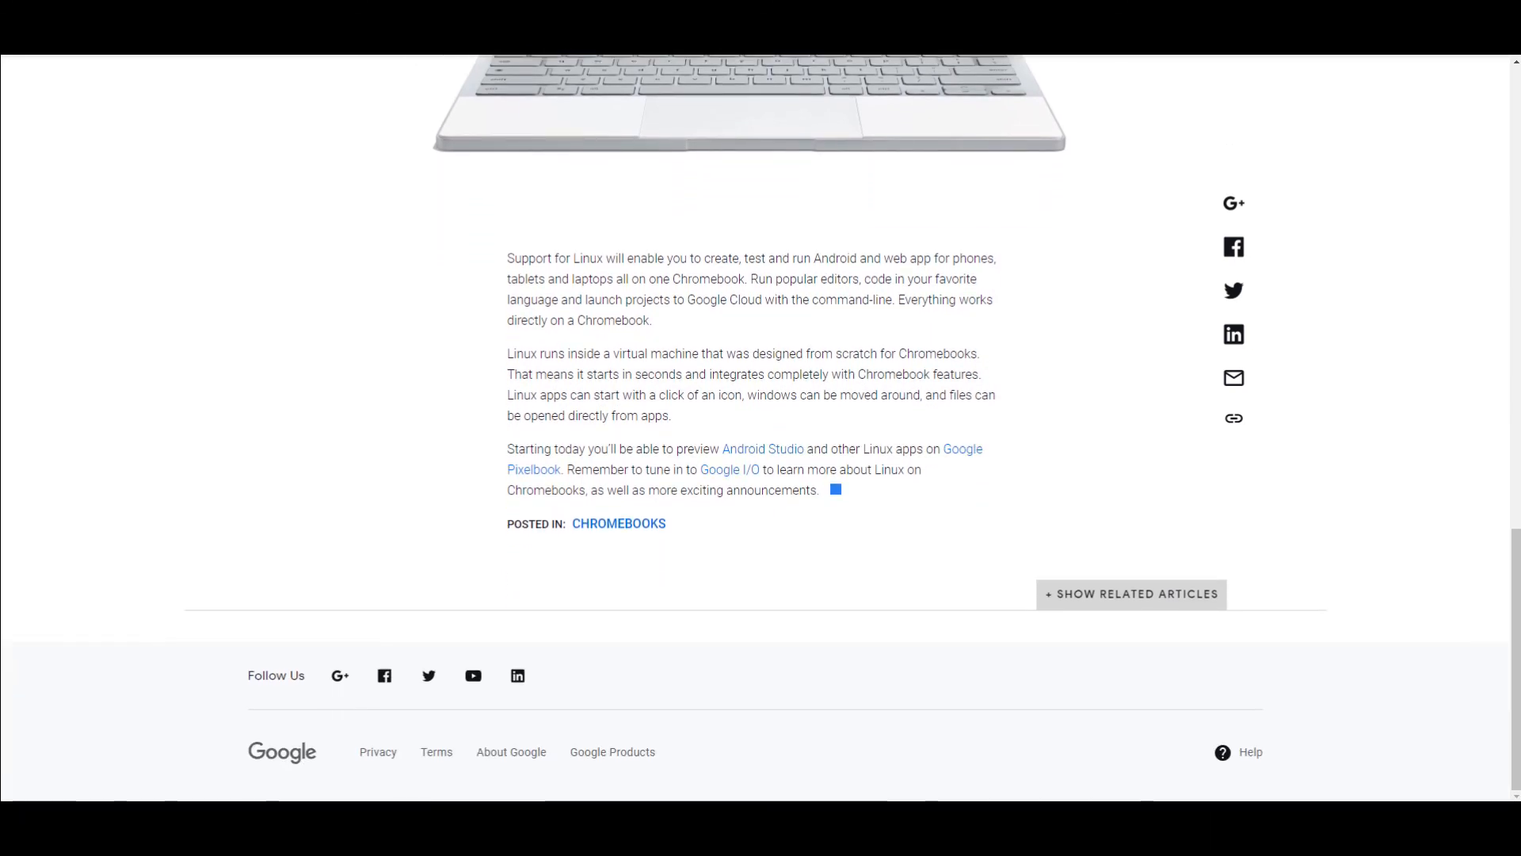